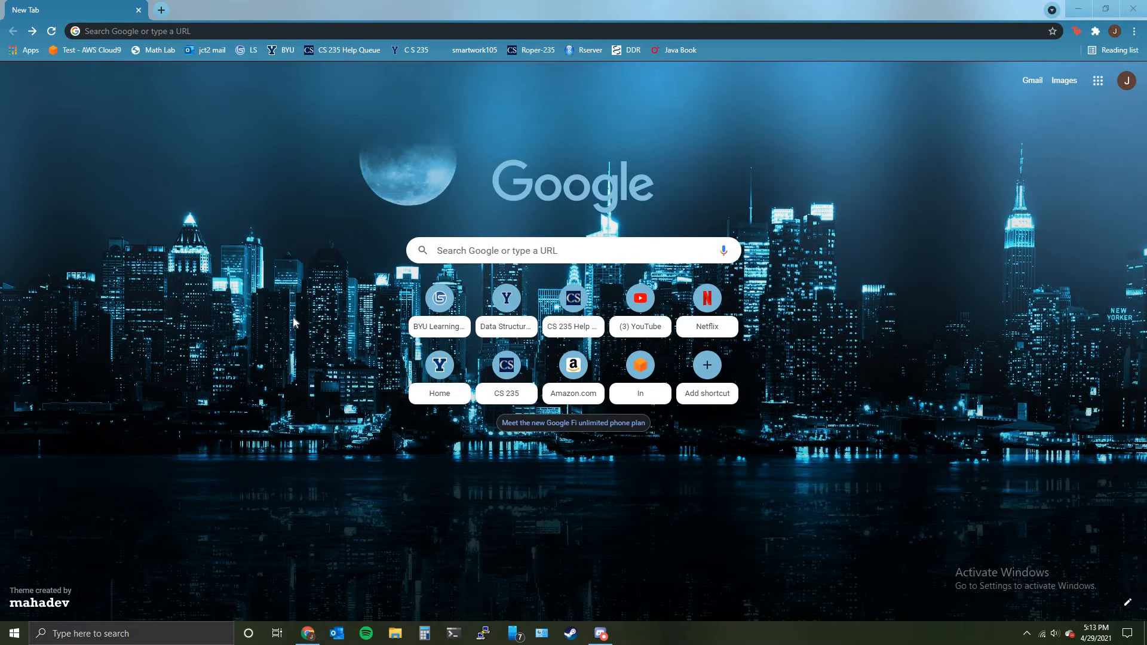
mouse_move(372, 163)
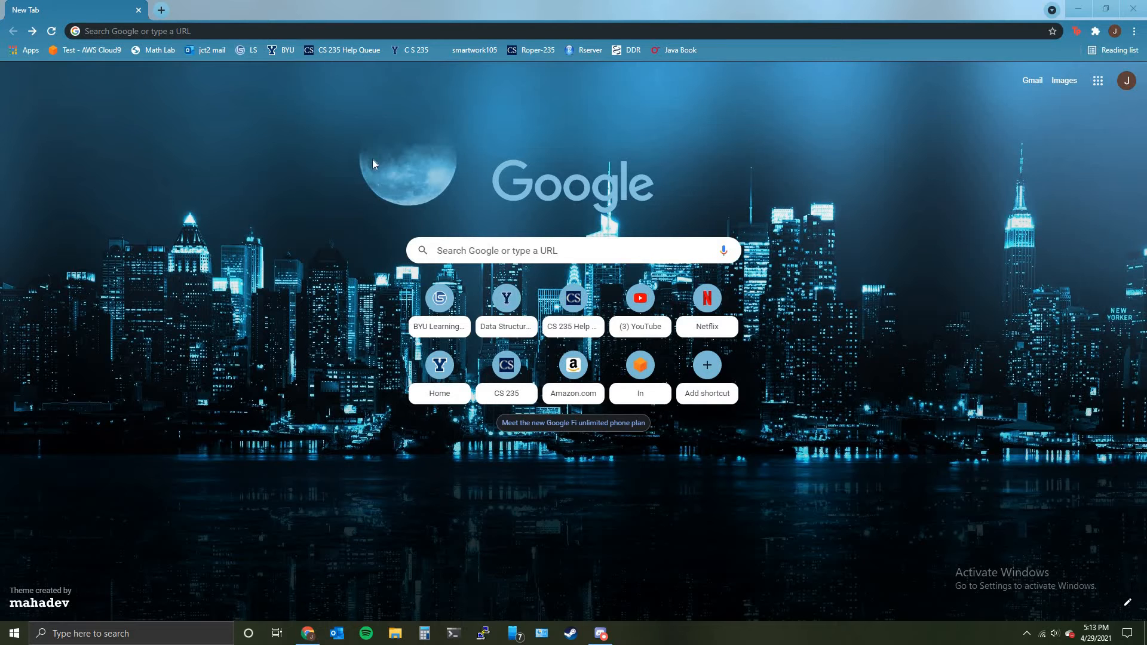
mouse_move(318, 200)
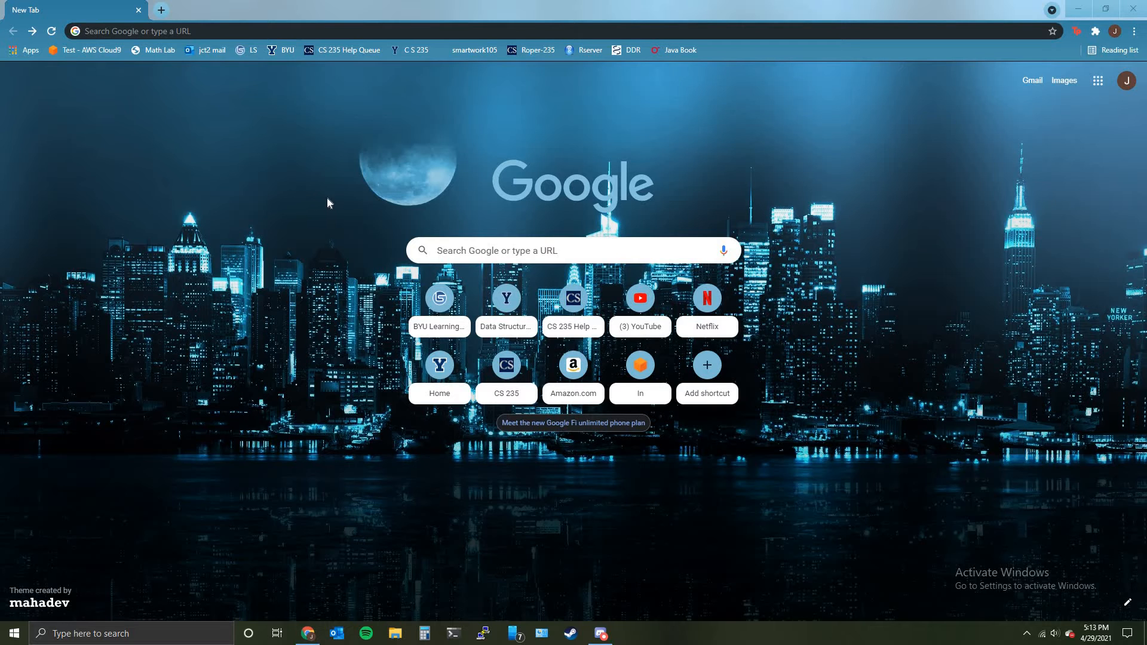
mouse_move(351, 194)
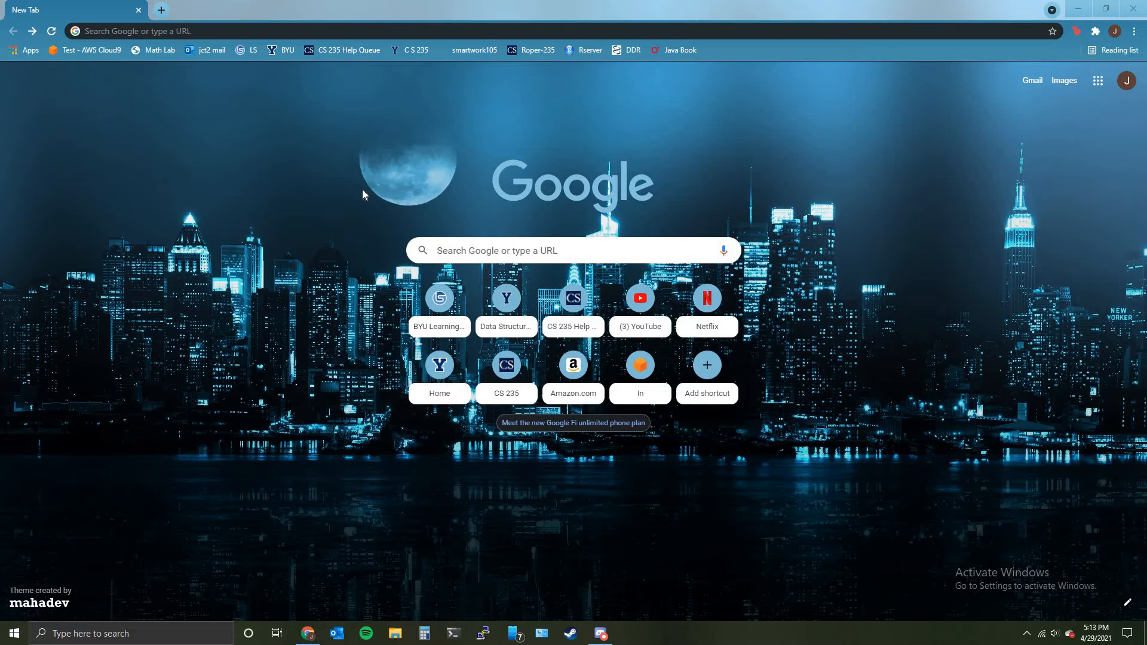
mouse_move(279, 169)
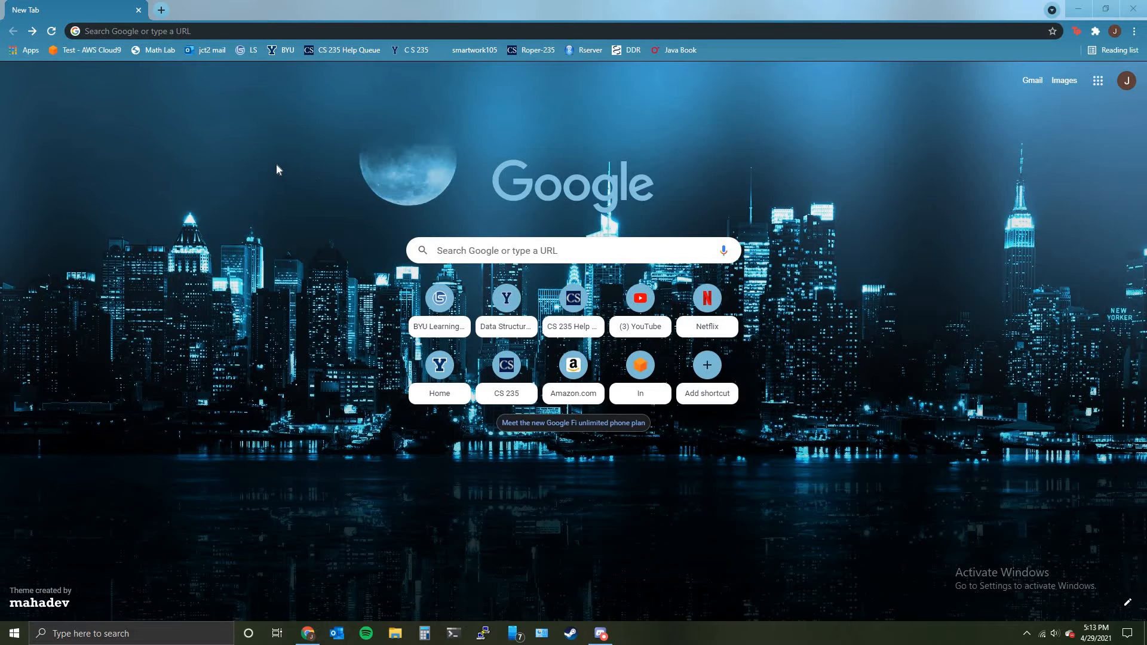
mouse_move(285, 122)
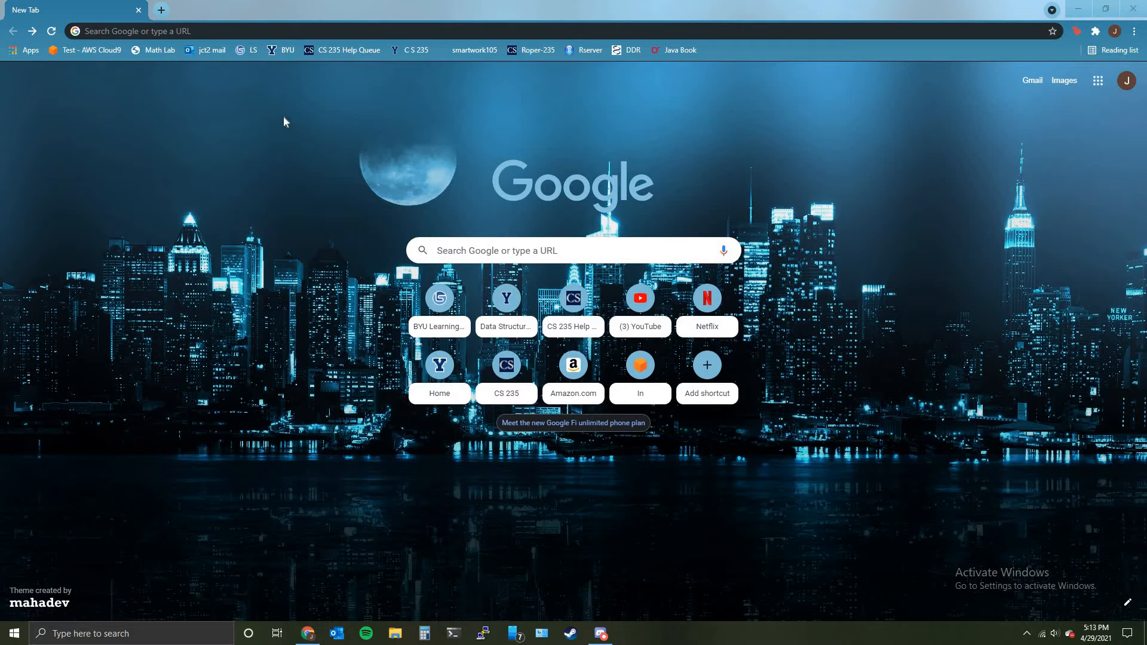
mouse_move(229, 179)
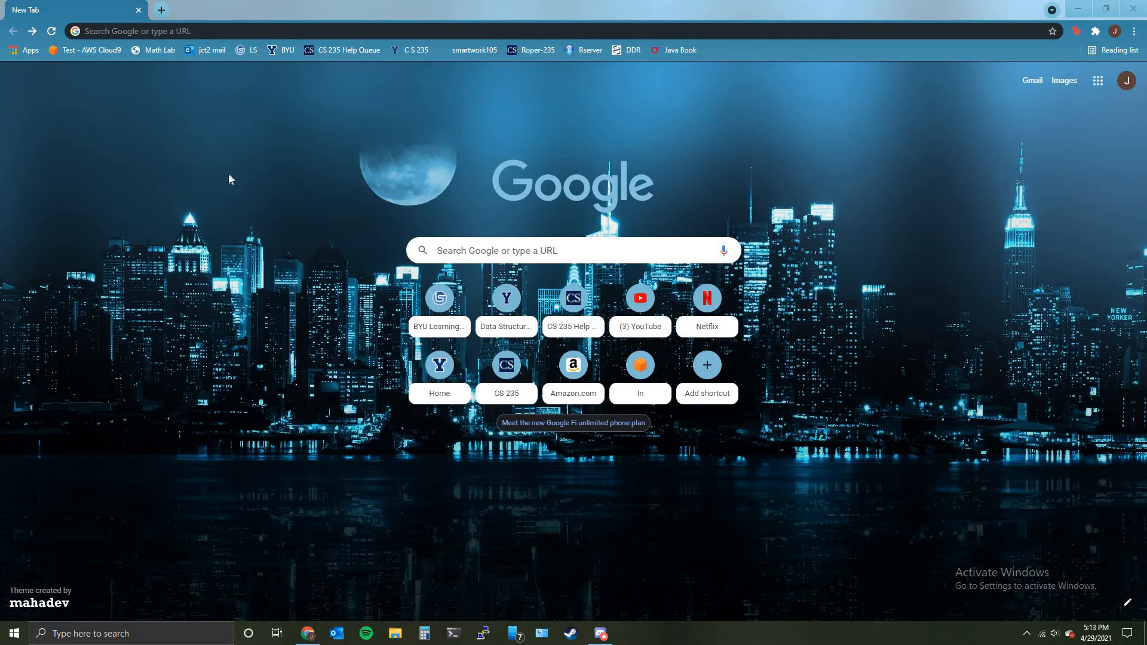
mouse_move(392, 165)
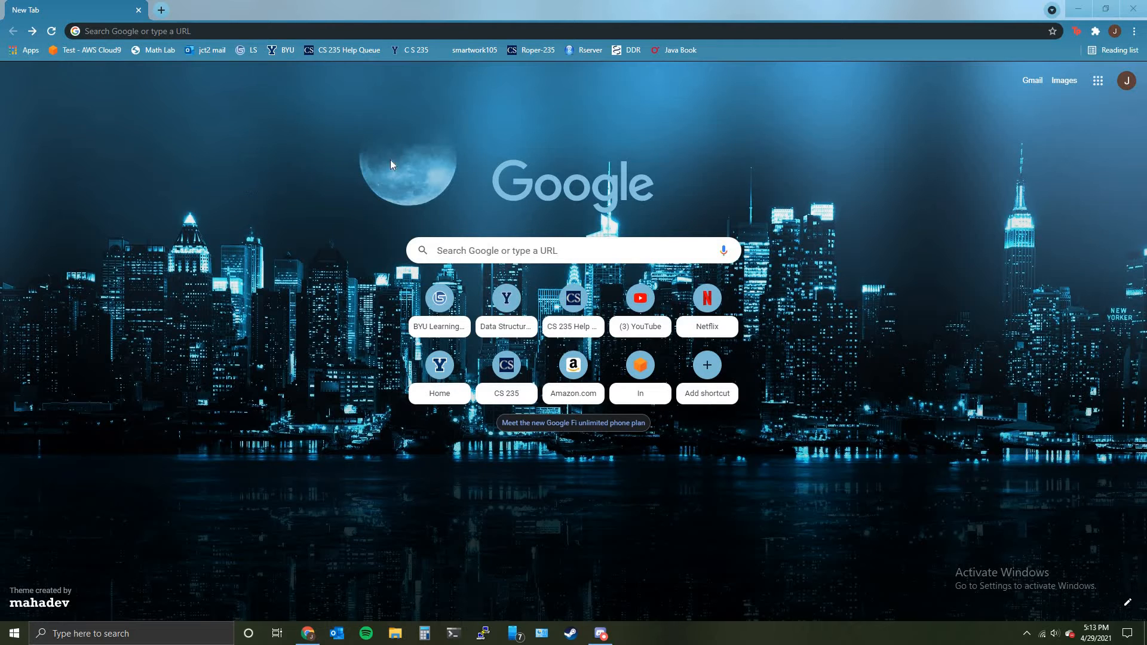
mouse_move(414, 170)
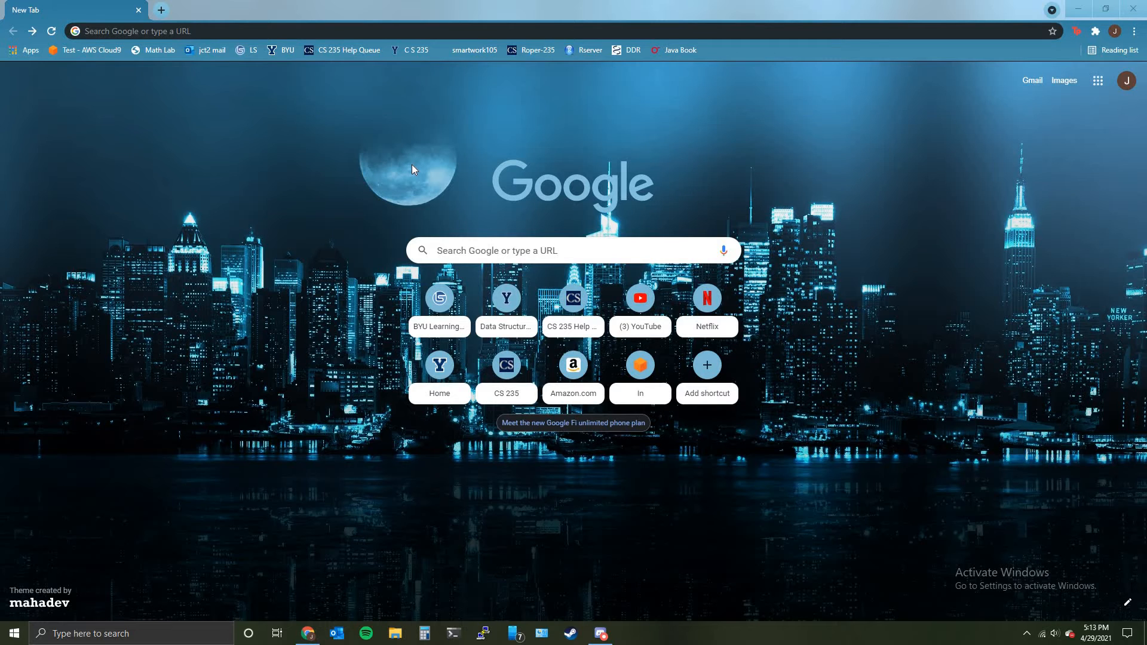
mouse_move(256, 175)
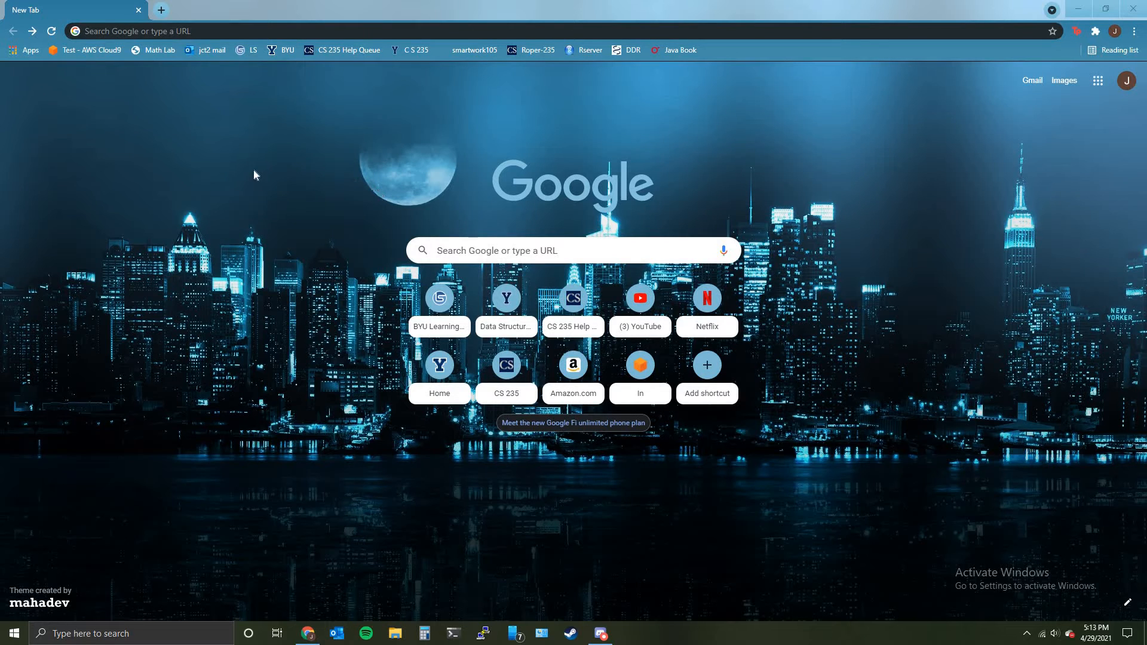
mouse_move(286, 131)
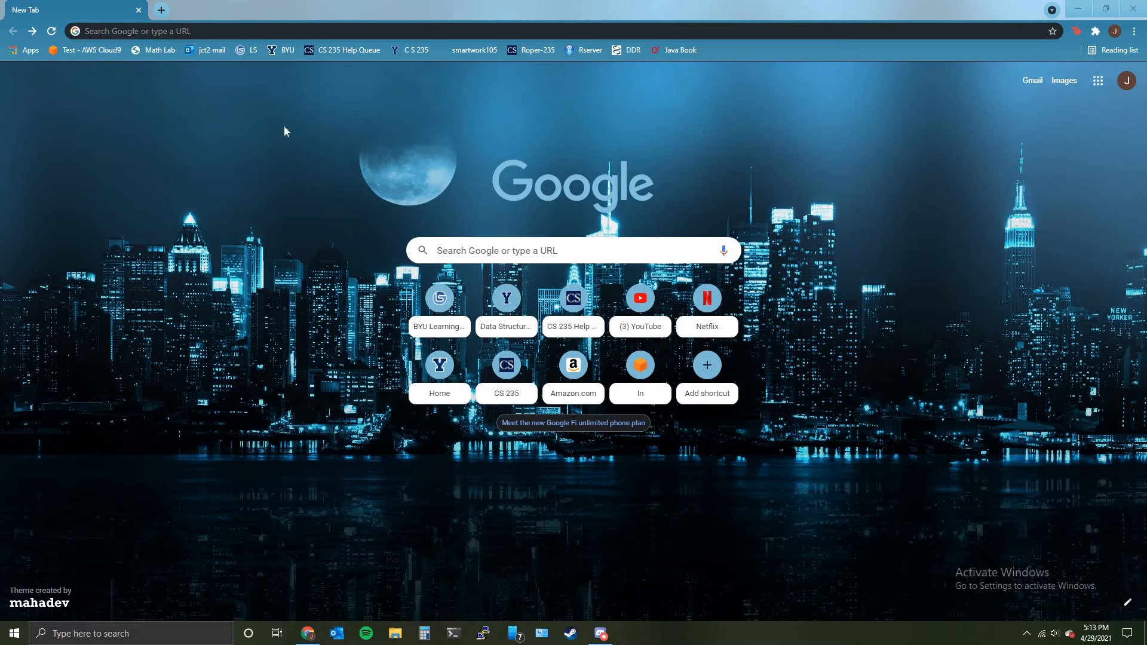
mouse_move(275, 209)
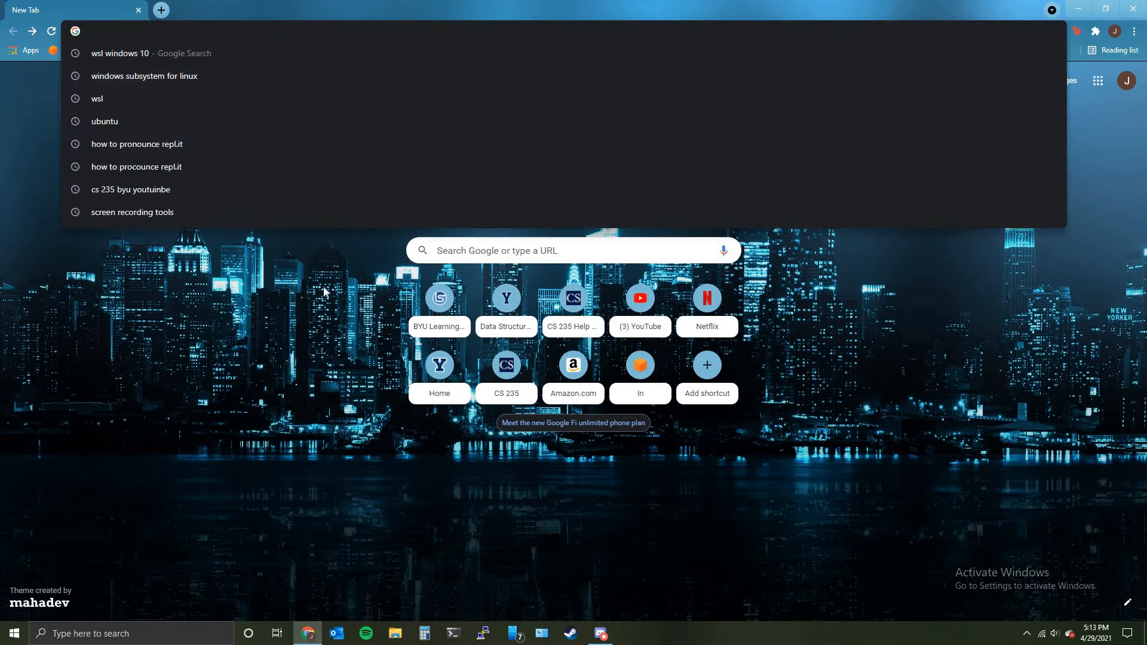
mouse_move(335, 360)
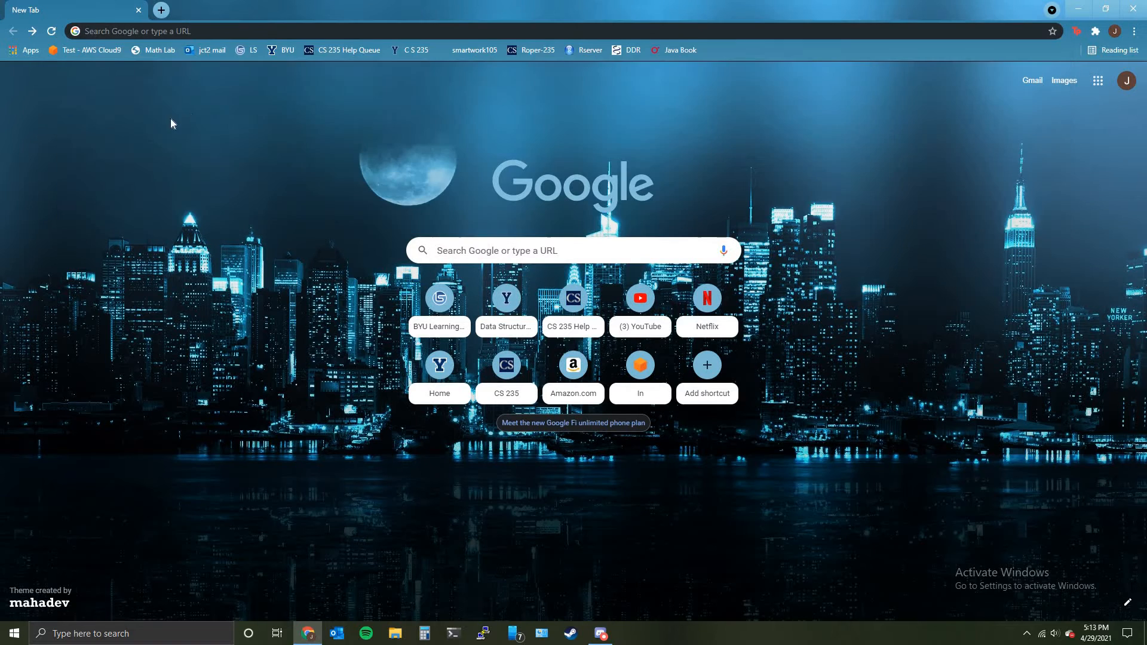
mouse_move(282, 201)
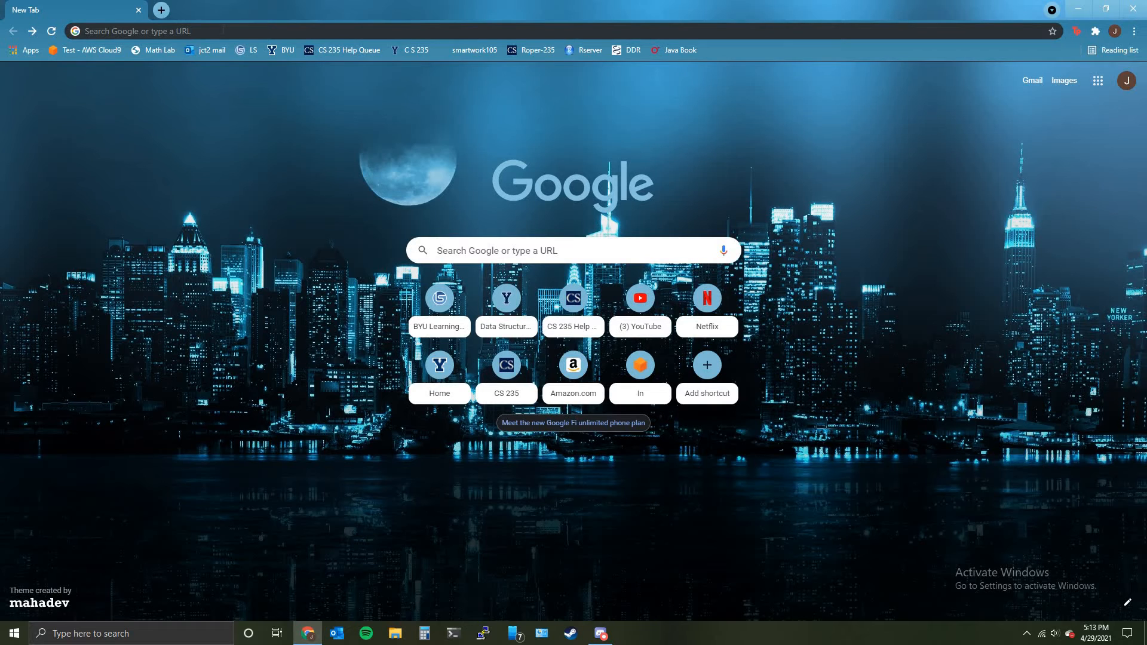
Search Google for 'WSL windows 10' from the Chrome address bar
text(wsl)
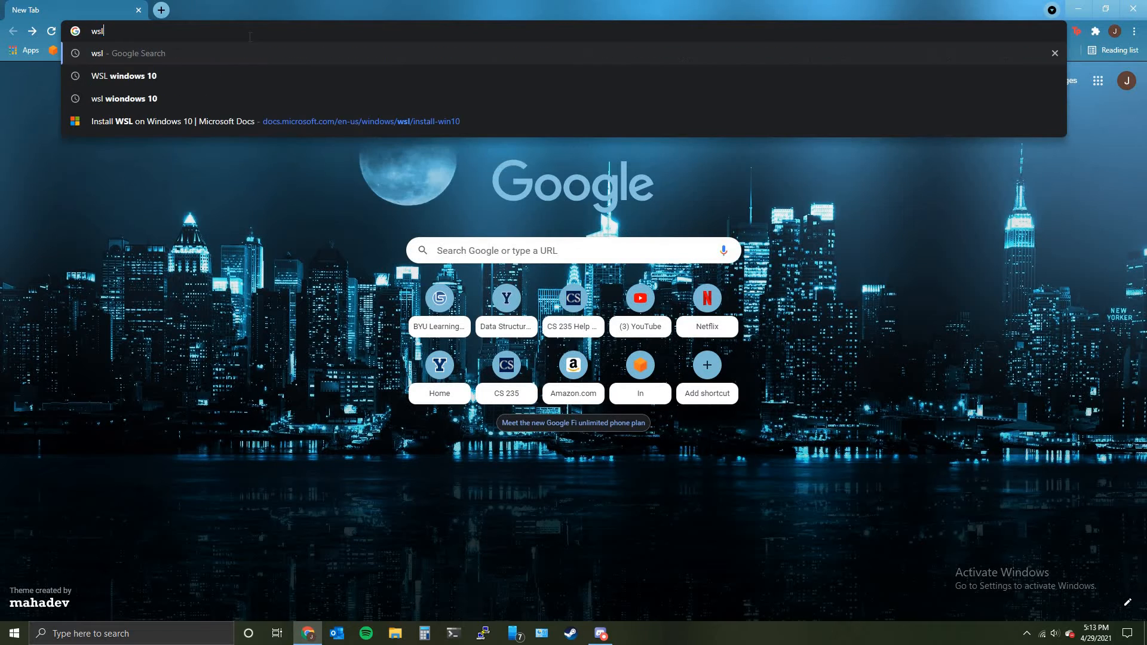
click(124, 75)
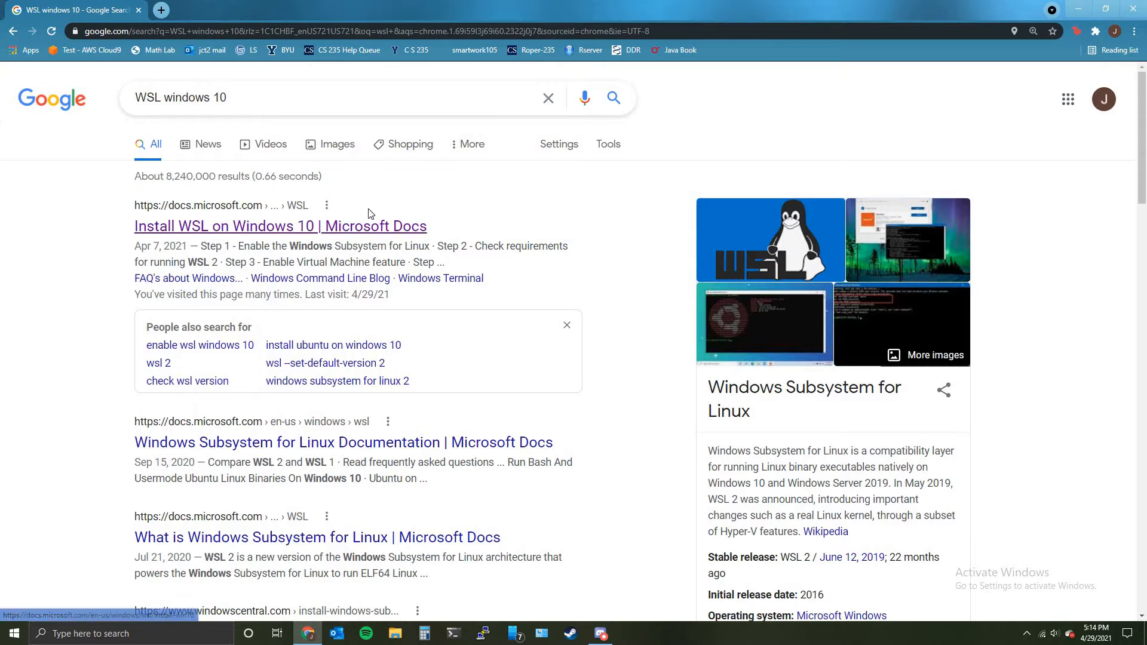
mouse_move(326, 237)
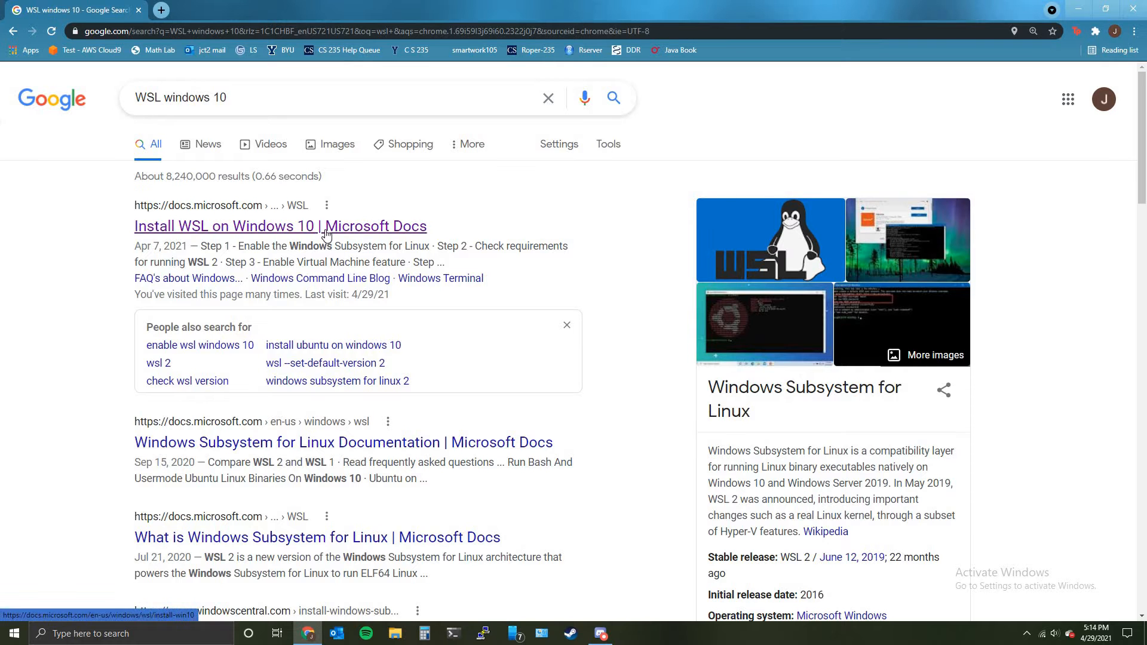
Open the 'Install WSL on Windows 10' Microsoft Docs guide and reach the Manual Installation Steps
click(281, 226)
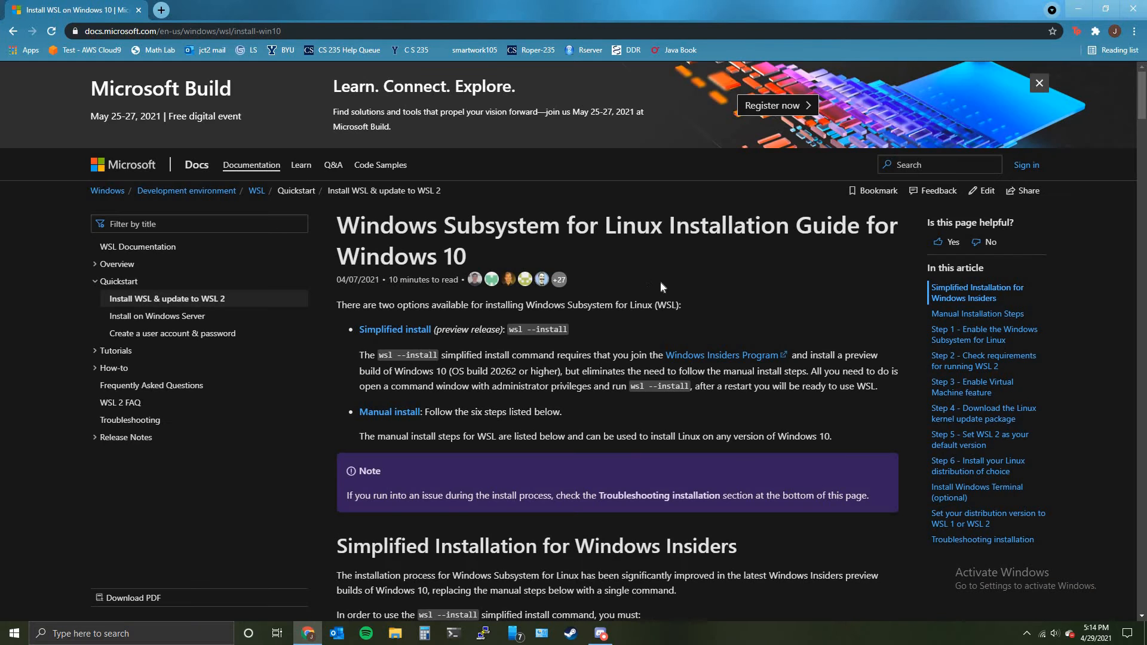
scroll(down, 3)
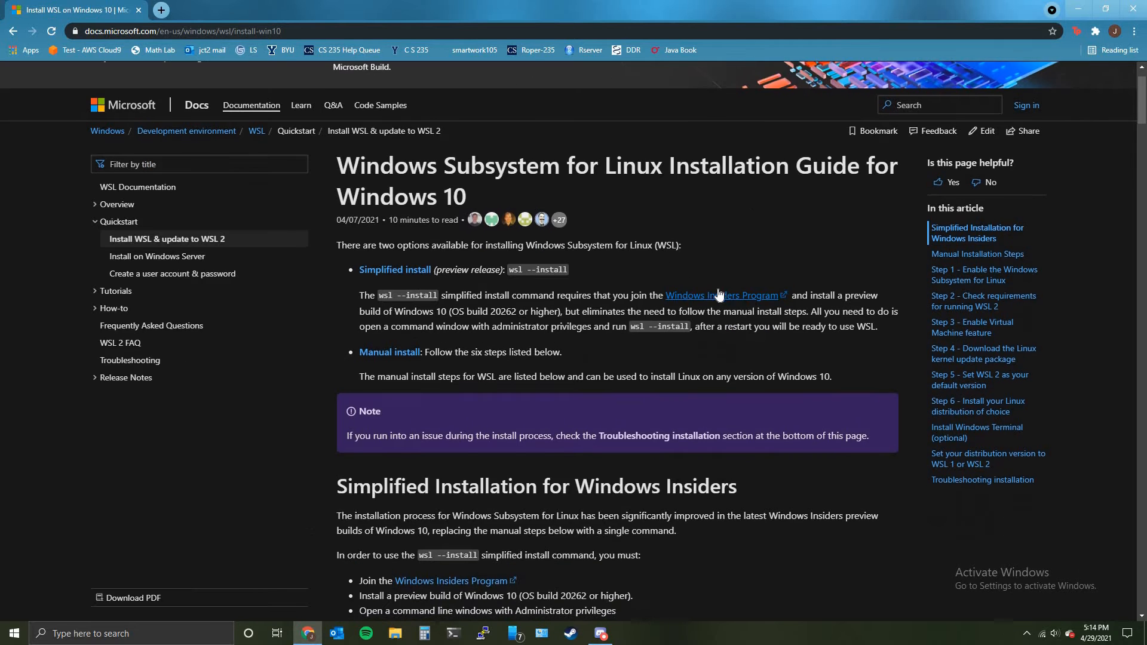
scroll(down, 3)
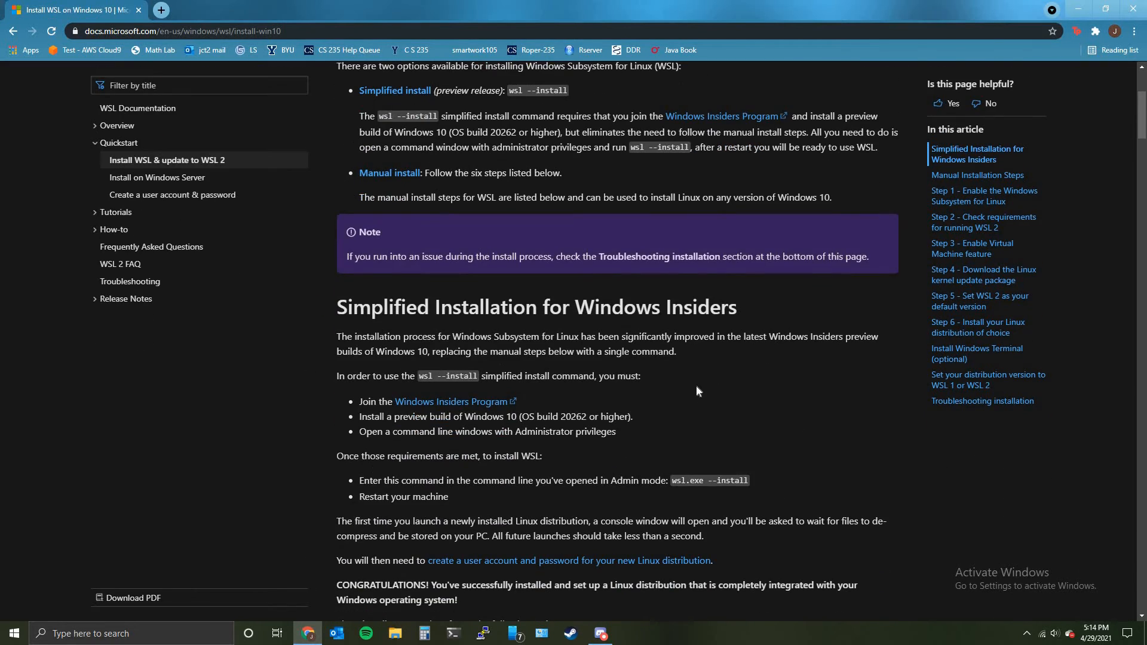
scroll(up, 3)
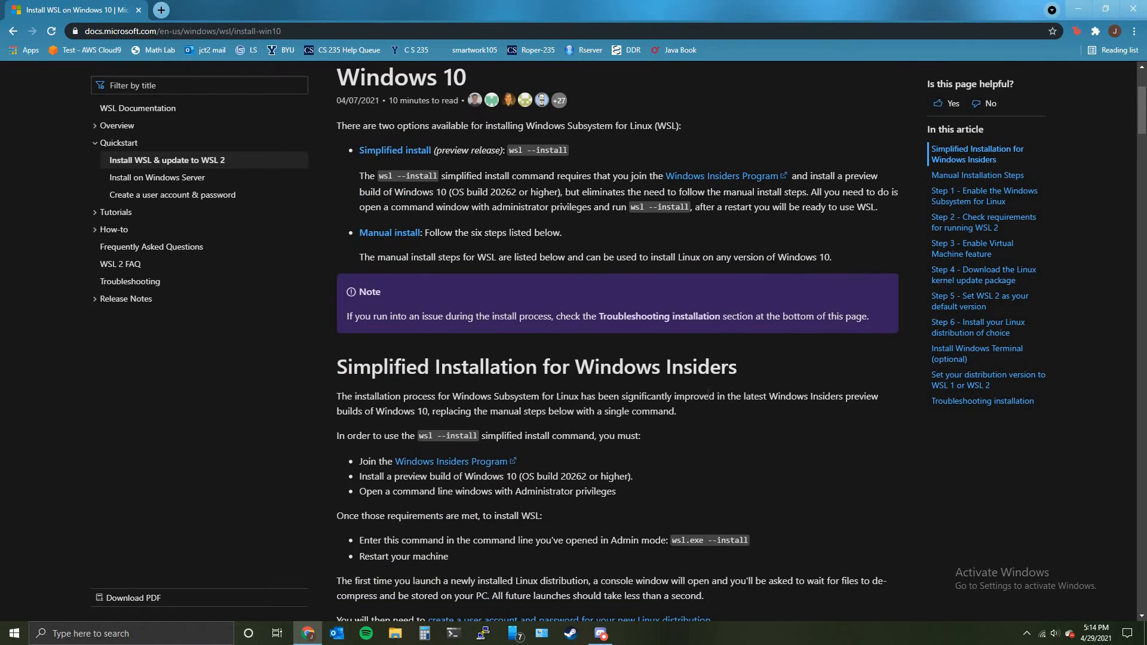
scroll(down, 3)
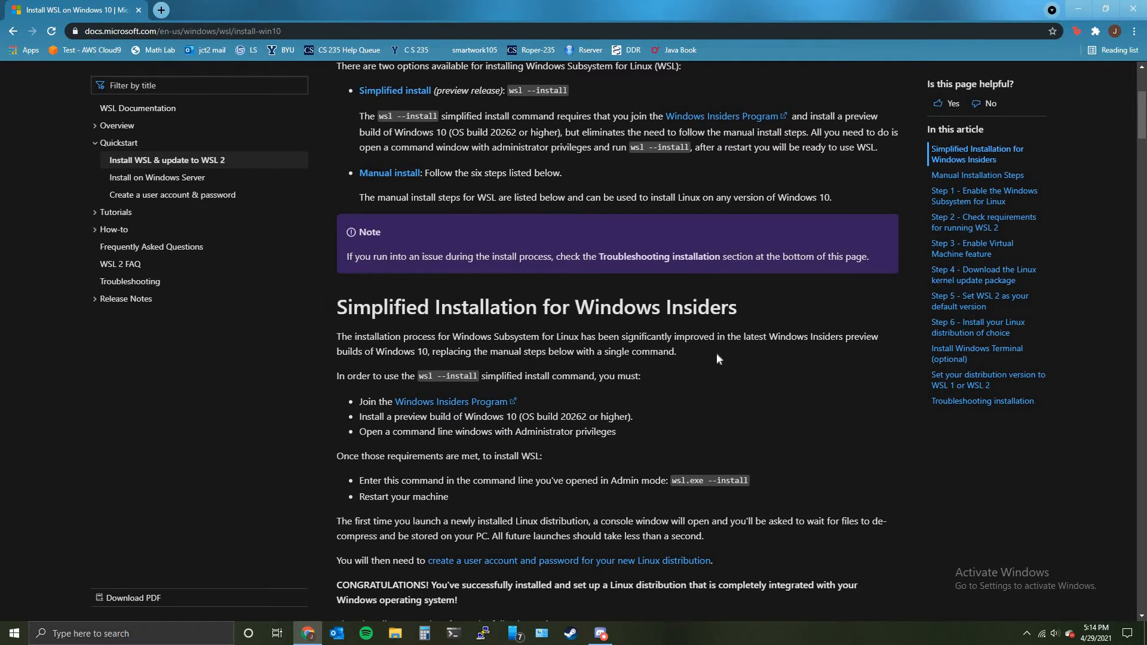
scroll(down, 3)
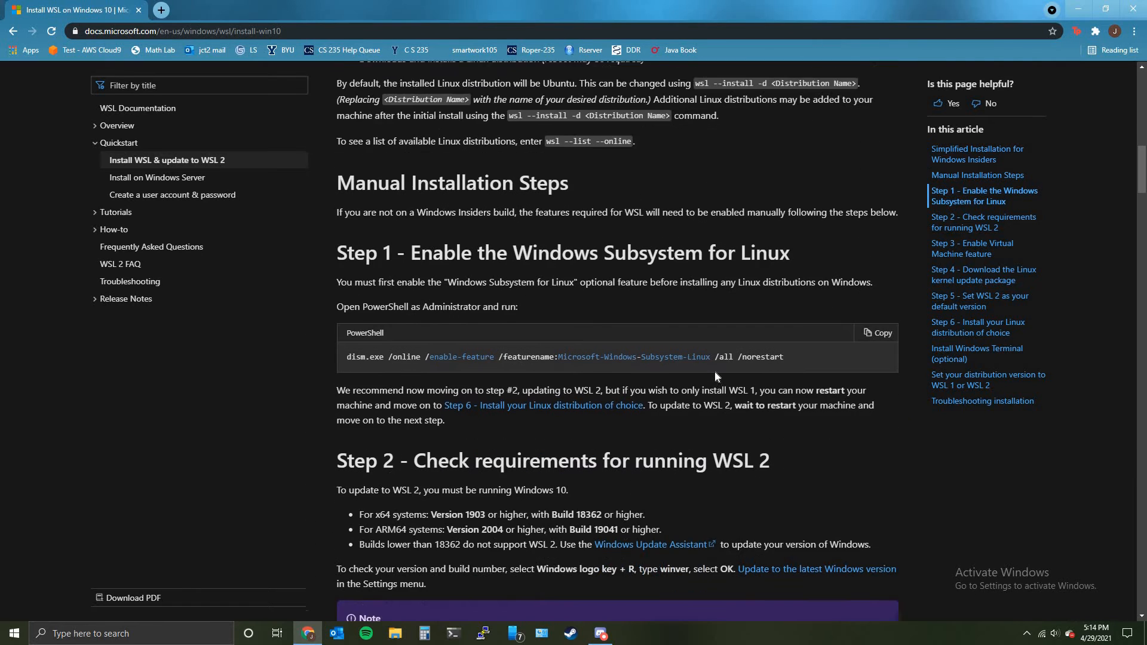
scroll(down, 3)
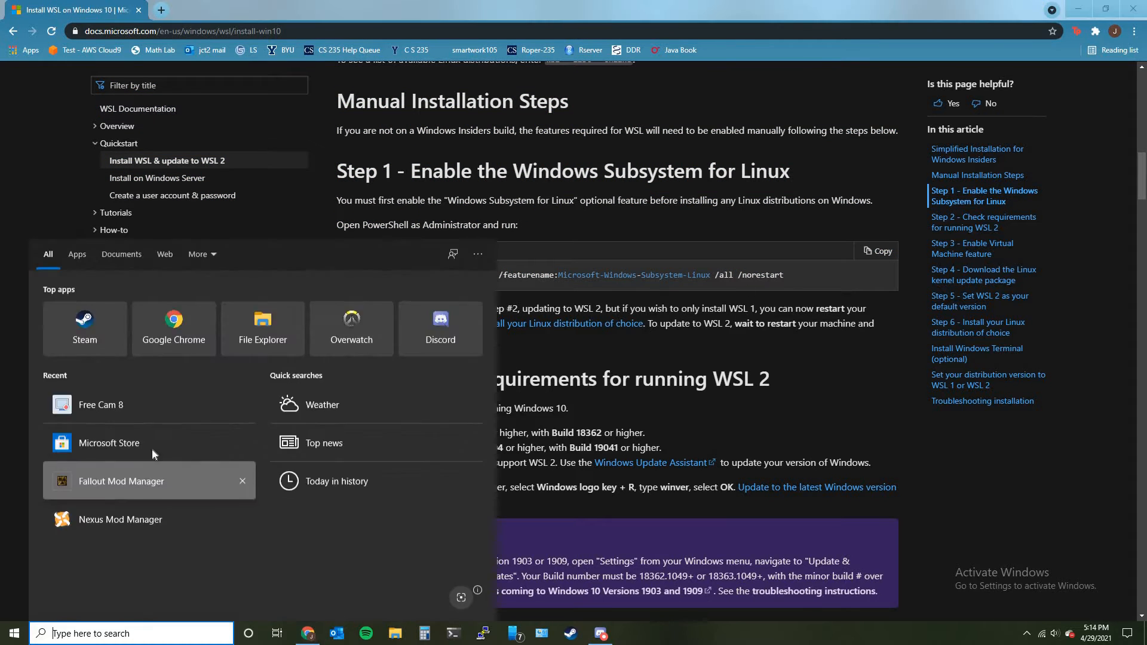
mouse_move(180, 582)
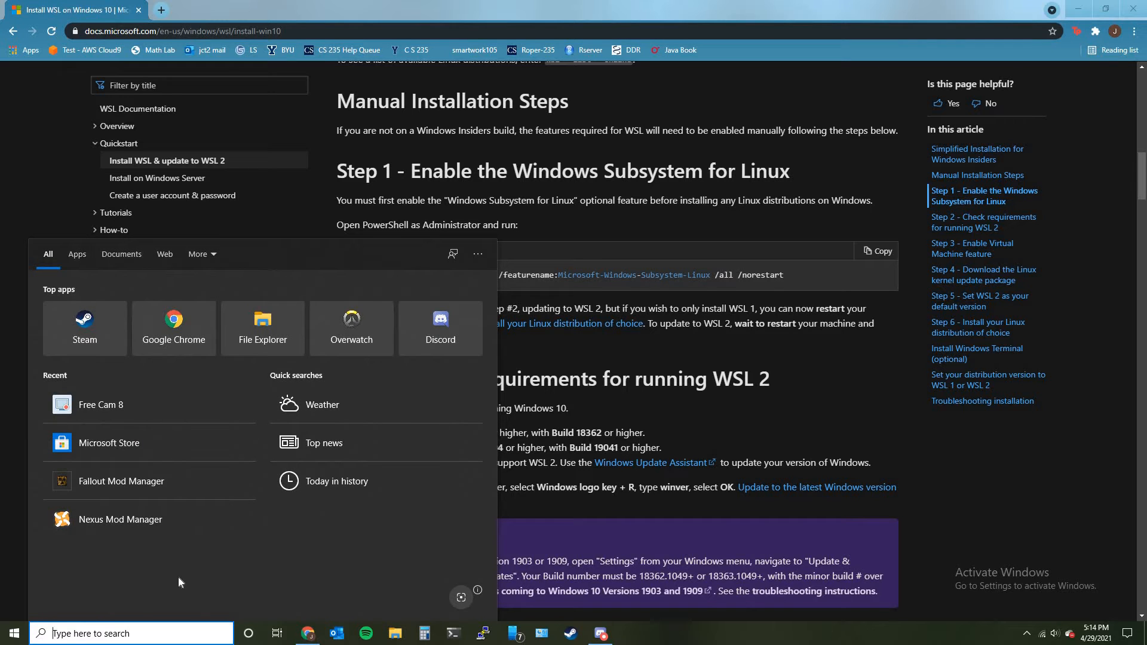
Find Windows PowerShell via a Start search for 'power' and run it as Administrator
text(power)
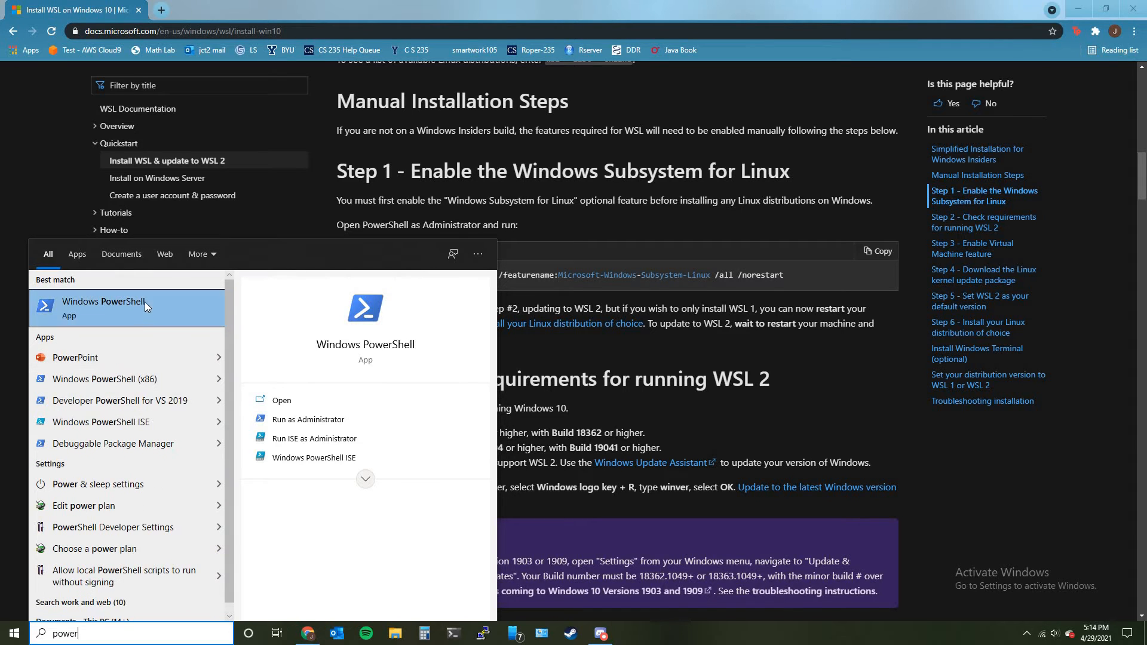
right_click(104, 301)
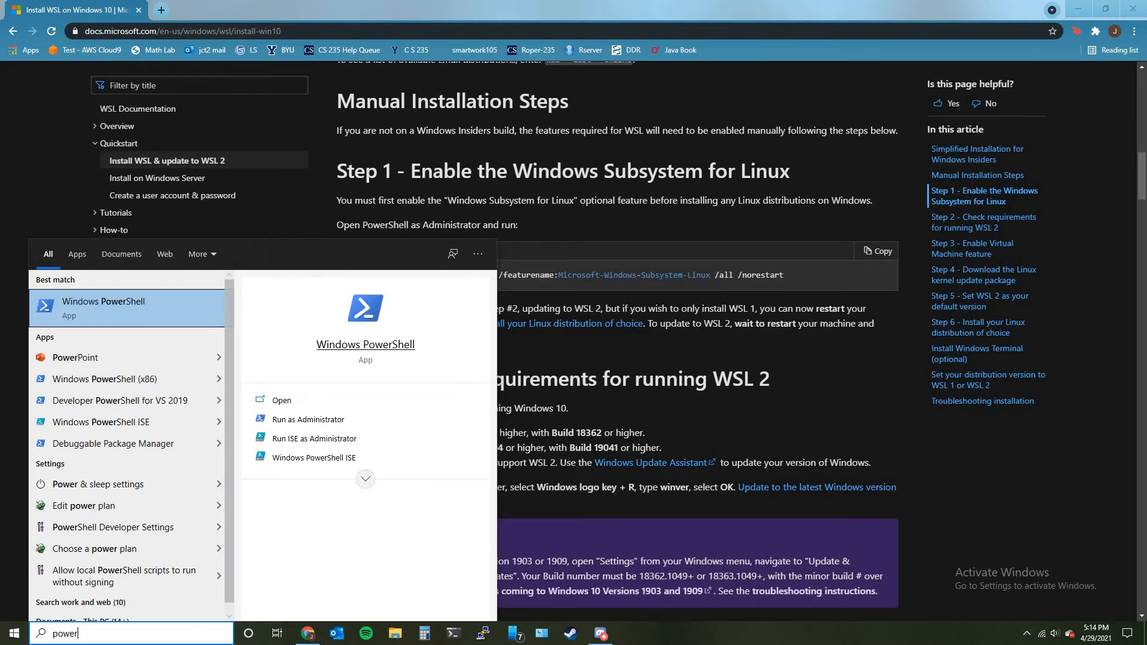
click(308, 419)
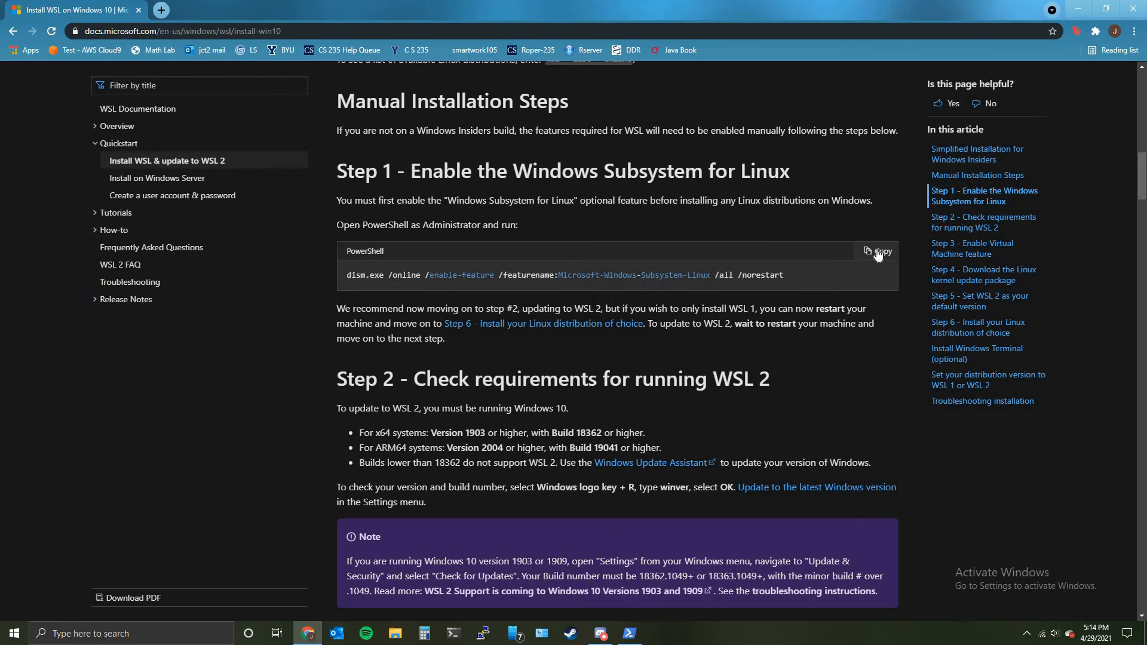
Copy Step 1's dism.exe enable Microsoft-Windows-Subsystem-Linux command into the admin PowerShell
click(628, 633)
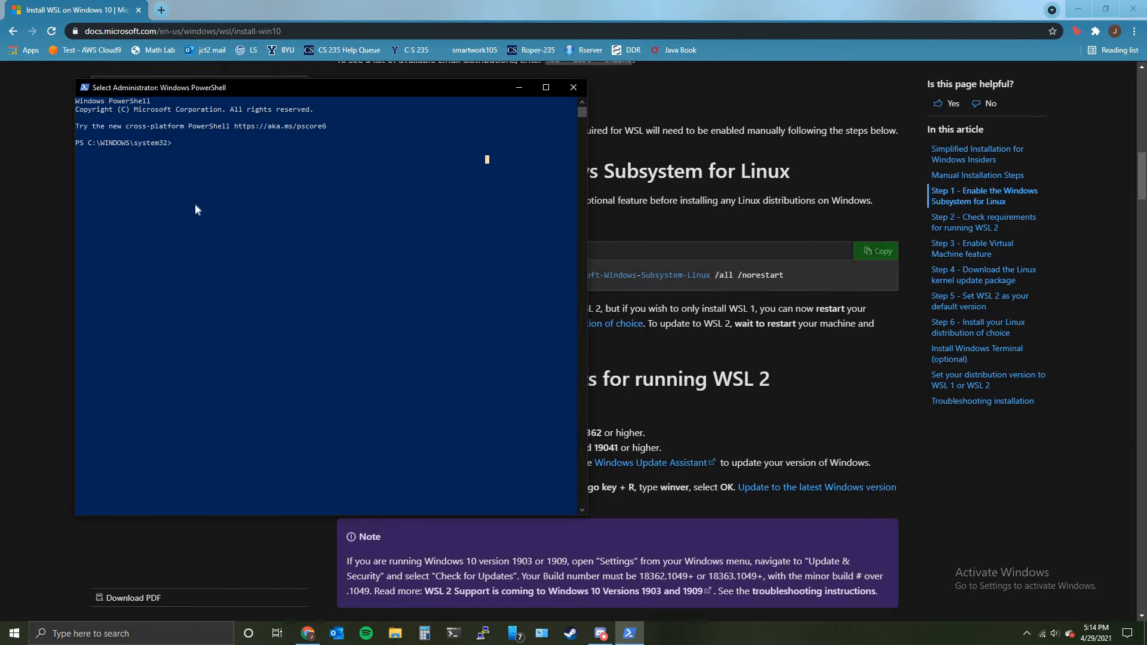
text(dism.exe /online /enable-feature /featurename:Microsoft-Windows-Subsystem-Linux /all /norestart)
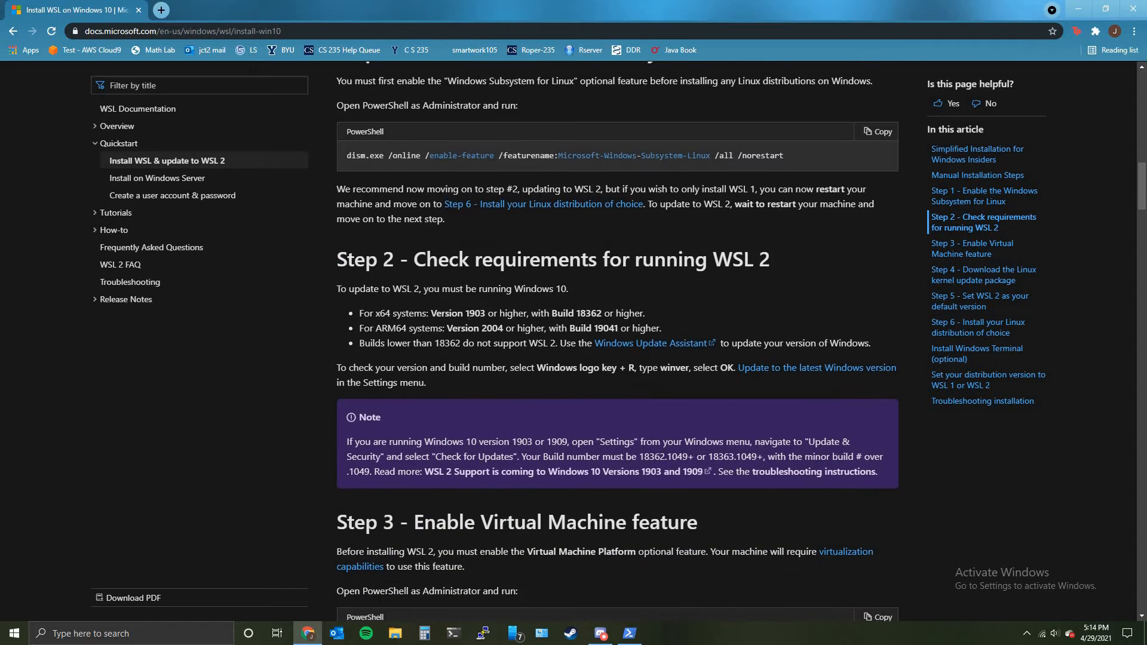
Run Step 3's dism VirtualMachinePlatform enable command in the admin PowerShell, then return to the guide
scroll(down, 3)
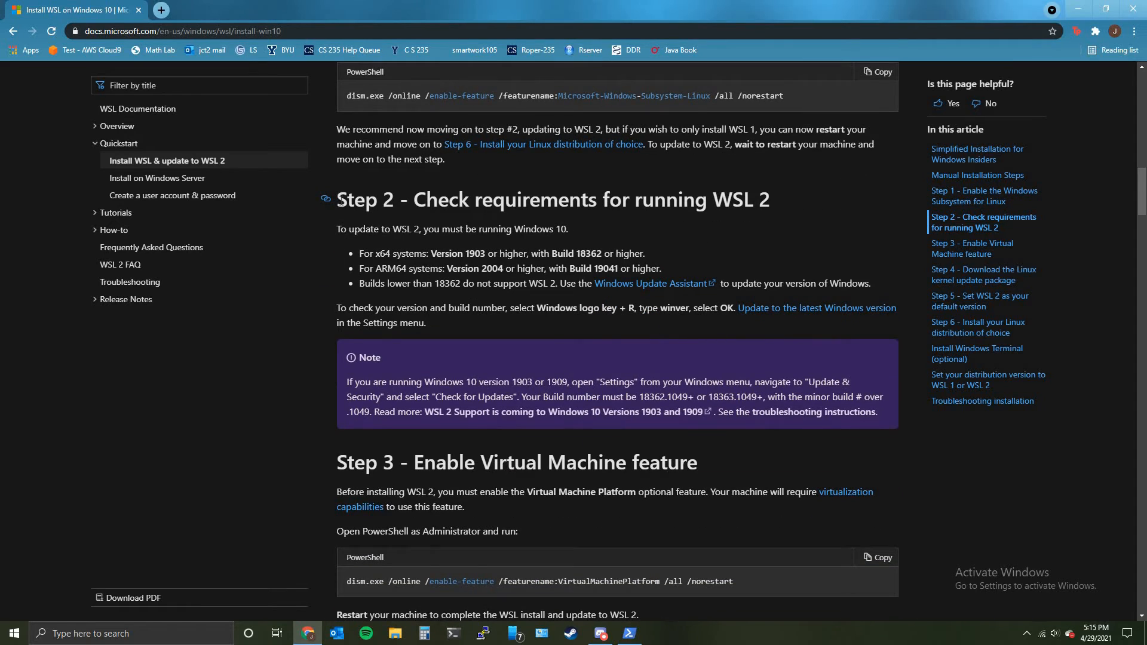
mouse_move(358, 222)
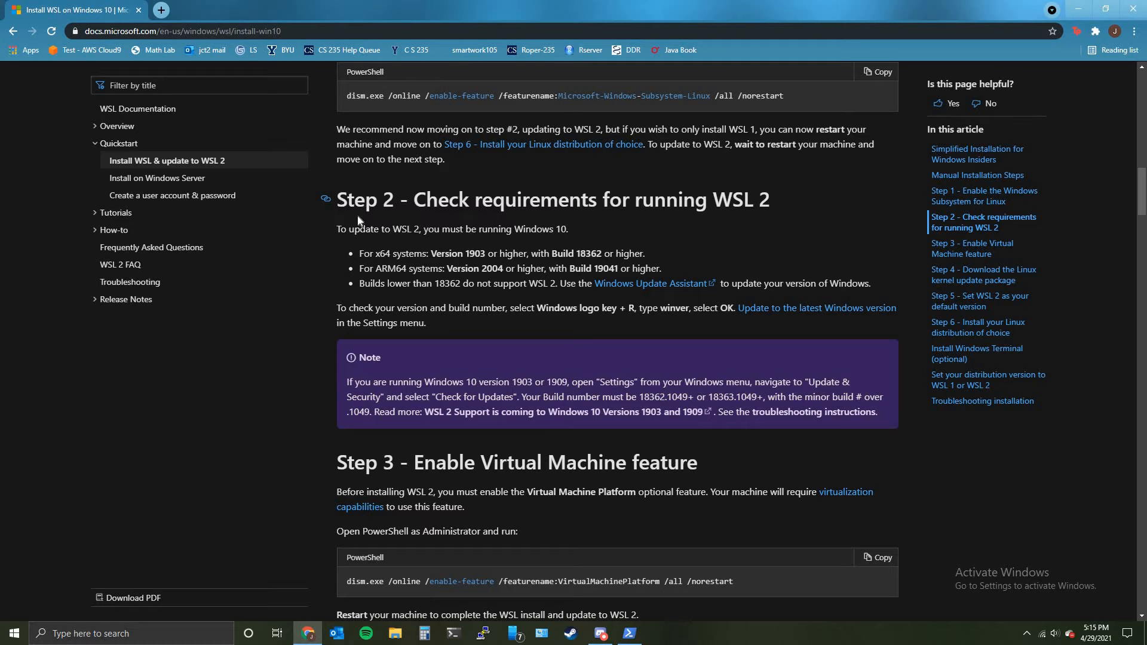
mouse_move(435, 321)
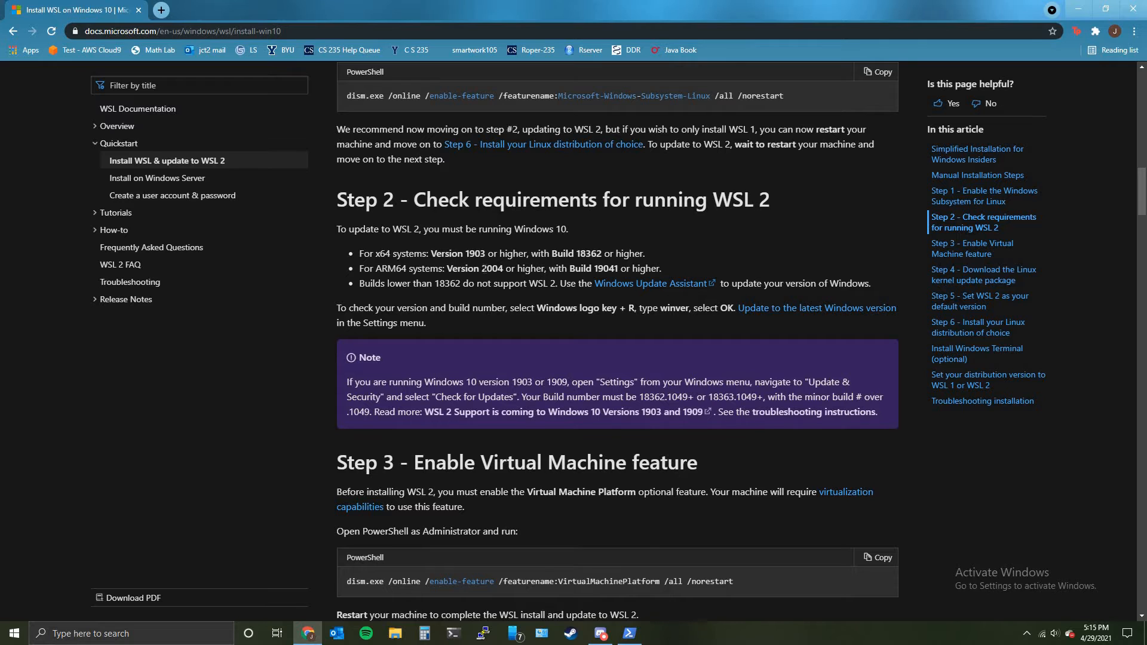
scroll(down, 3)
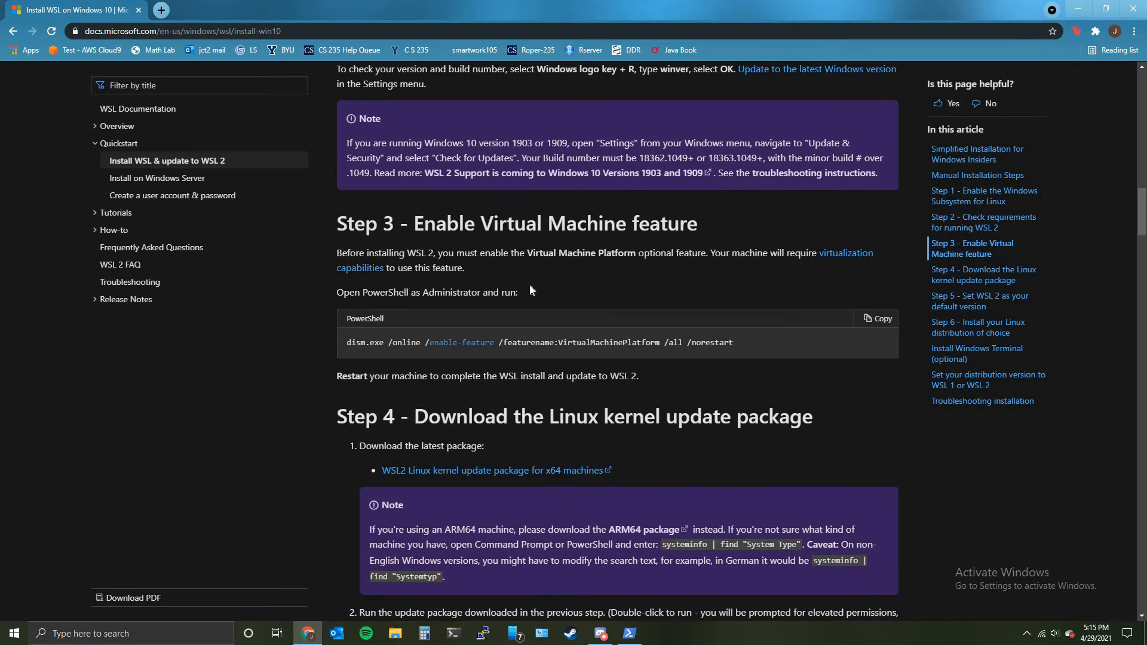
mouse_move(643, 330)
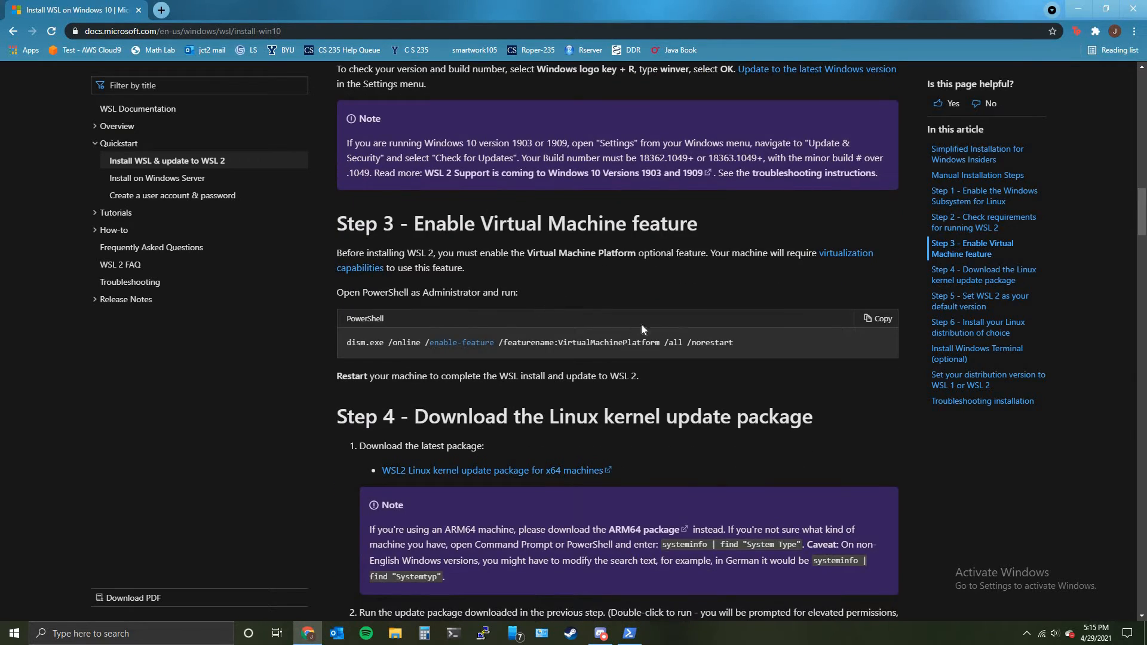
click(876, 318)
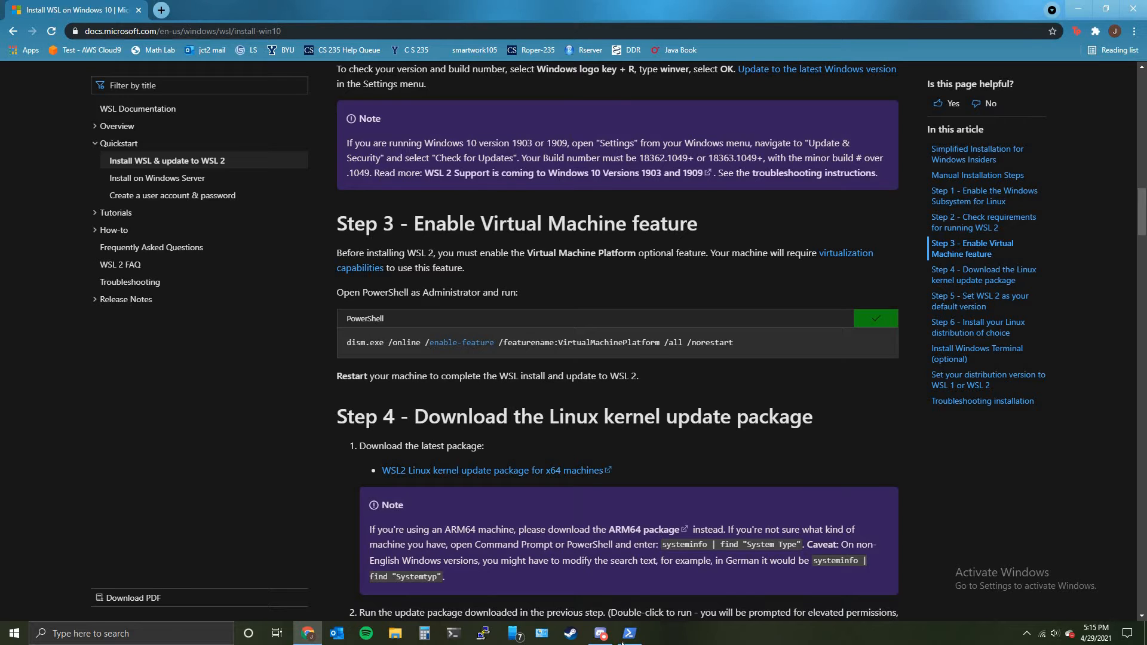
click(628, 634)
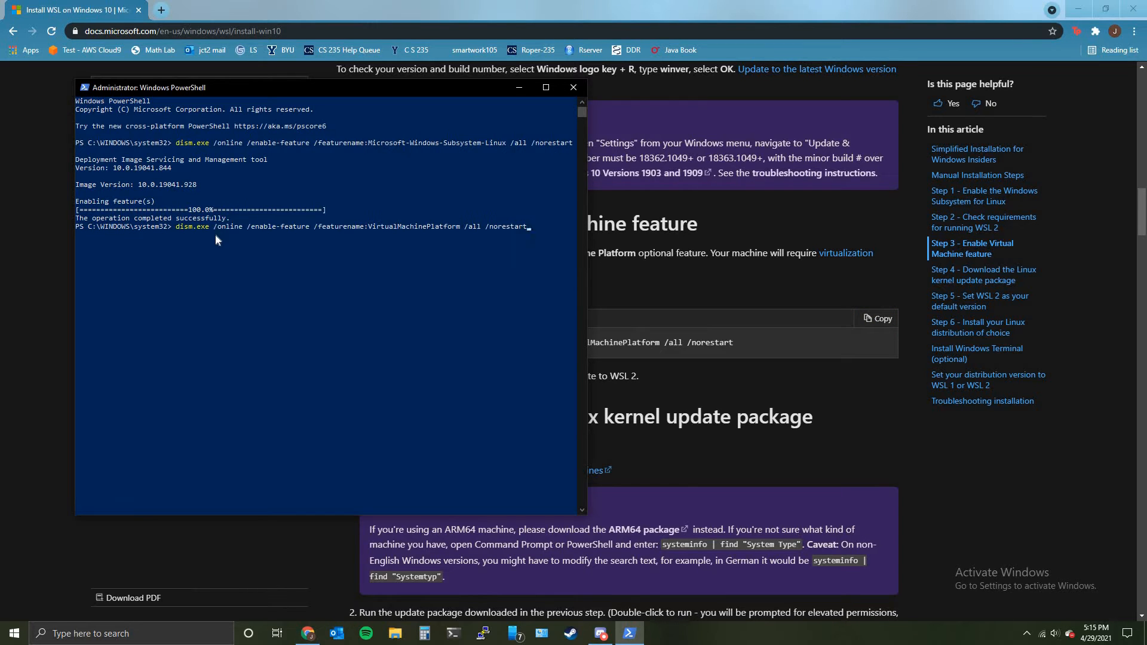
mouse_move(252, 242)
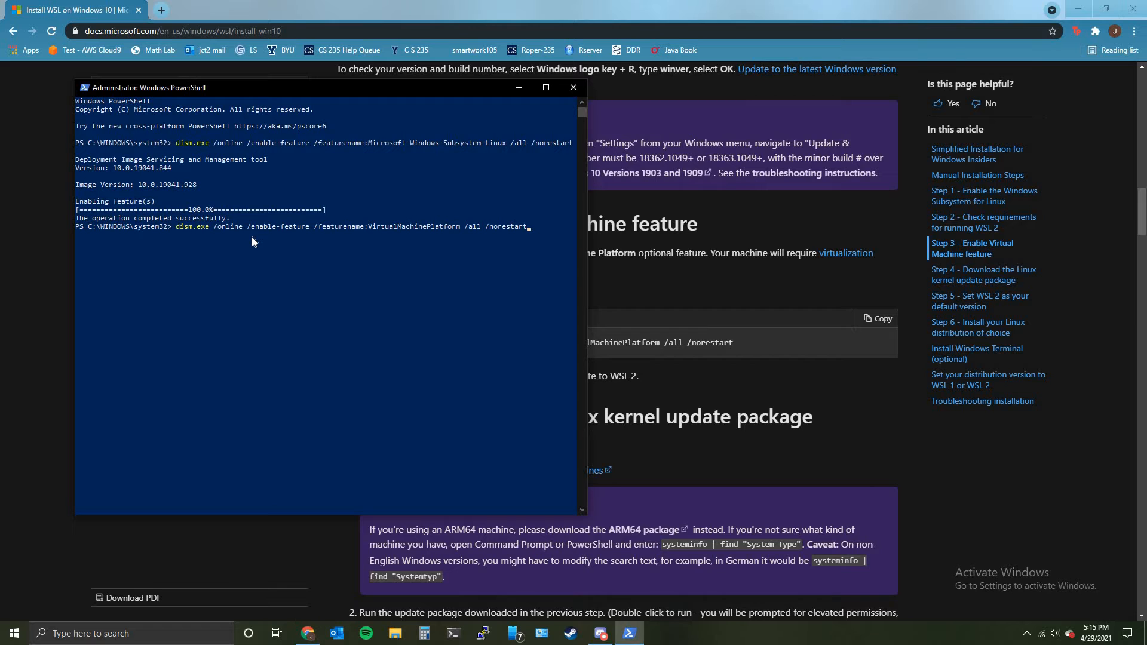
key(Return)
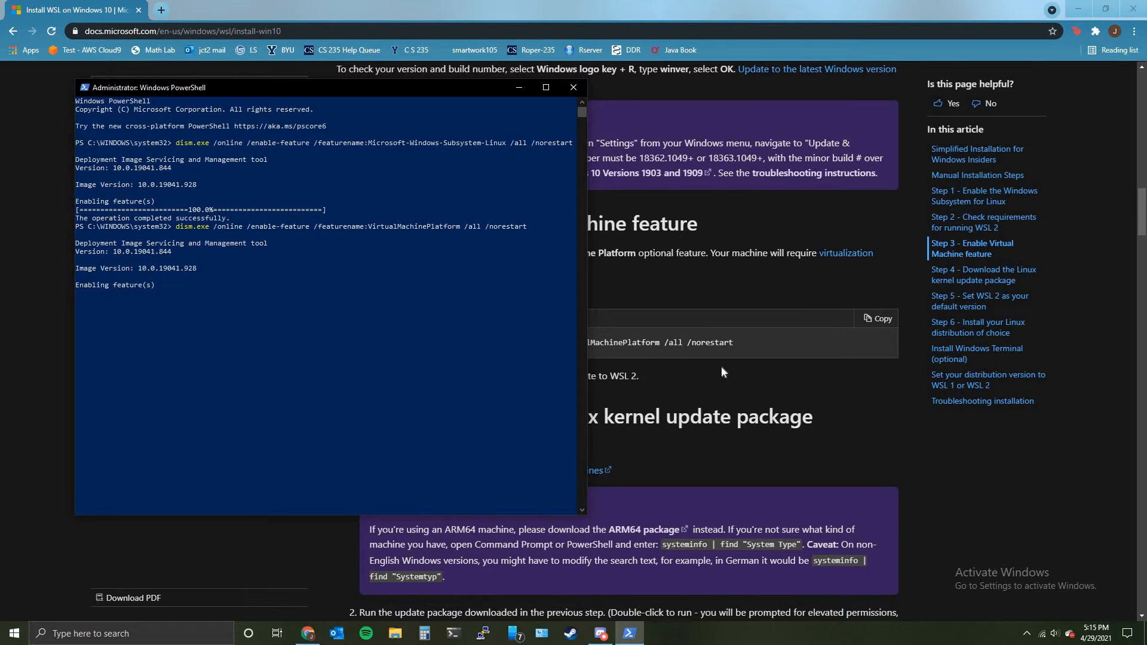
click(574, 88)
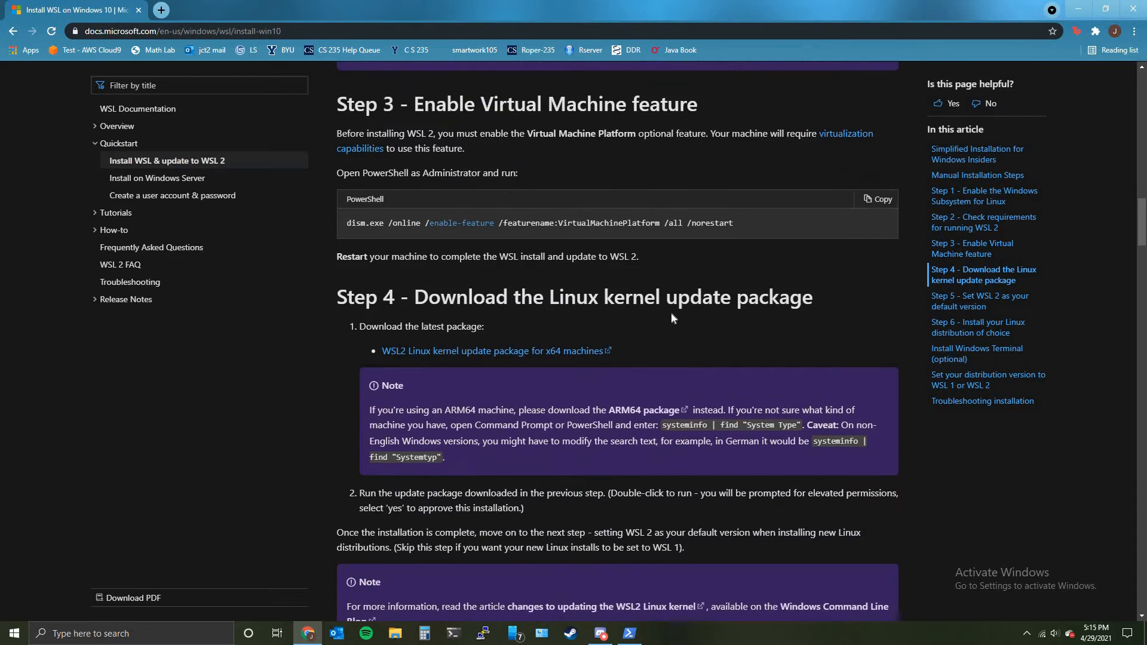
Download the WSL2 Linux kernel update package for x64 machines from Step 4
scroll(down, 3)
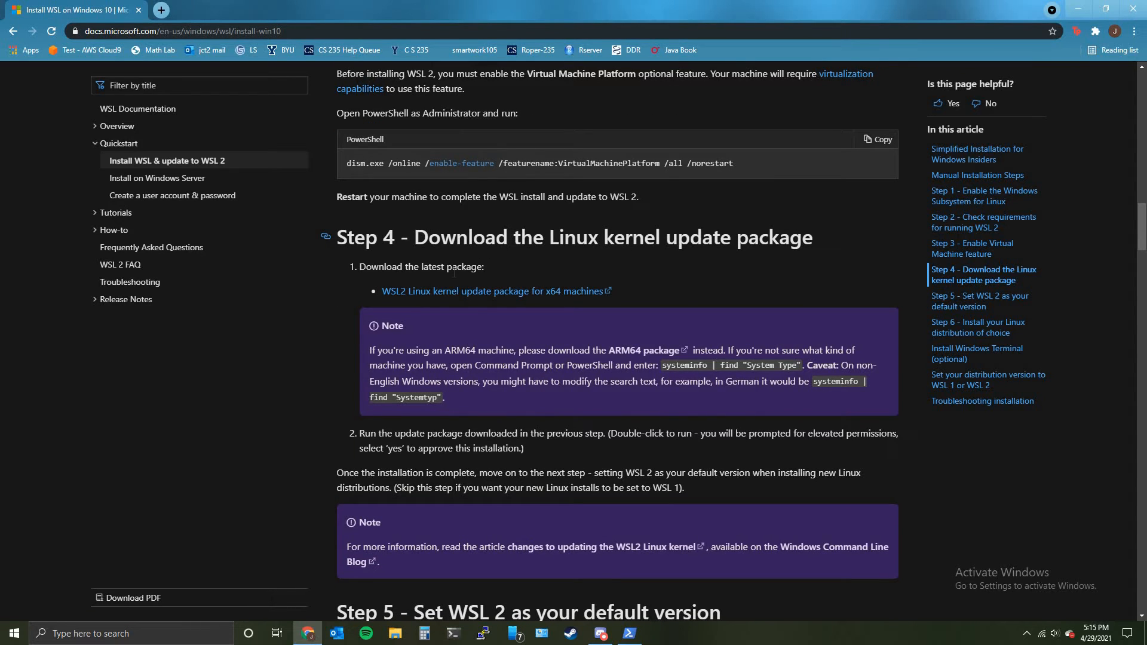
click(492, 291)
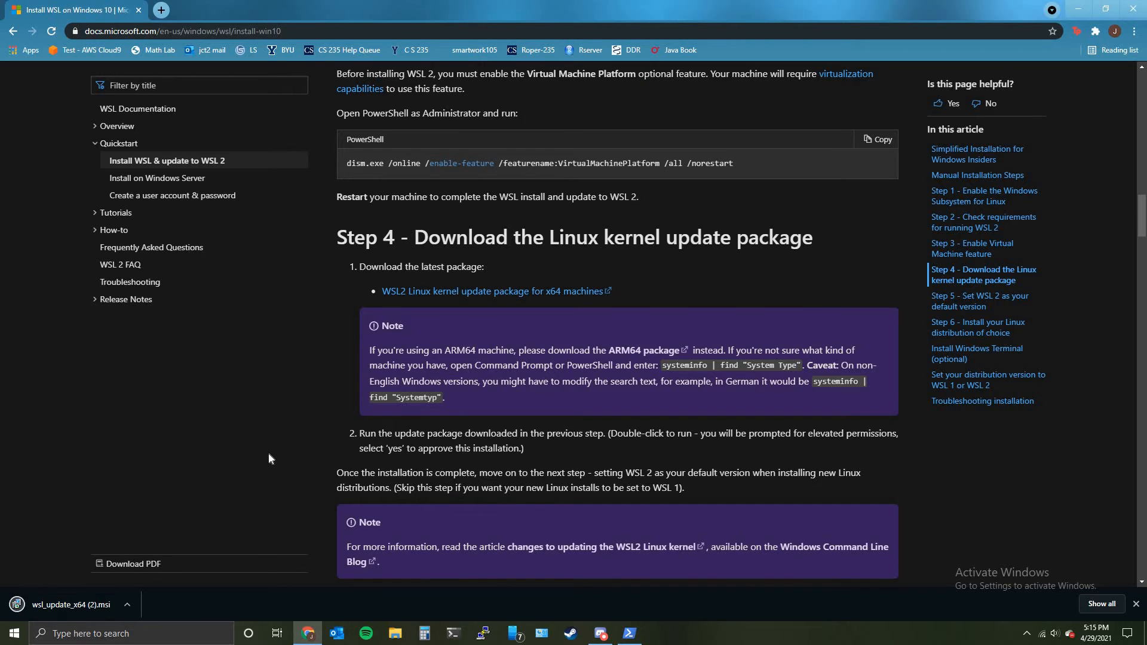
mouse_move(318, 378)
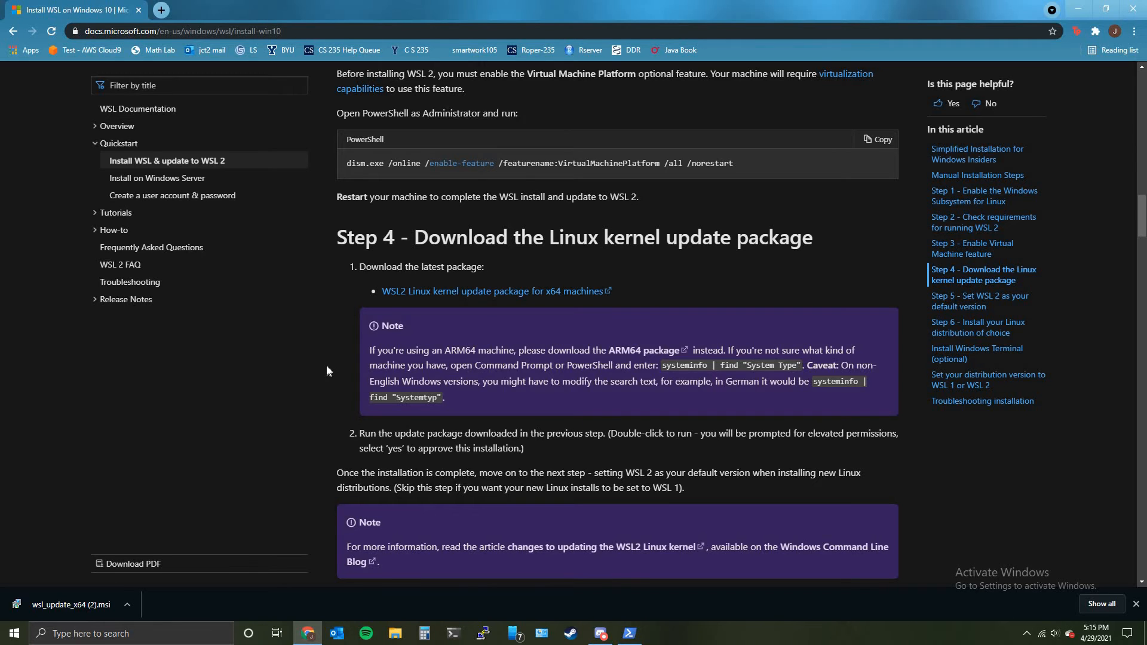
mouse_move(327, 370)
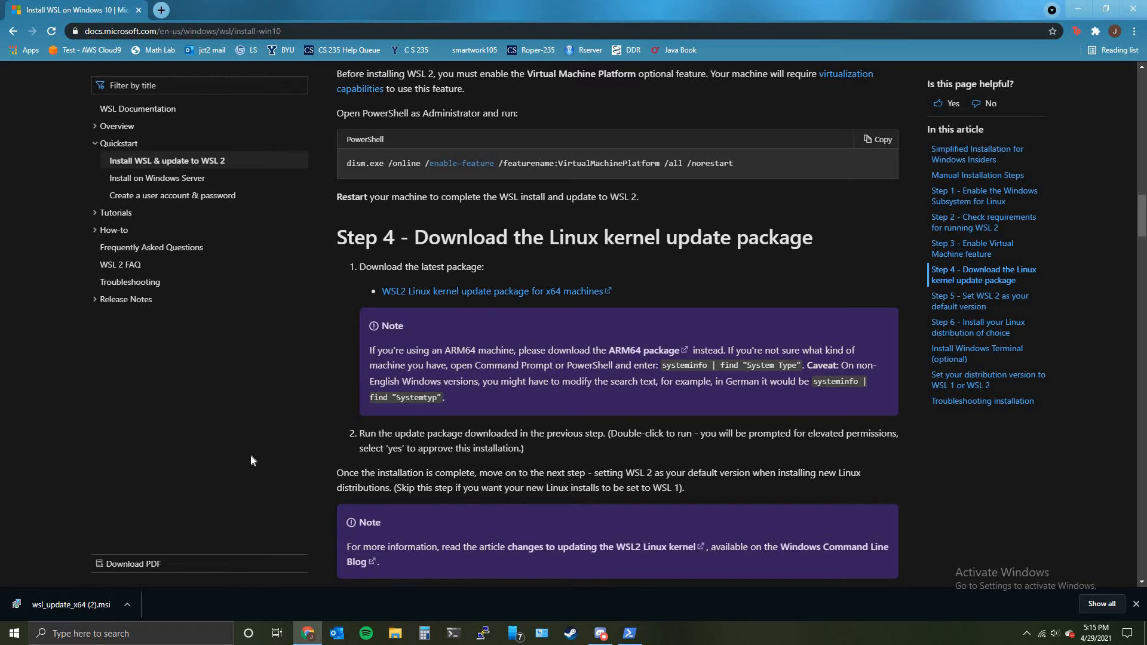
mouse_move(76, 611)
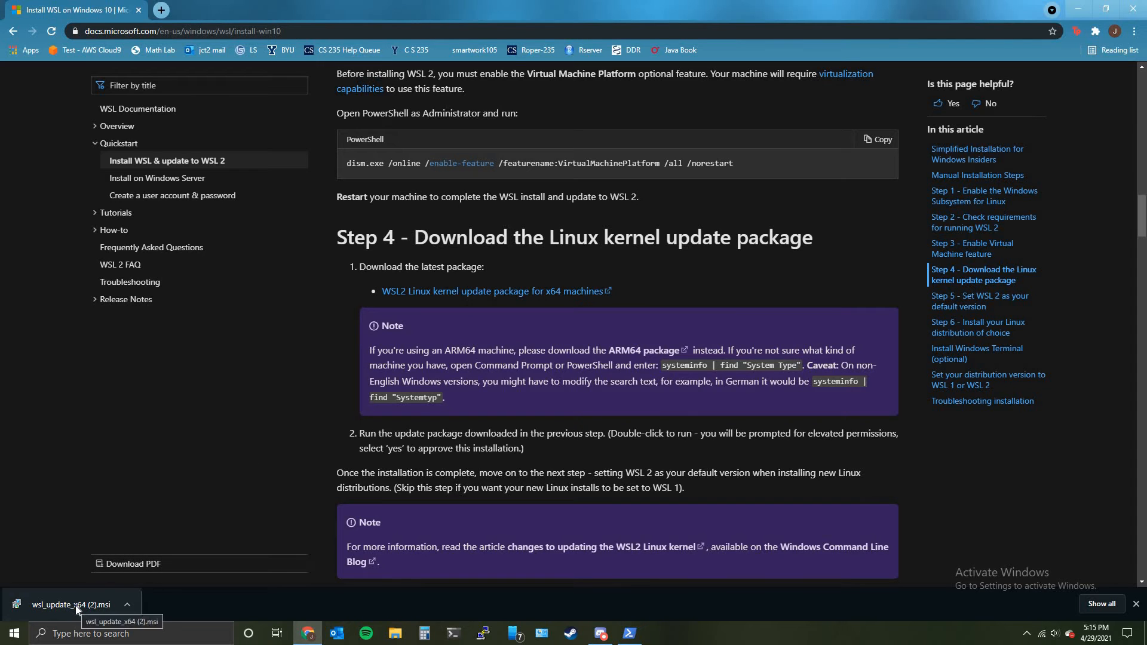
Run the downloaded wsl_update_x64.msi installer through to Finish
click(73, 605)
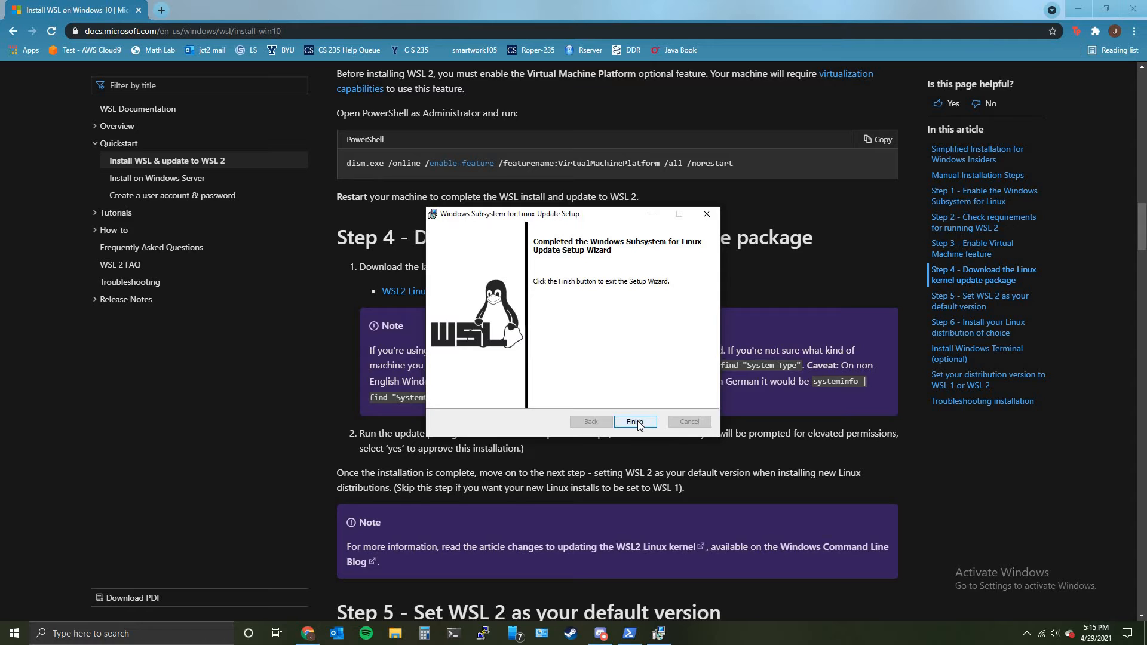
click(633, 422)
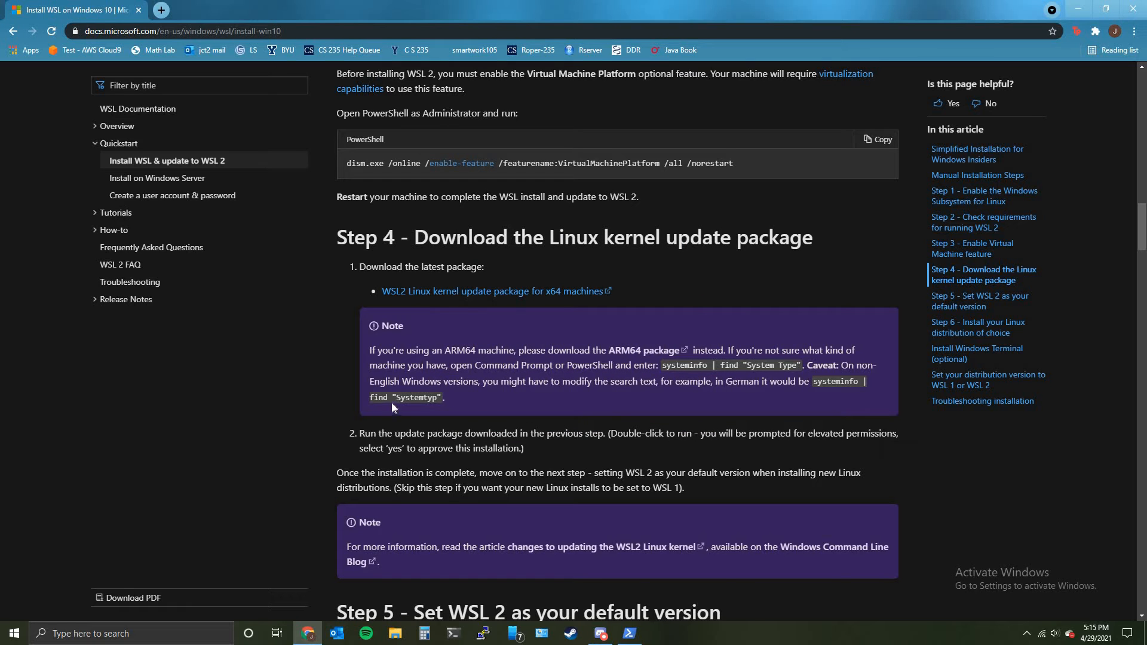
scroll(down, 3)
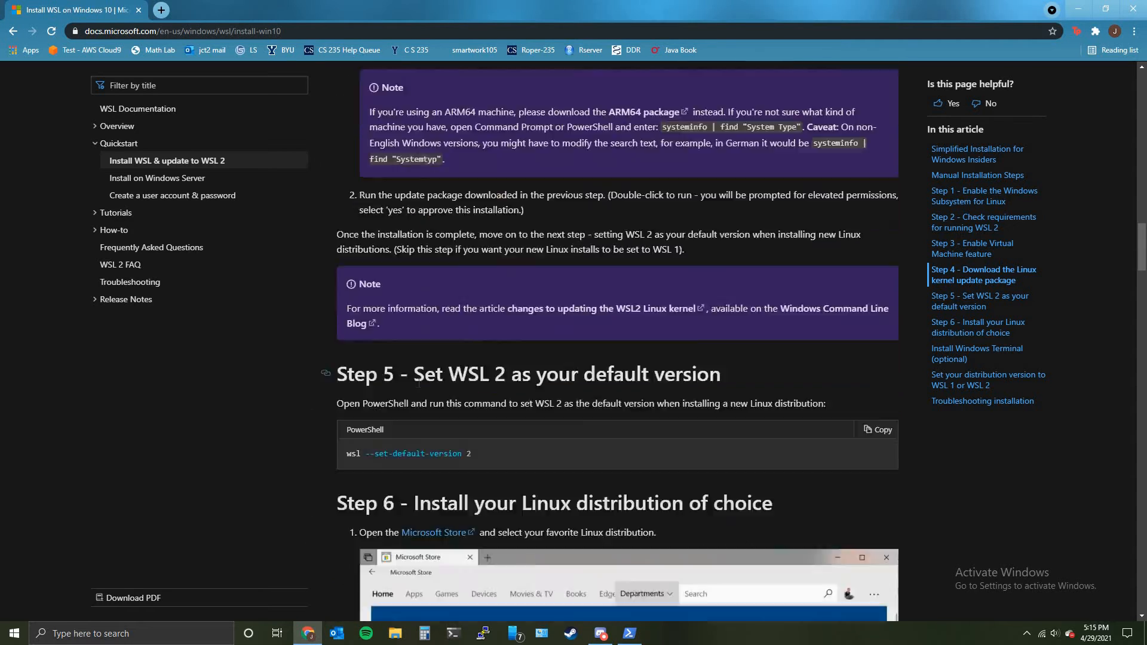
scroll(down, 3)
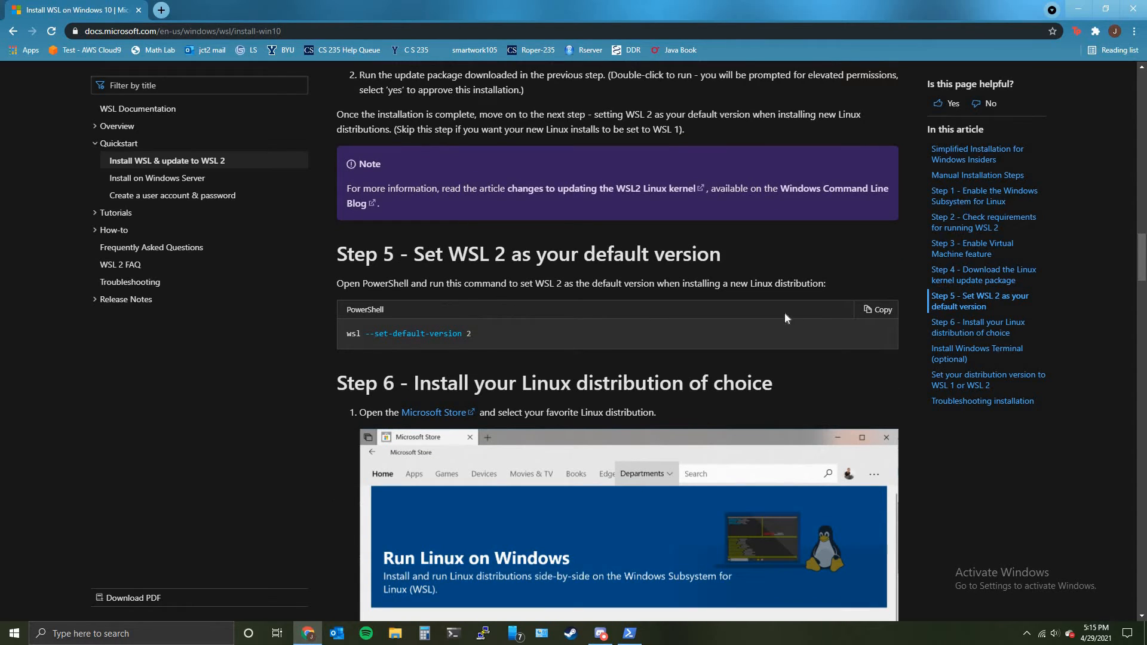
click(876, 308)
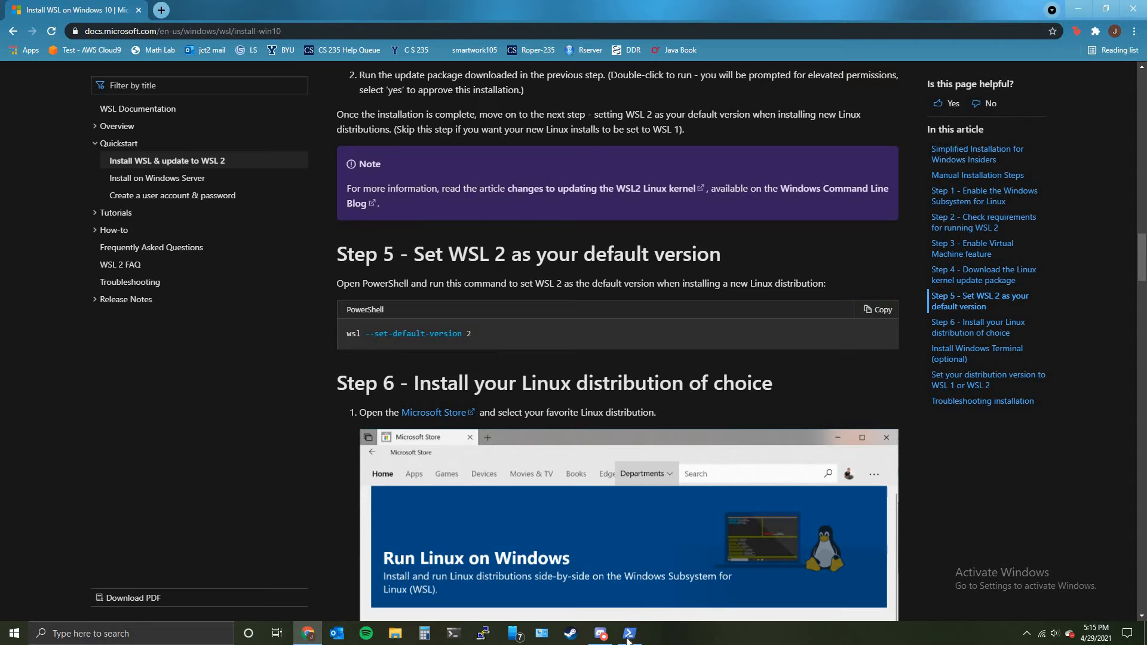
click(628, 633)
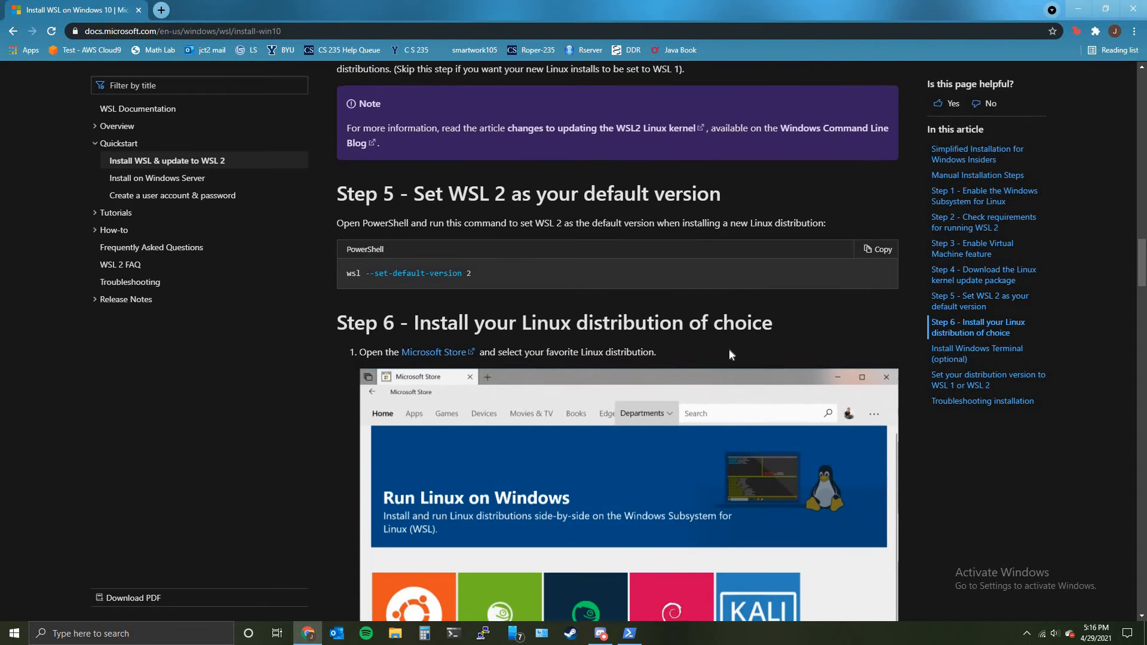
scroll(down, 3)
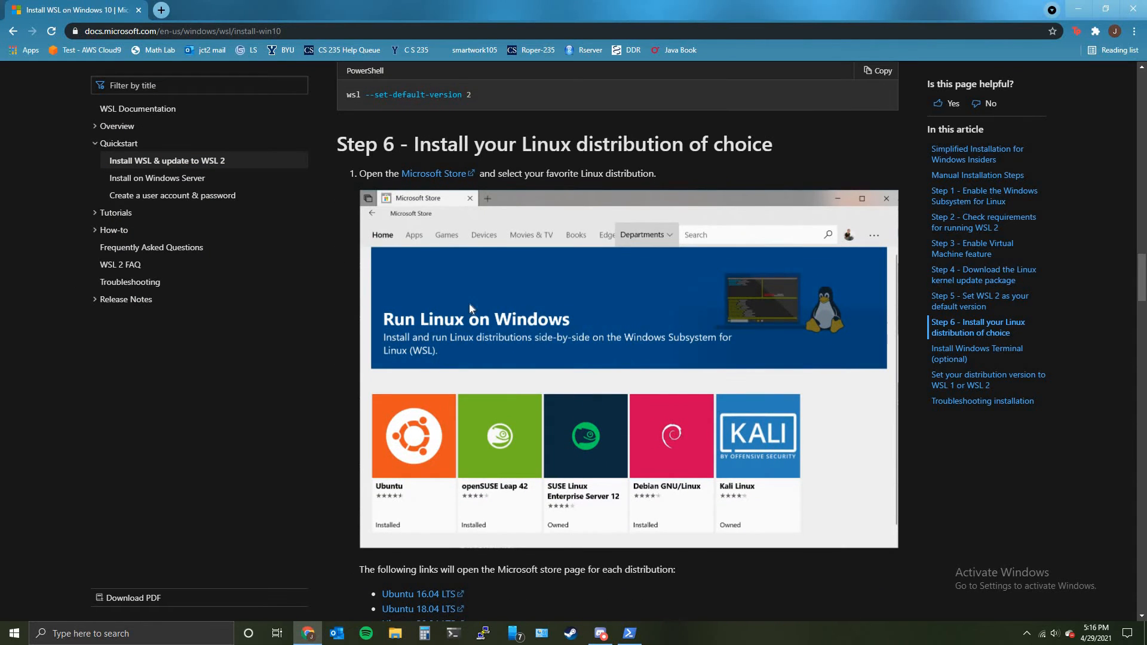
mouse_move(574, 170)
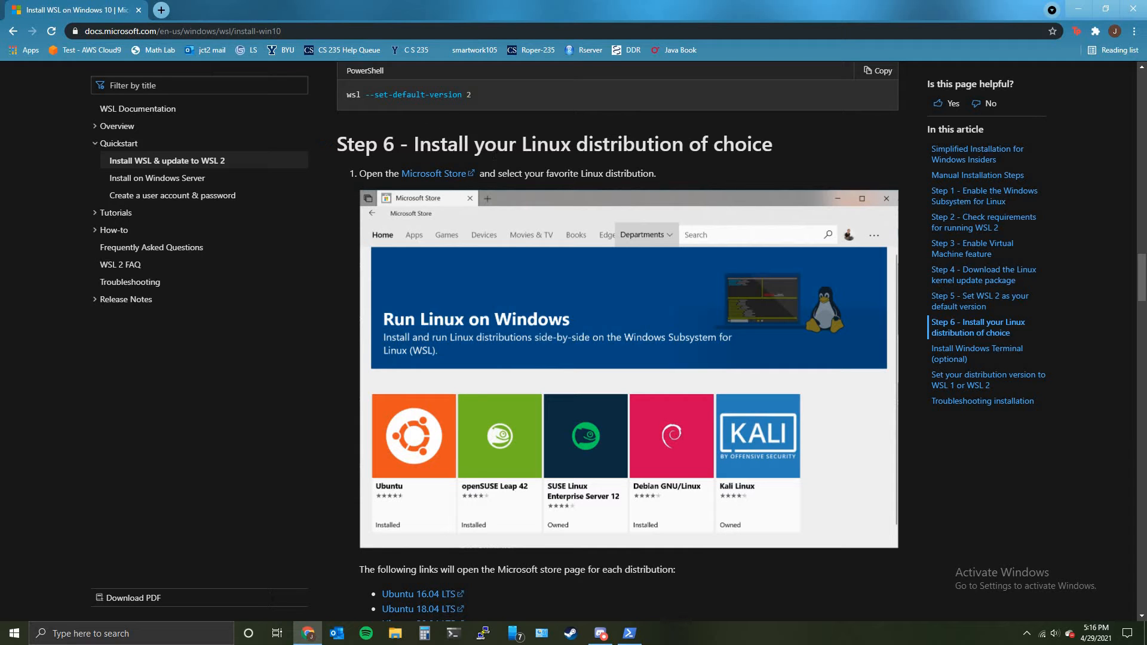
text(mic)
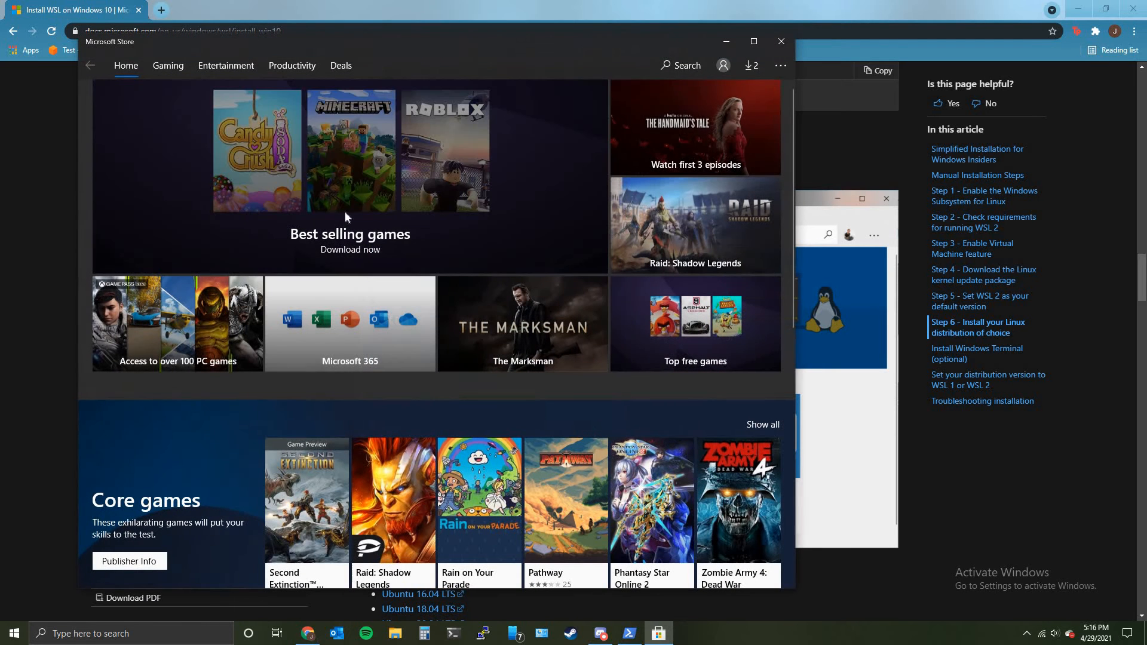
Search the Microsoft Store for 'ubuntu' and launch the installed Ubuntu app
click(680, 65)
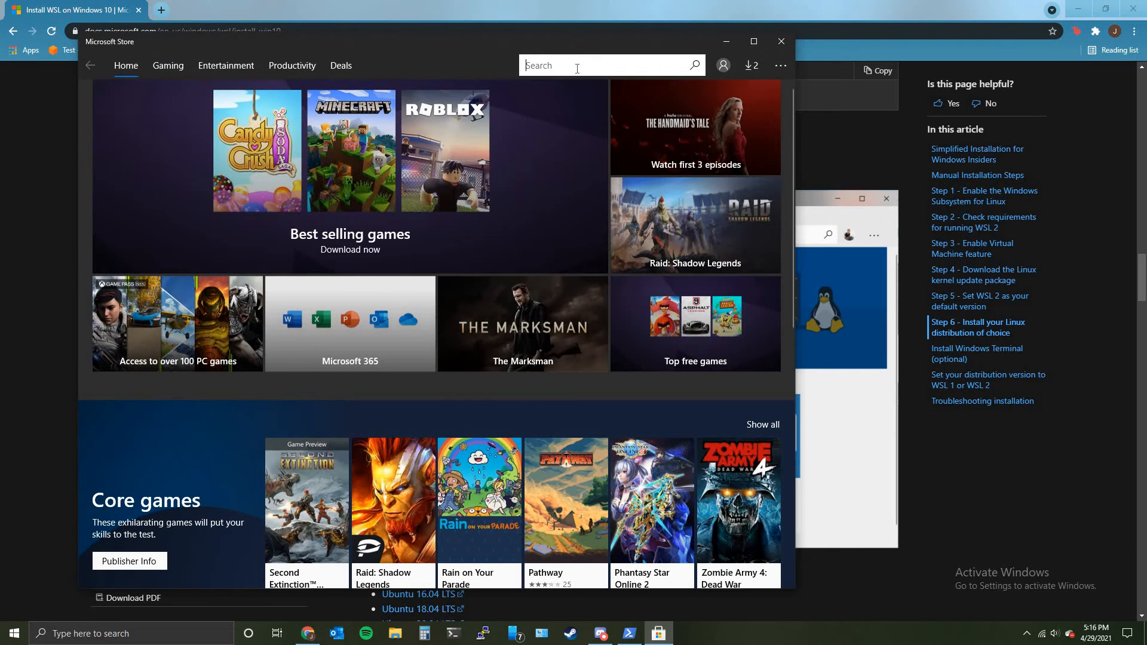
text(ubun)
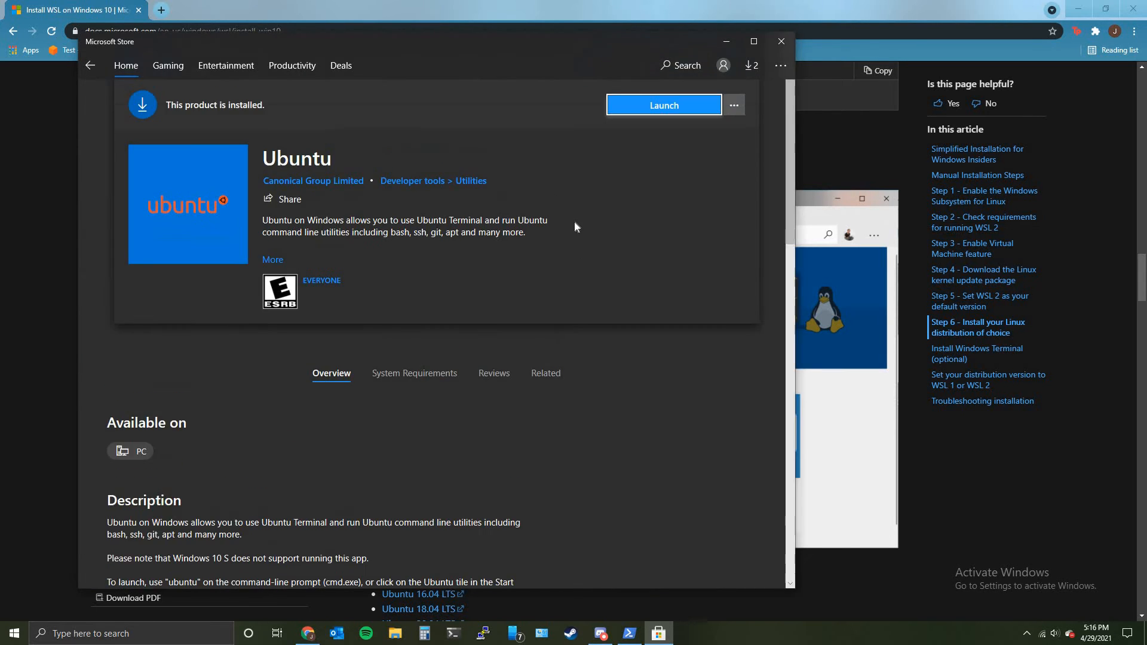
mouse_move(657, 111)
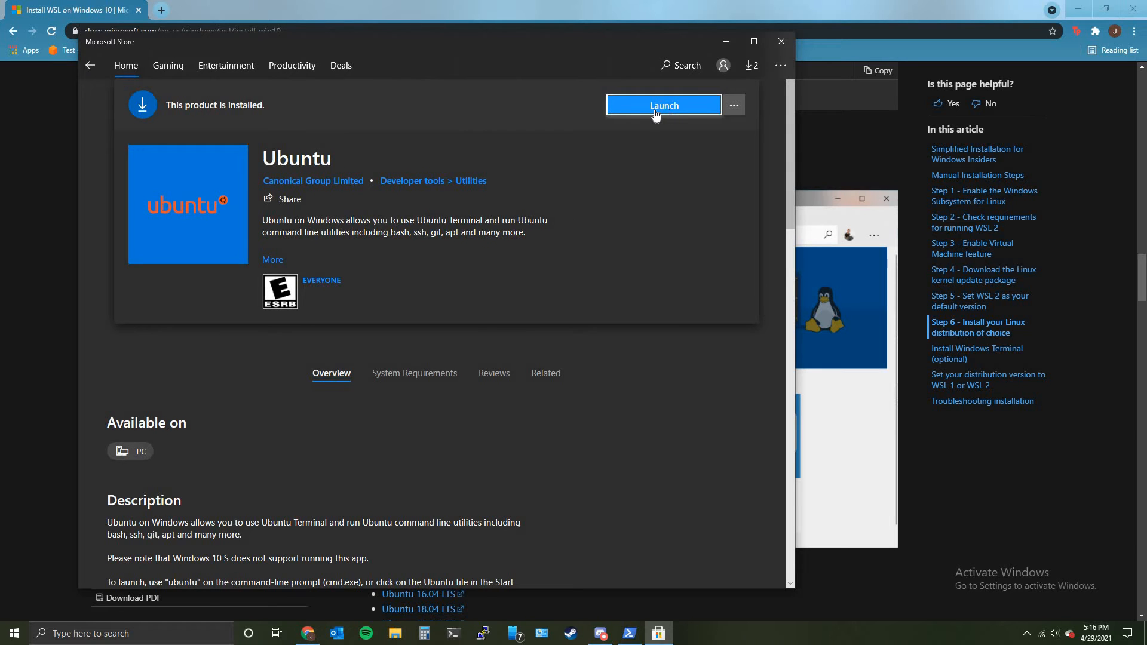
click(663, 105)
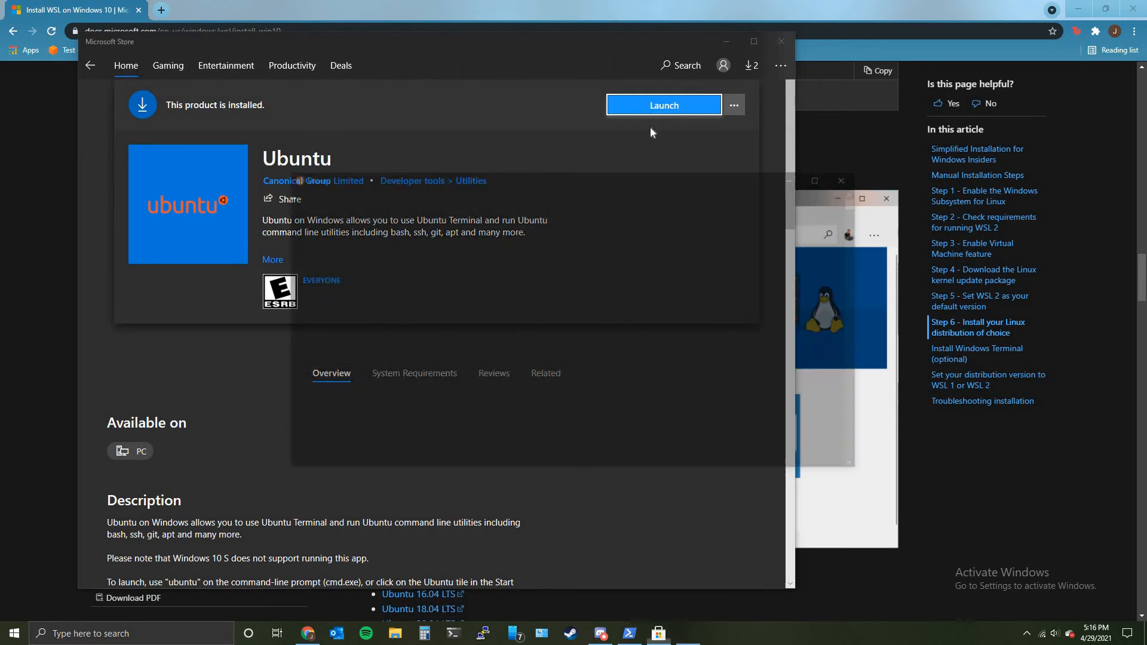
click(664, 105)
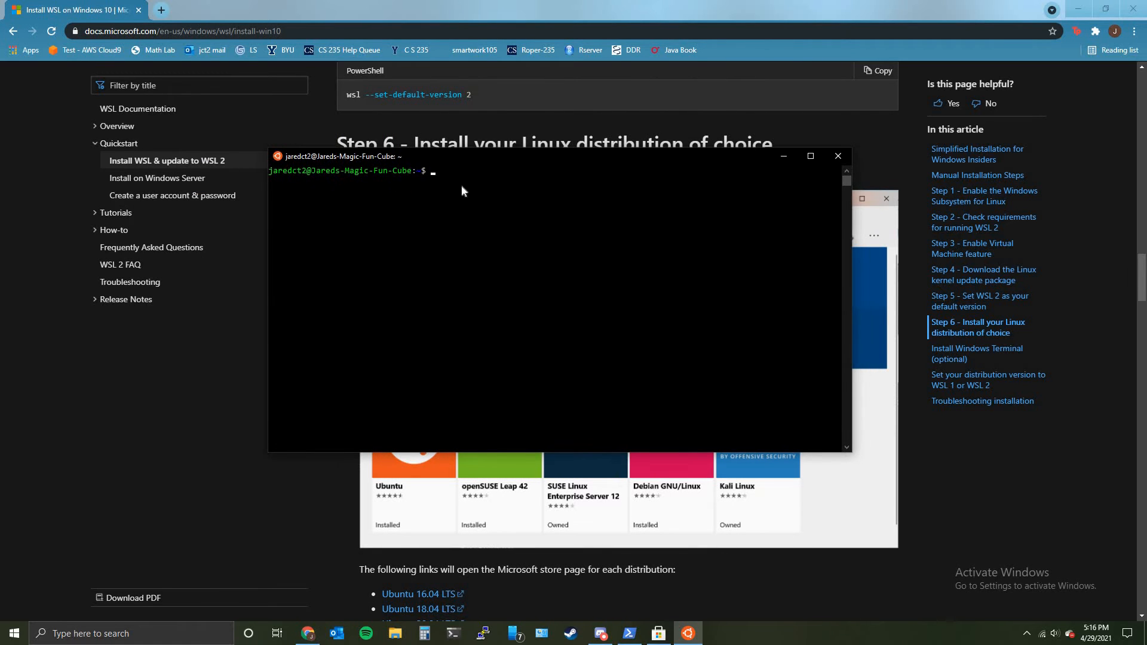
mouse_move(335, 175)
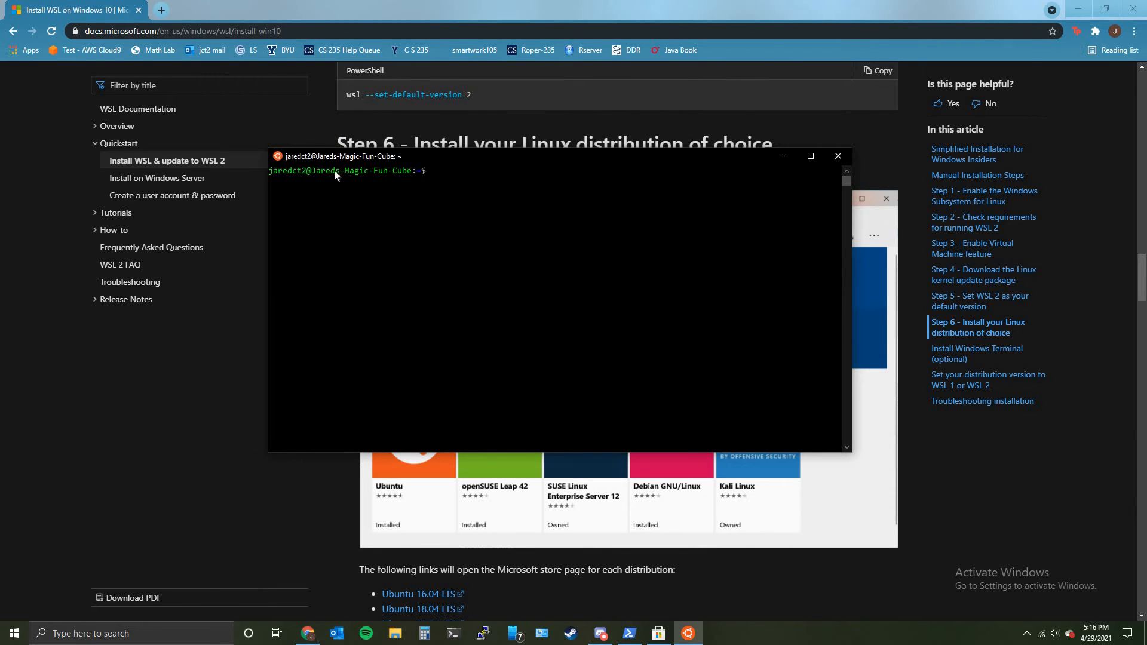
mouse_move(459, 185)
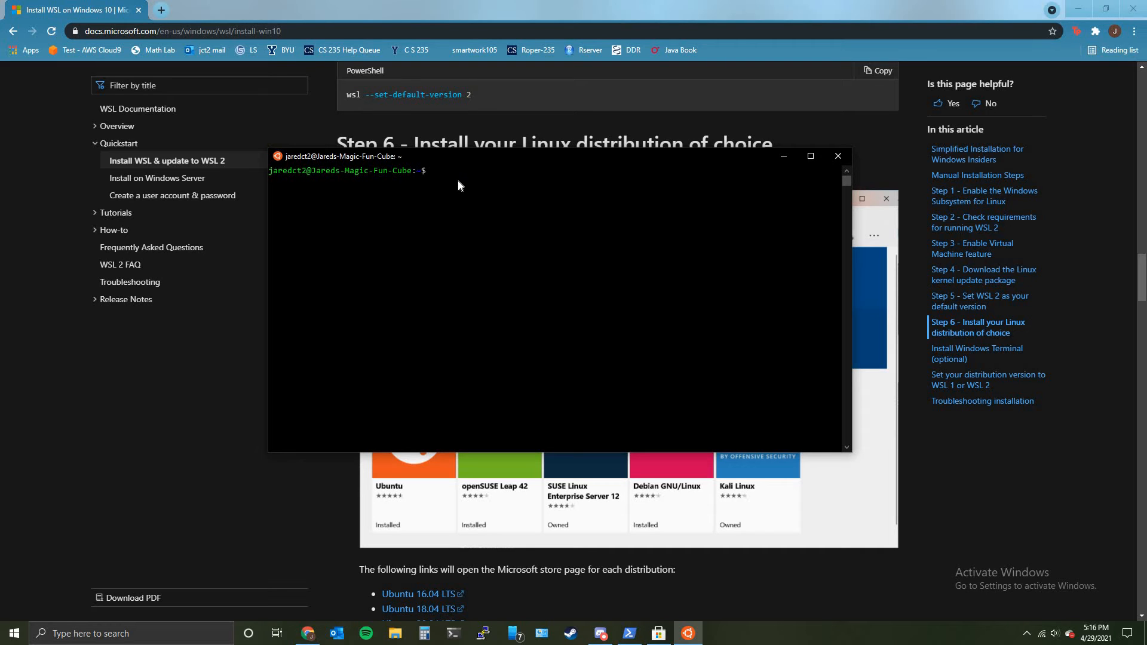
mouse_move(451, 179)
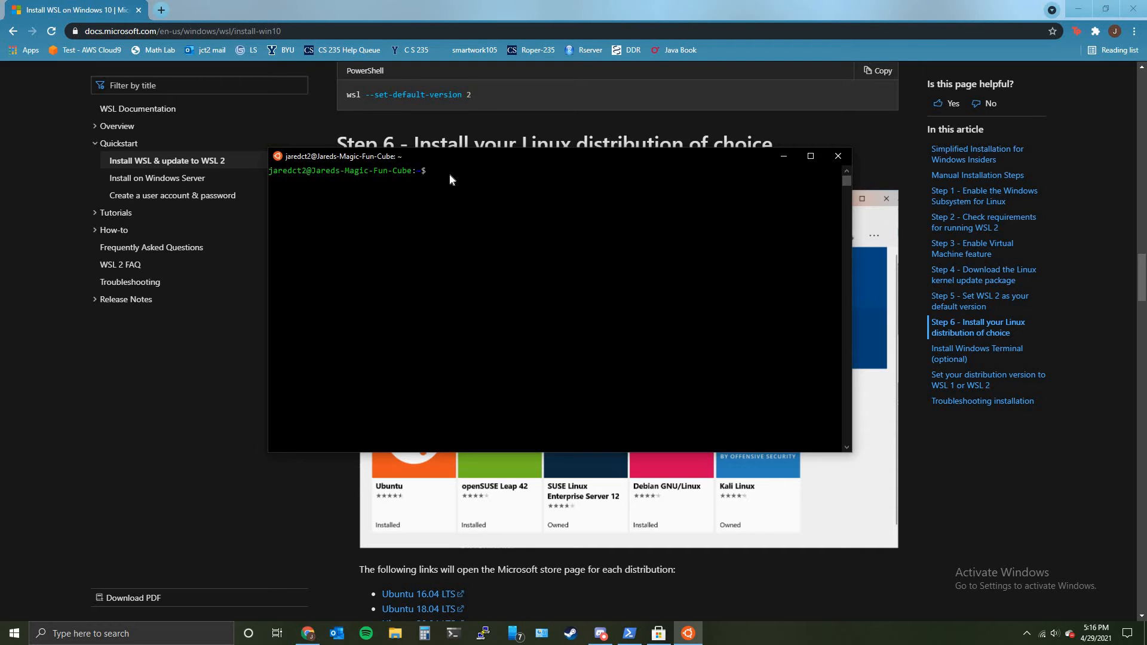
mouse_move(458, 178)
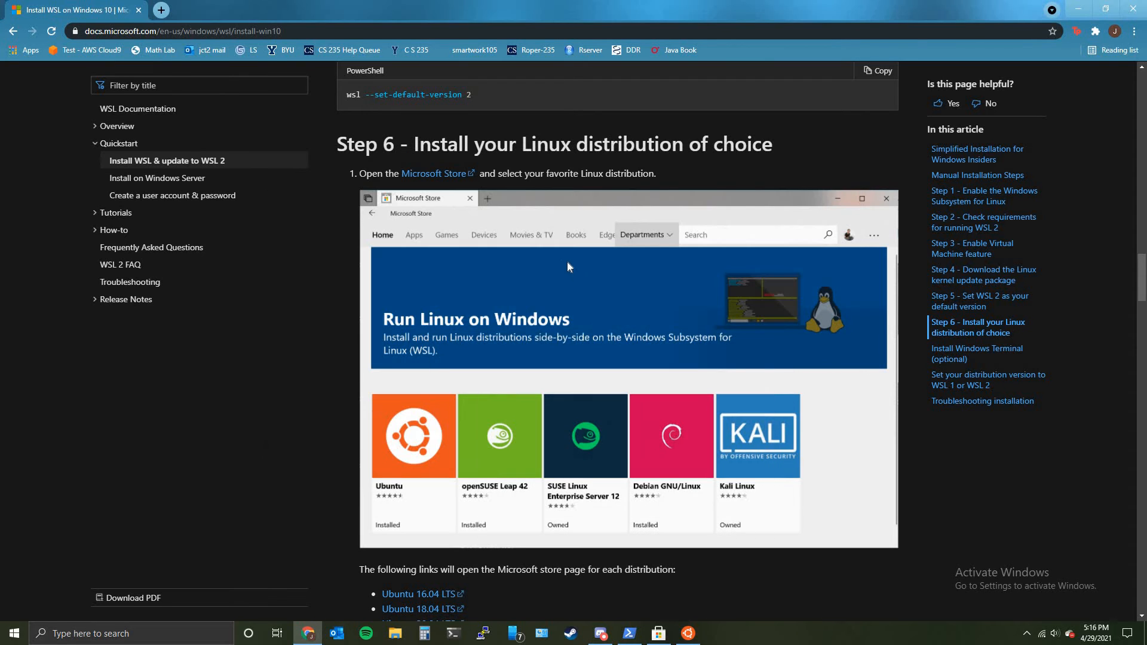
mouse_move(419, 448)
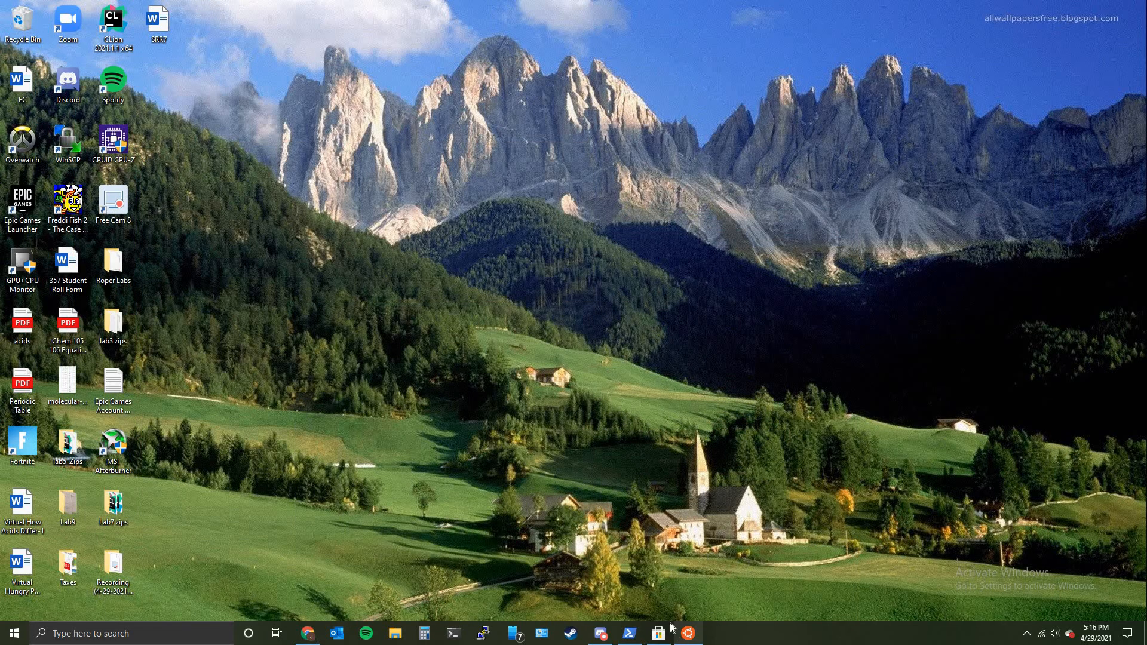
Launch CLion from its desktop shortcut to load the untitled project
right_click(657, 634)
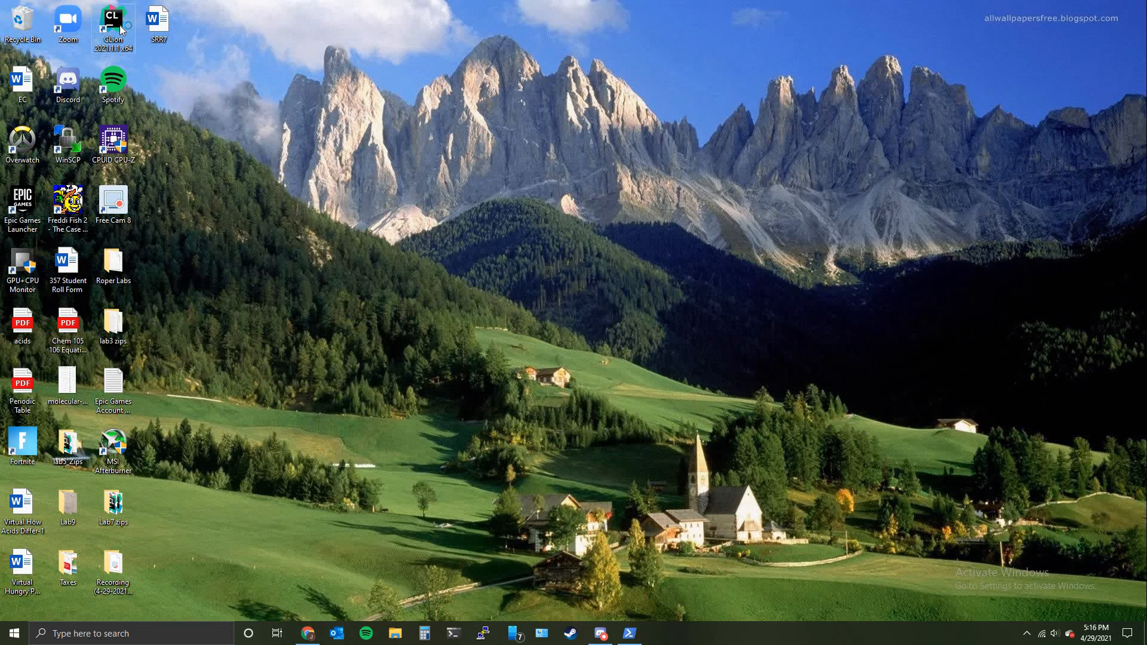
double_click(113, 23)
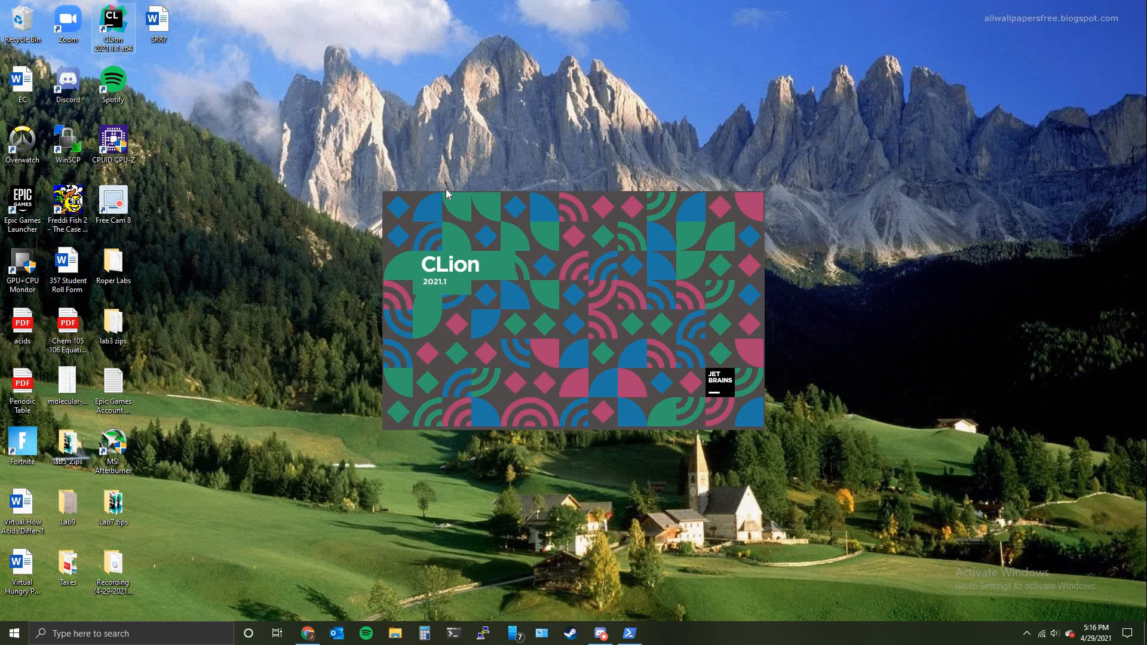
mouse_move(452, 190)
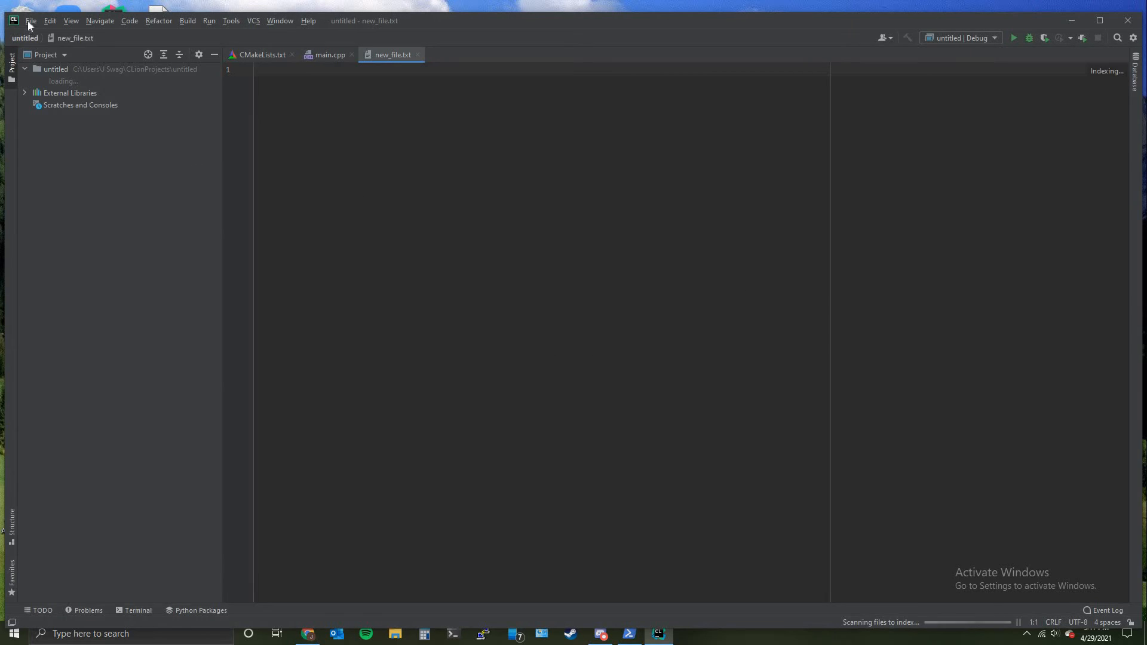
click(31, 20)
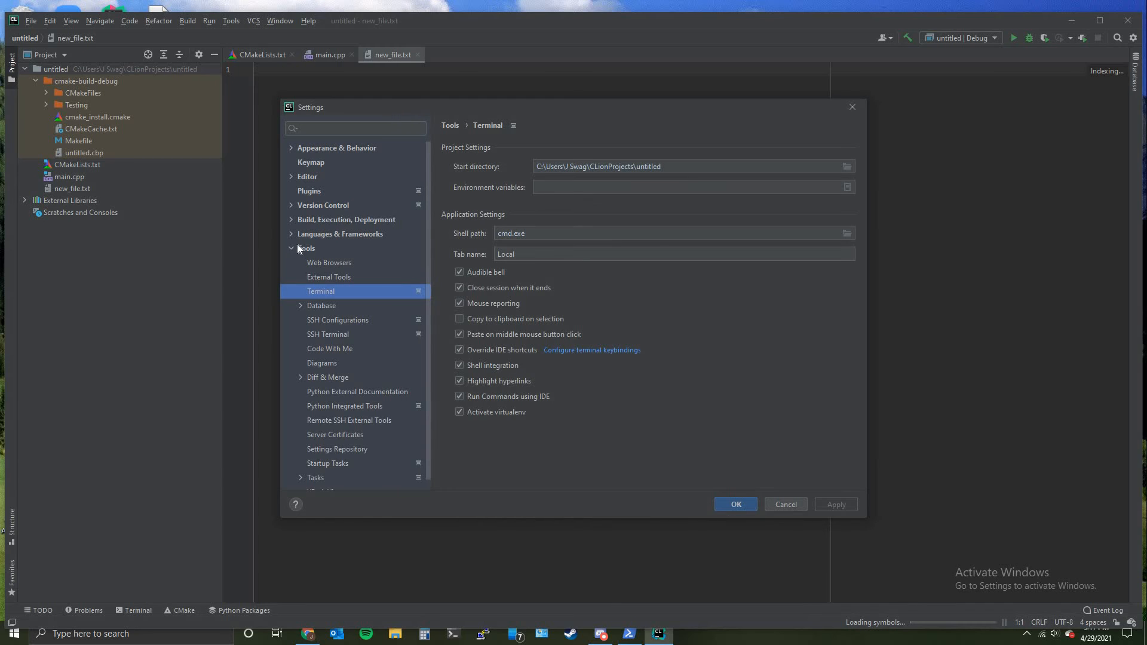
click(306, 248)
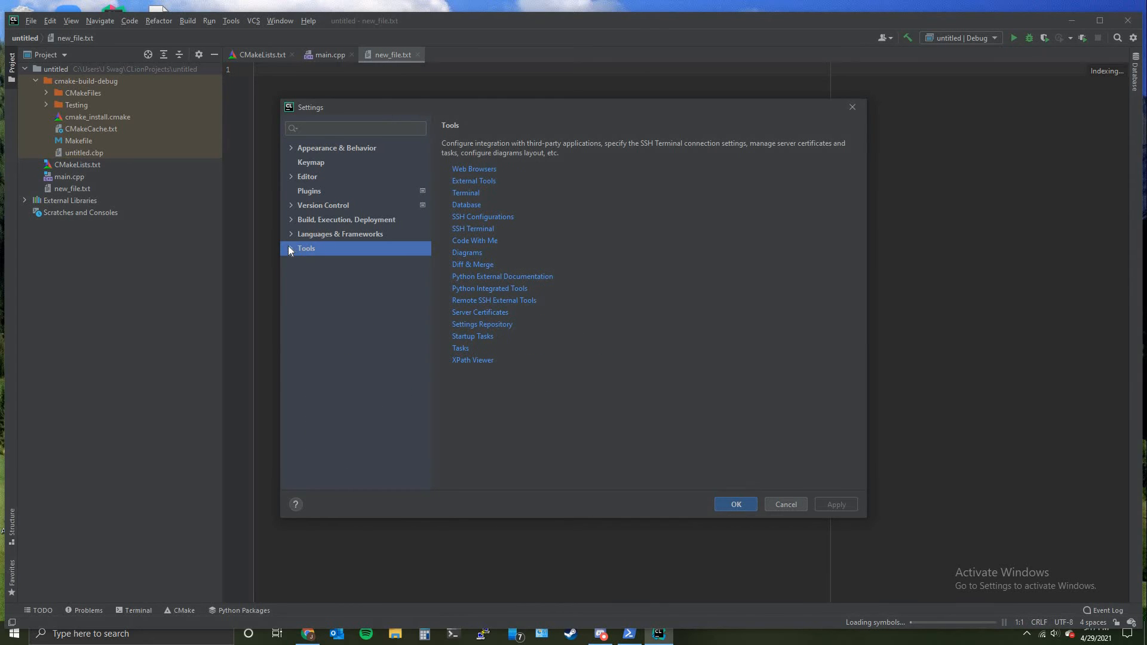
click(291, 249)
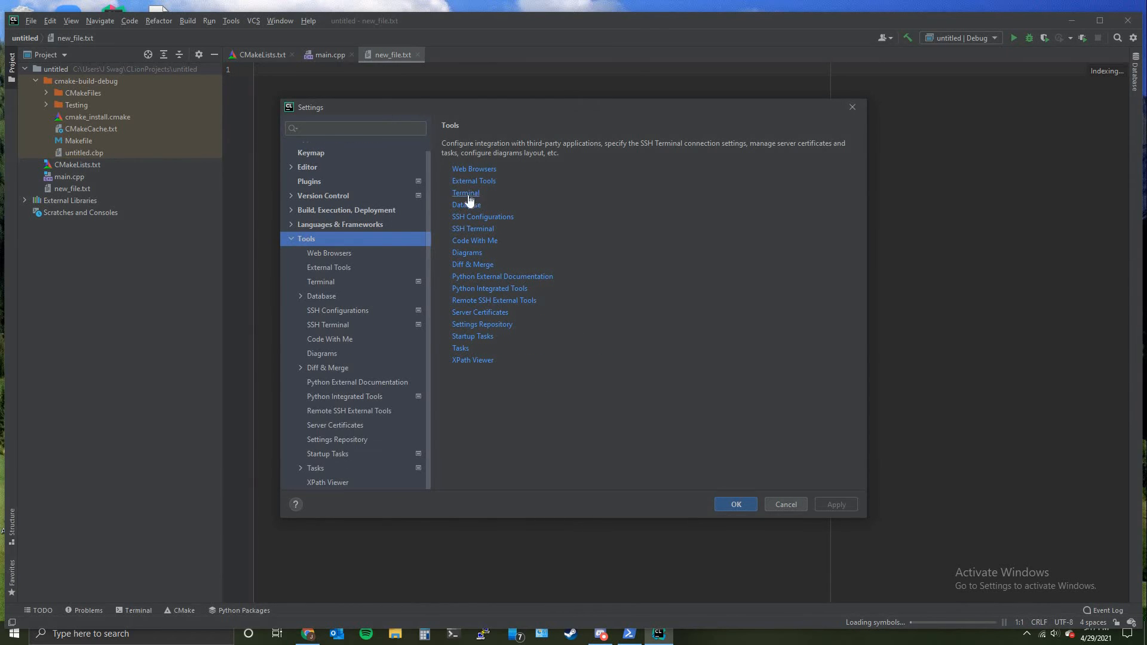
click(320, 283)
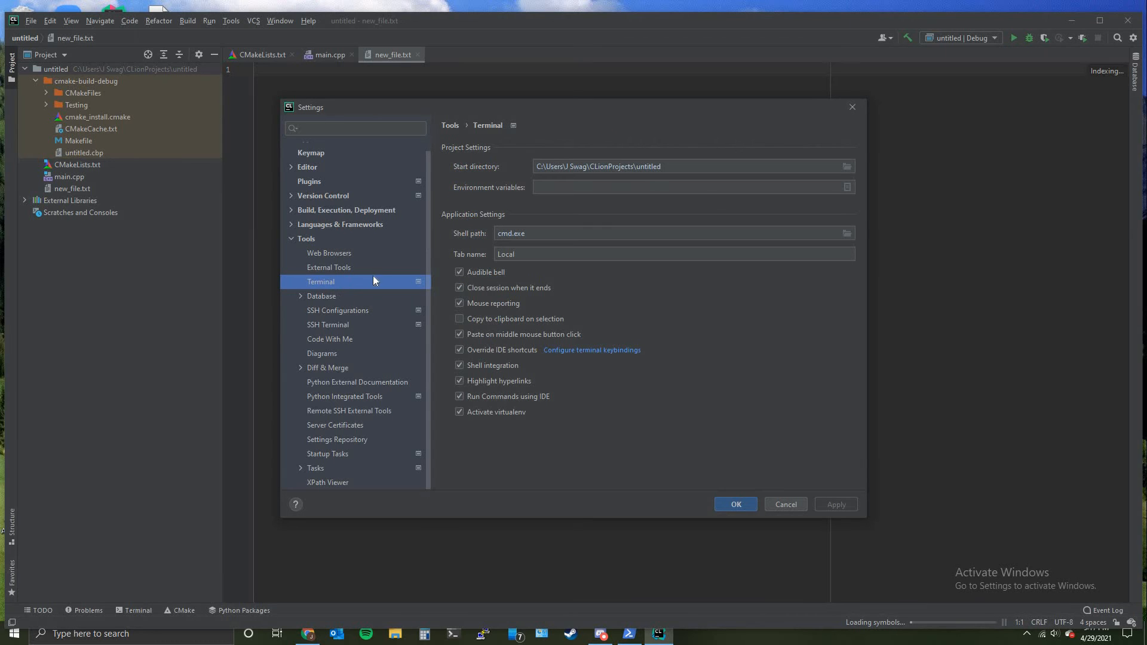
mouse_move(452, 240)
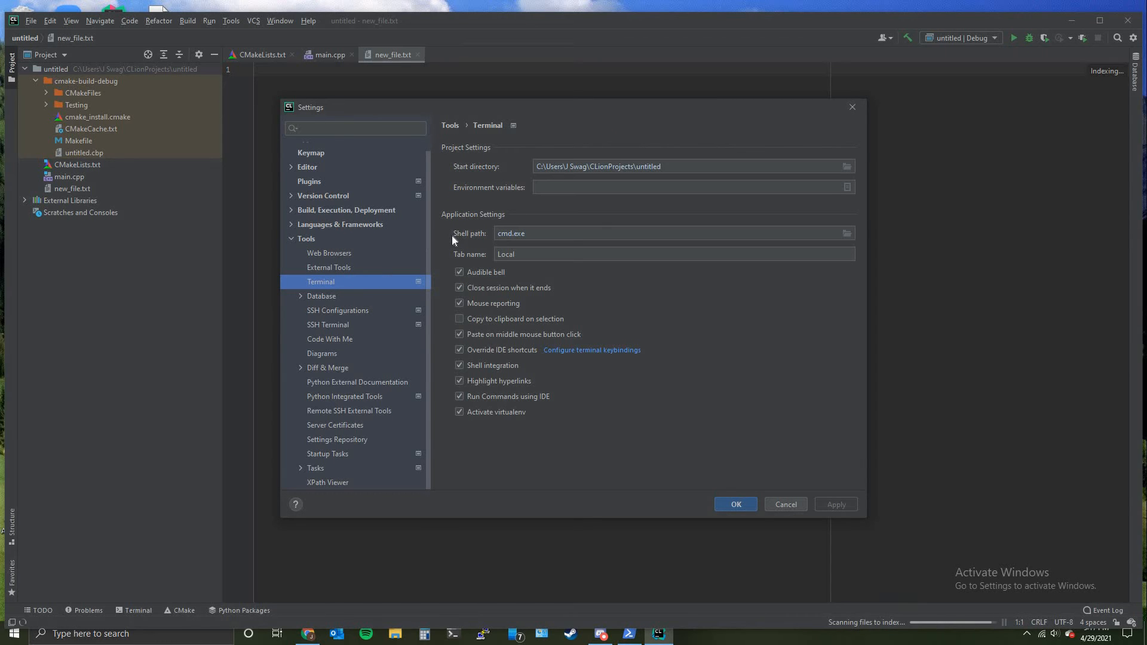
click(659, 233)
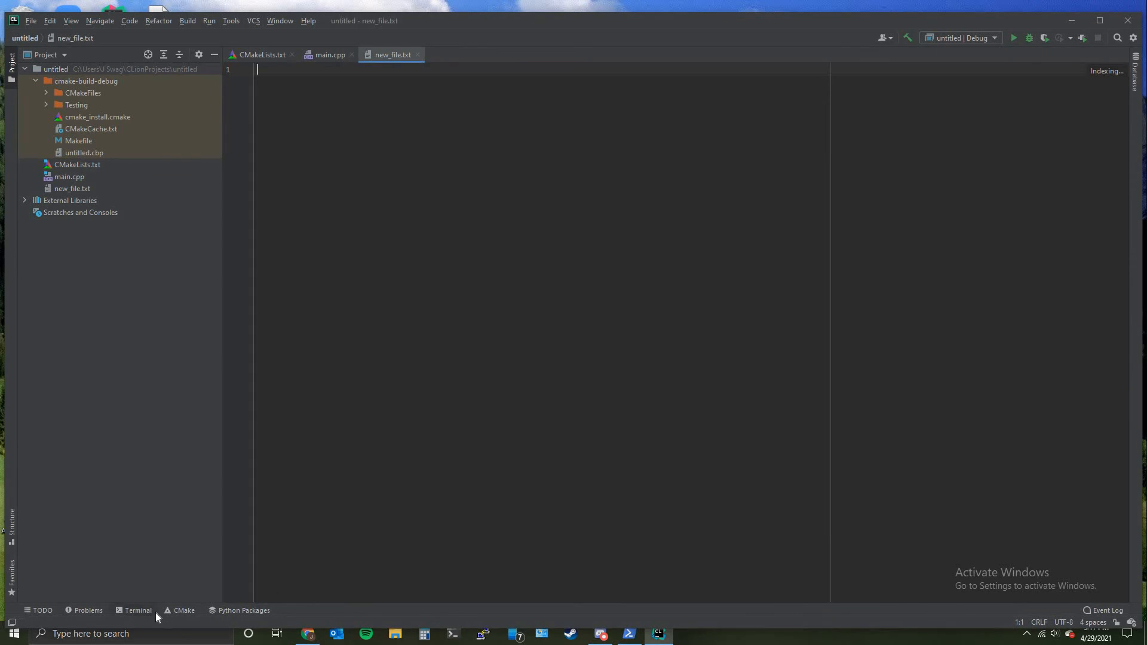
Show the integrated terminal running cmd in the project folder, then reach for the File menu
click(138, 611)
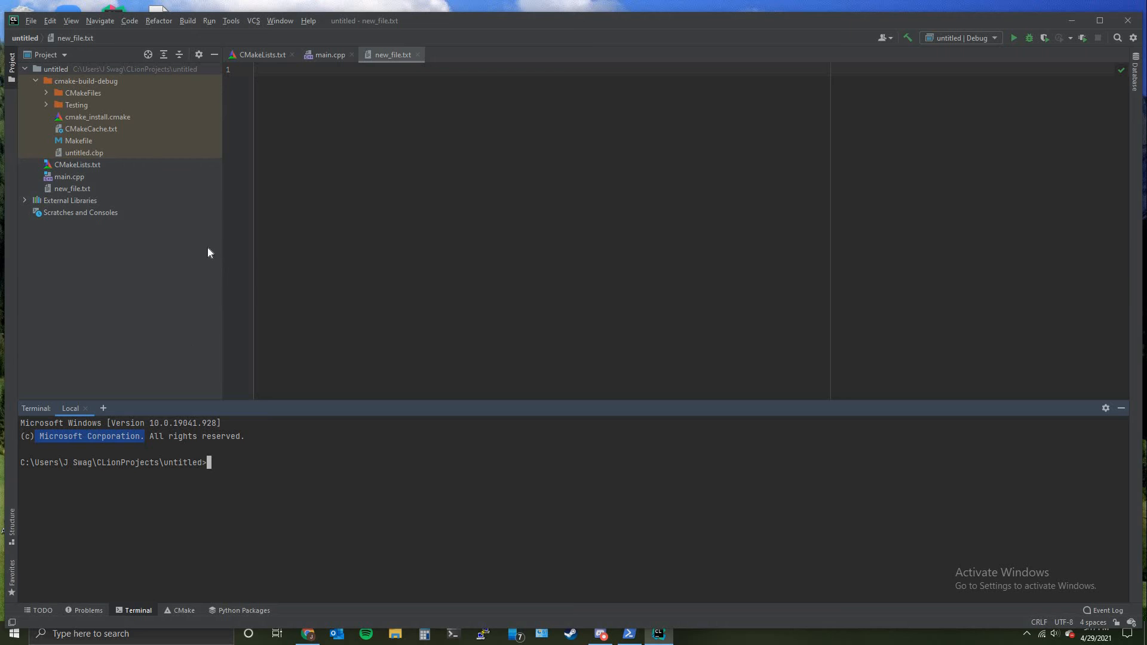
click(31, 20)
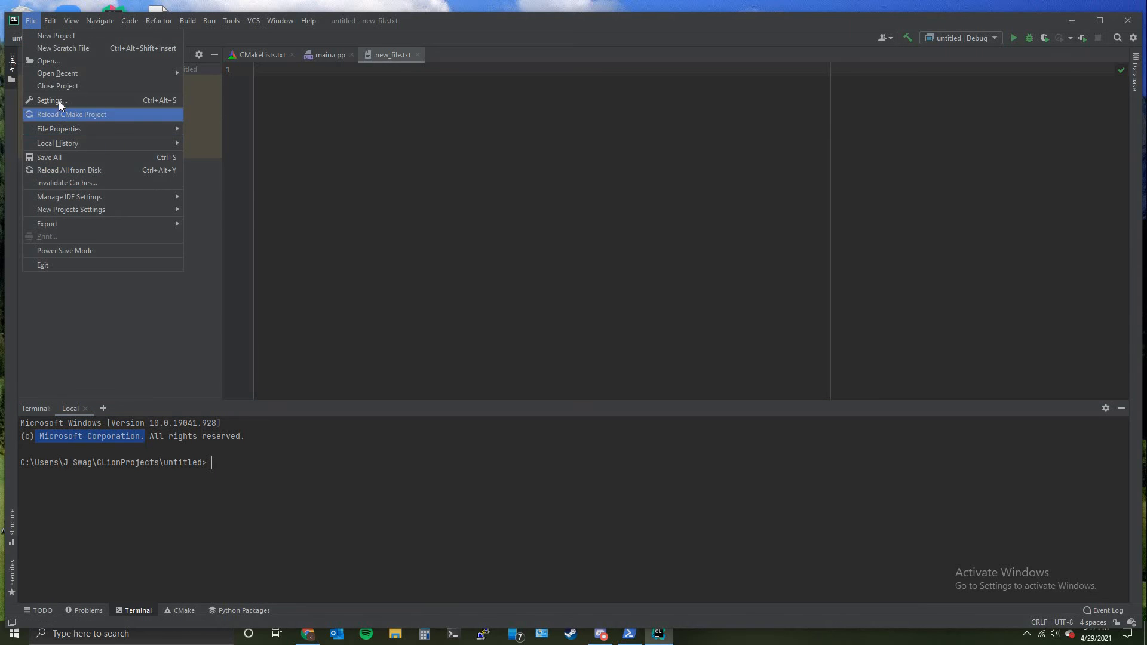
Change the terminal Shell path to bash.exe in Tools > Terminal and confirm
click(51, 100)
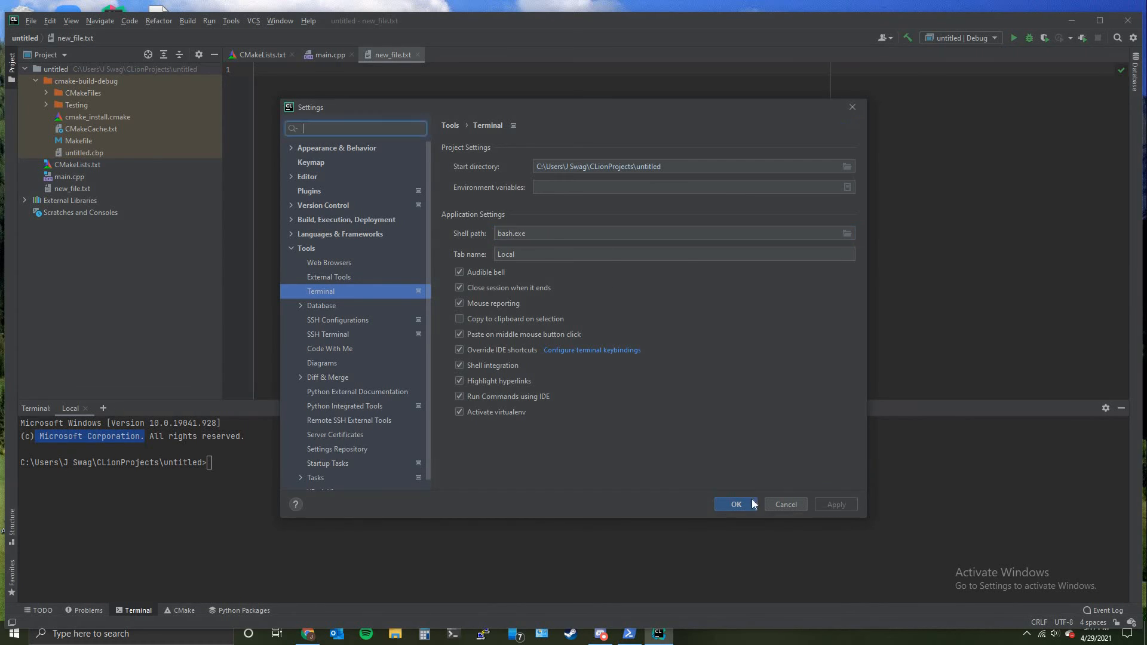
click(736, 505)
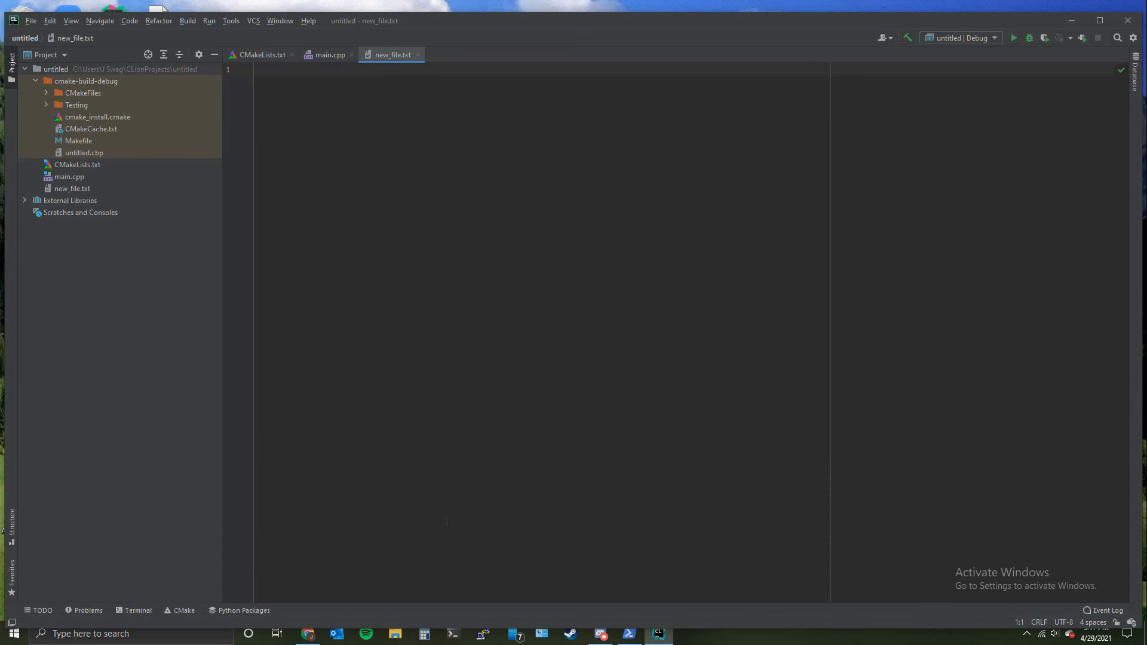
Run pwd and ls in the new bash terminal to show the project path and its files
click(137, 611)
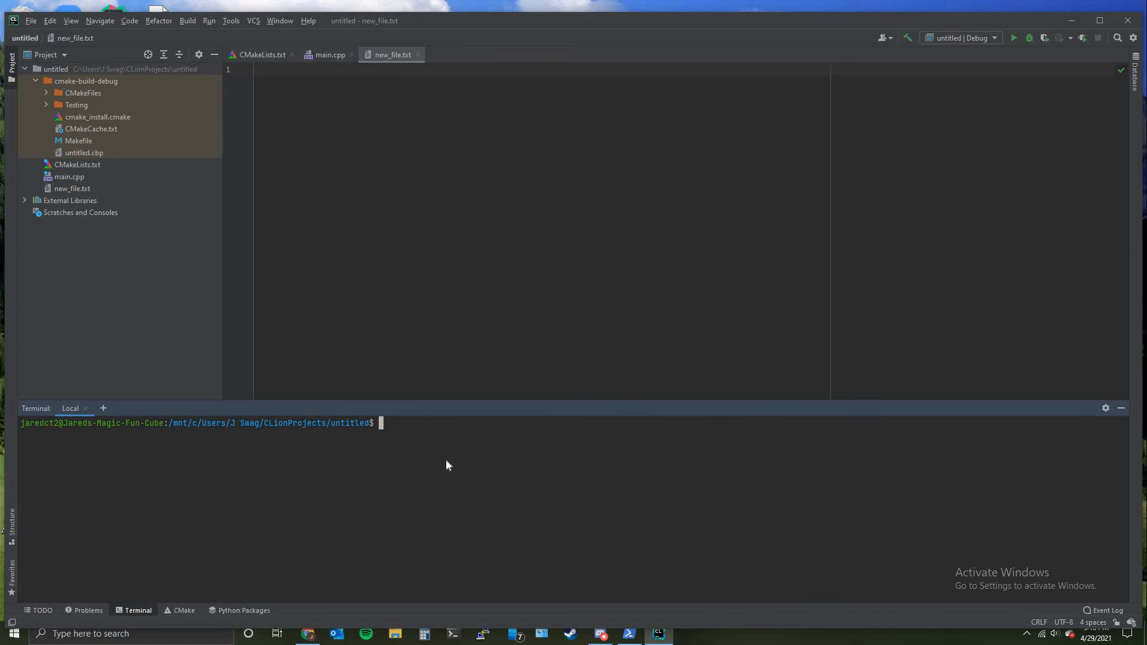
text(pwd)
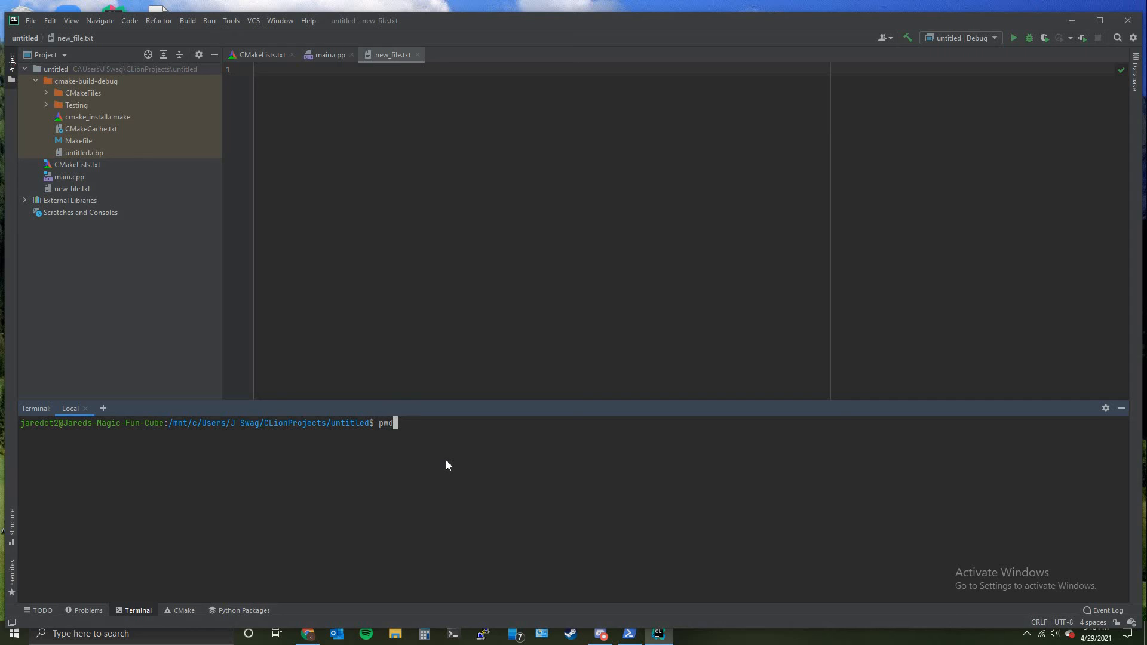
key(Return)
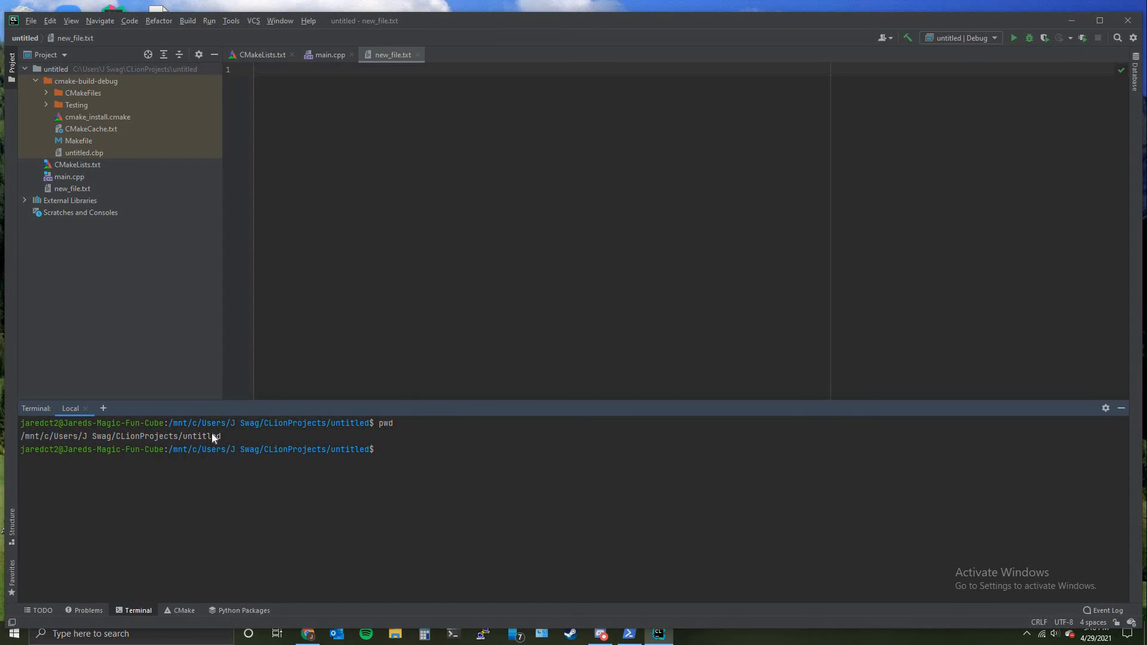
text(l)
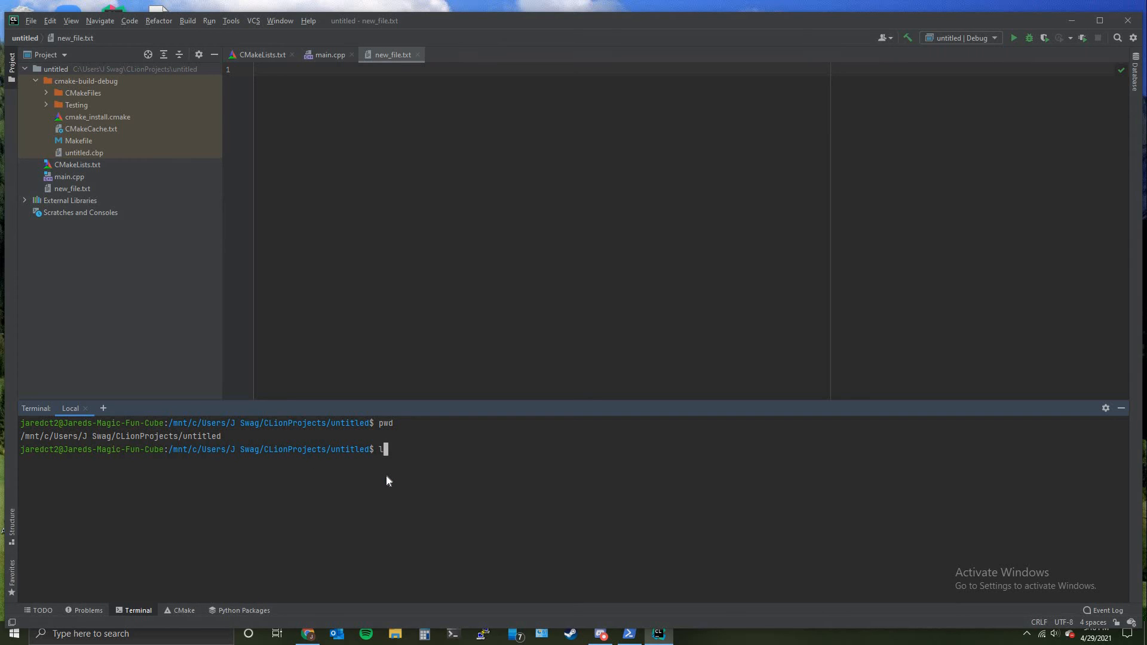
key(Return)
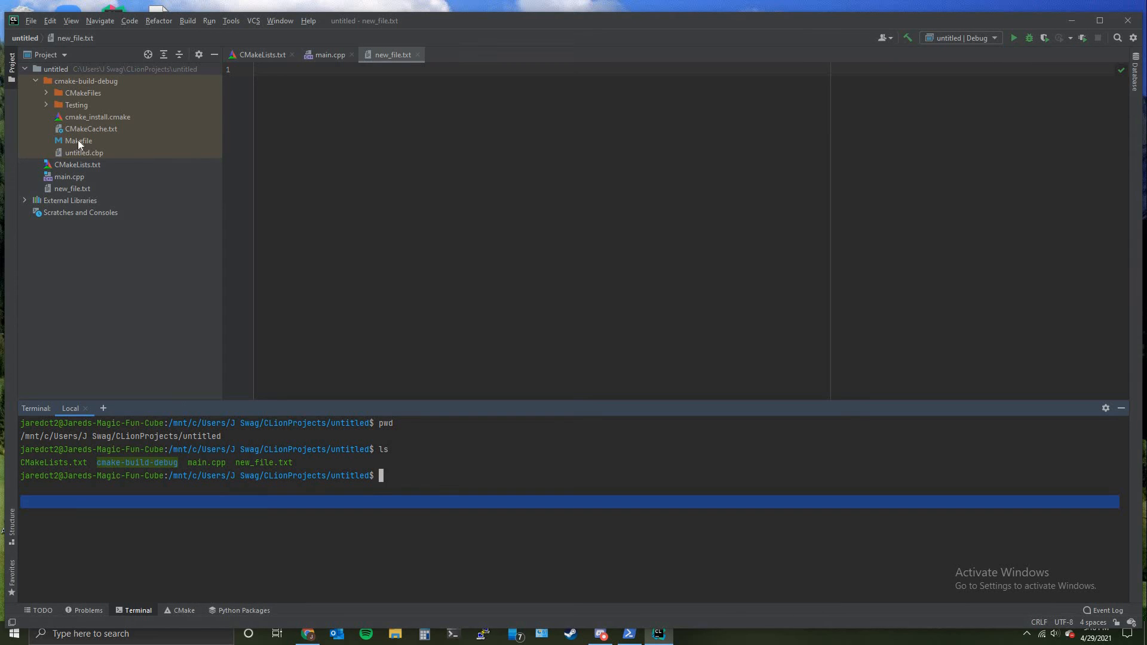
click(91, 129)
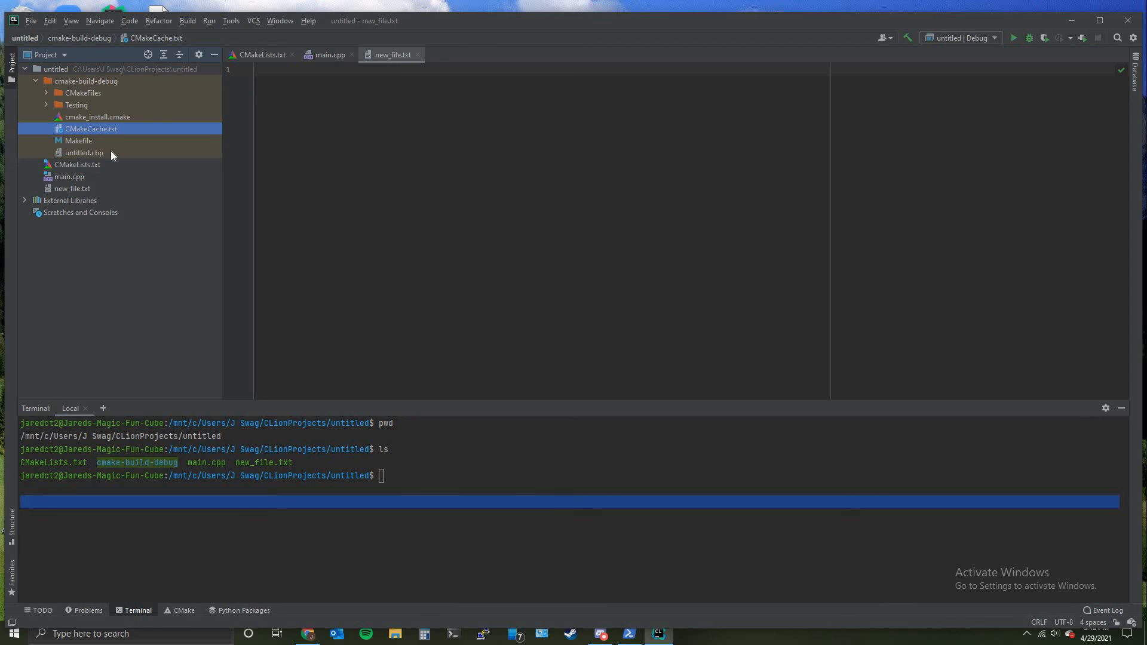
mouse_move(210, 477)
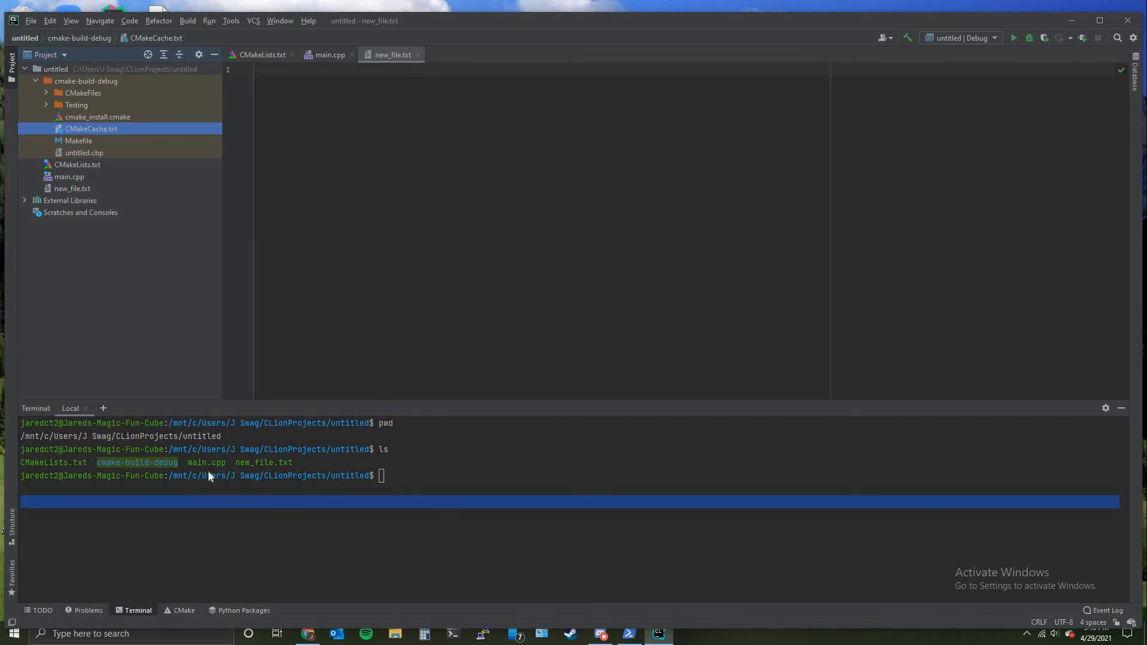
mouse_move(399, 467)
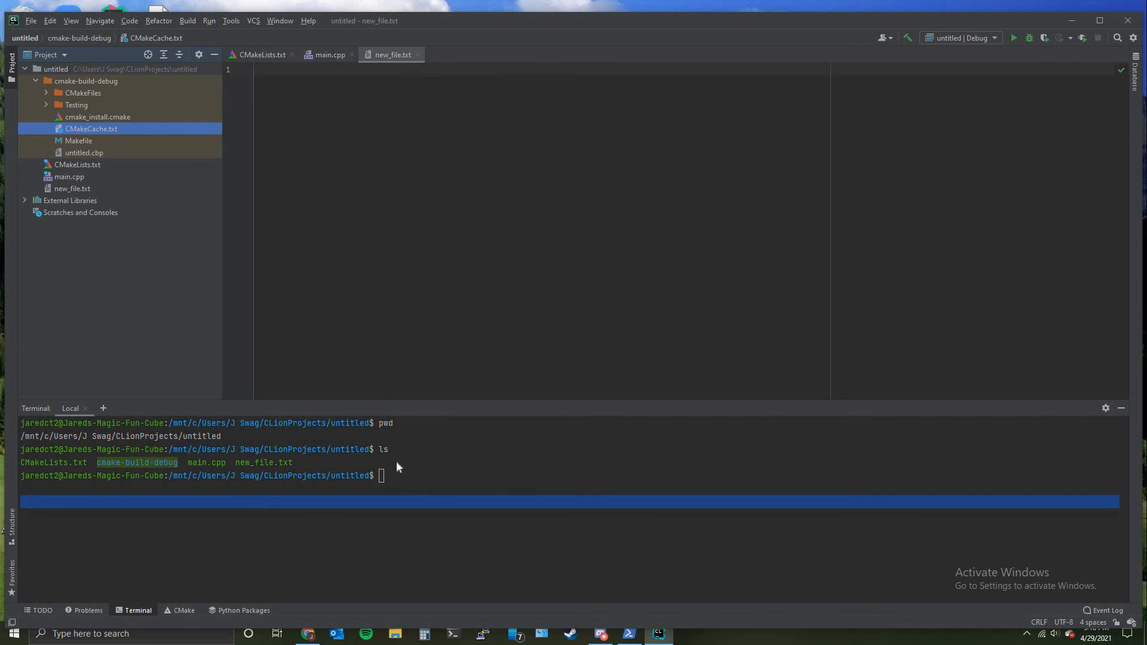
Create an empty my_file.txt with touch so it shows up in the Project panel
text(touch my)
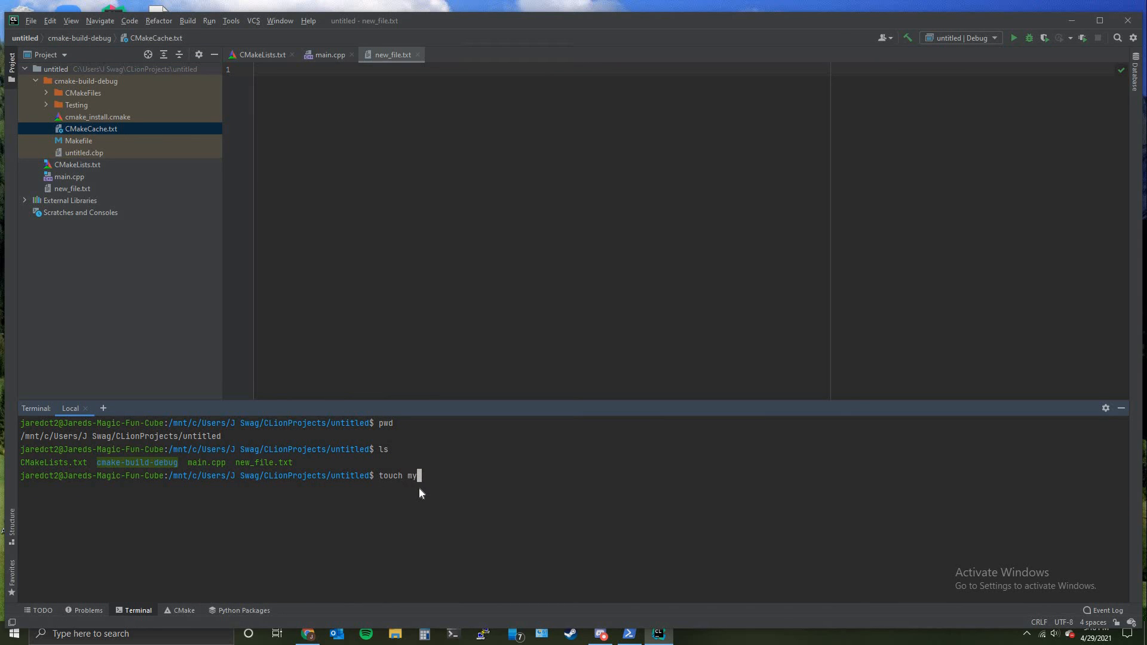
text(_file.tx)
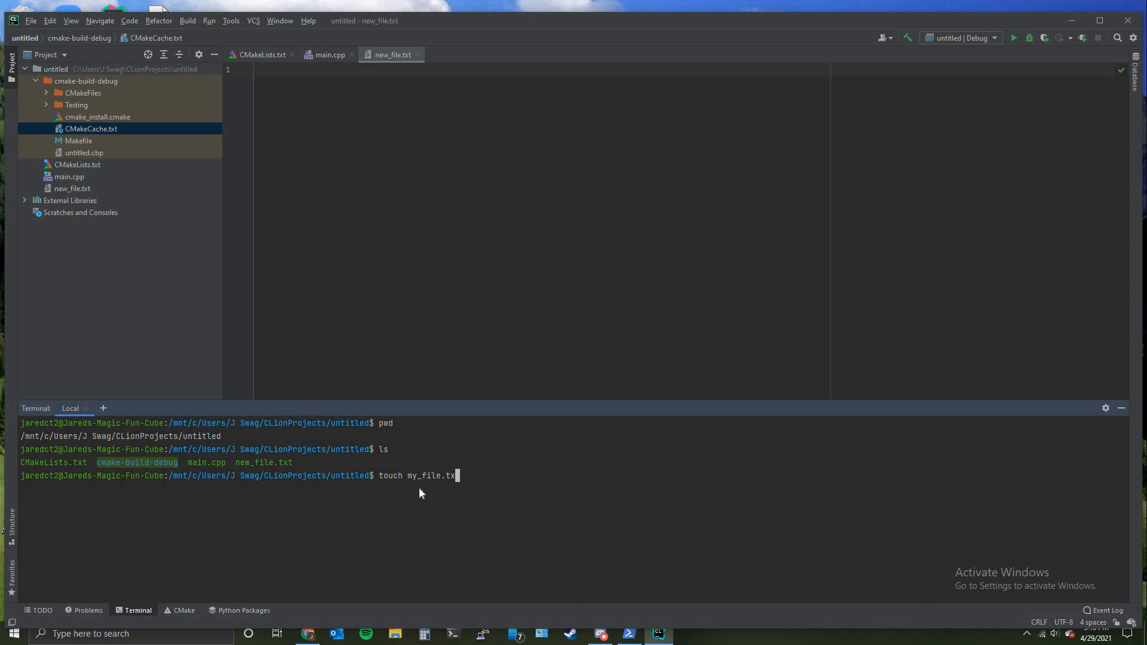
key(Return)
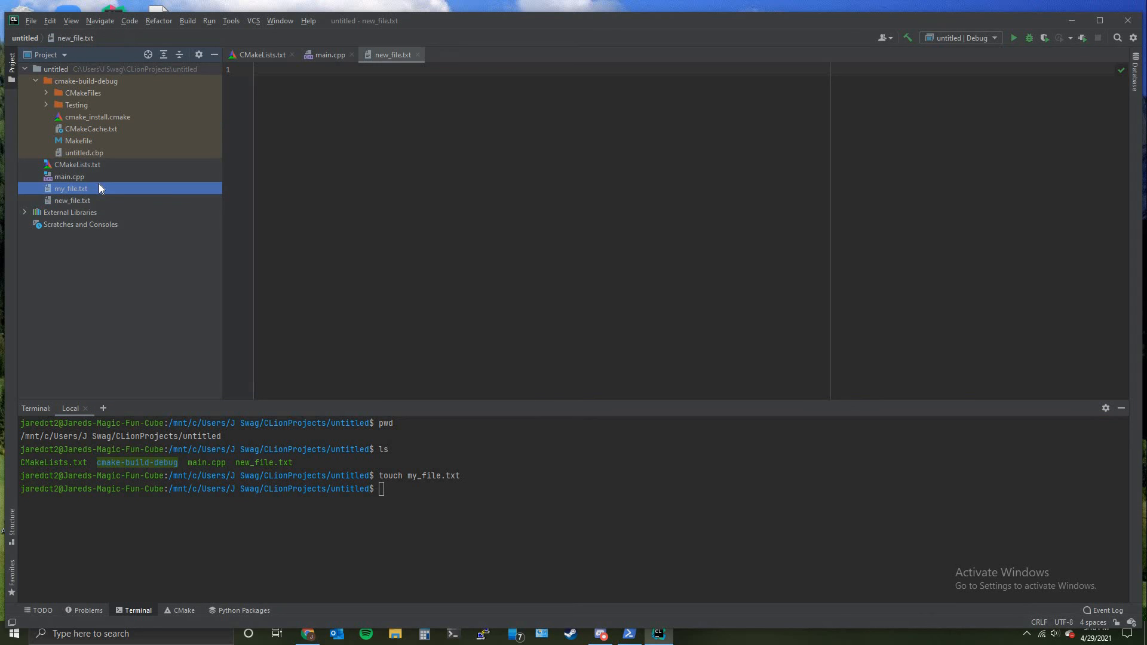
click(73, 201)
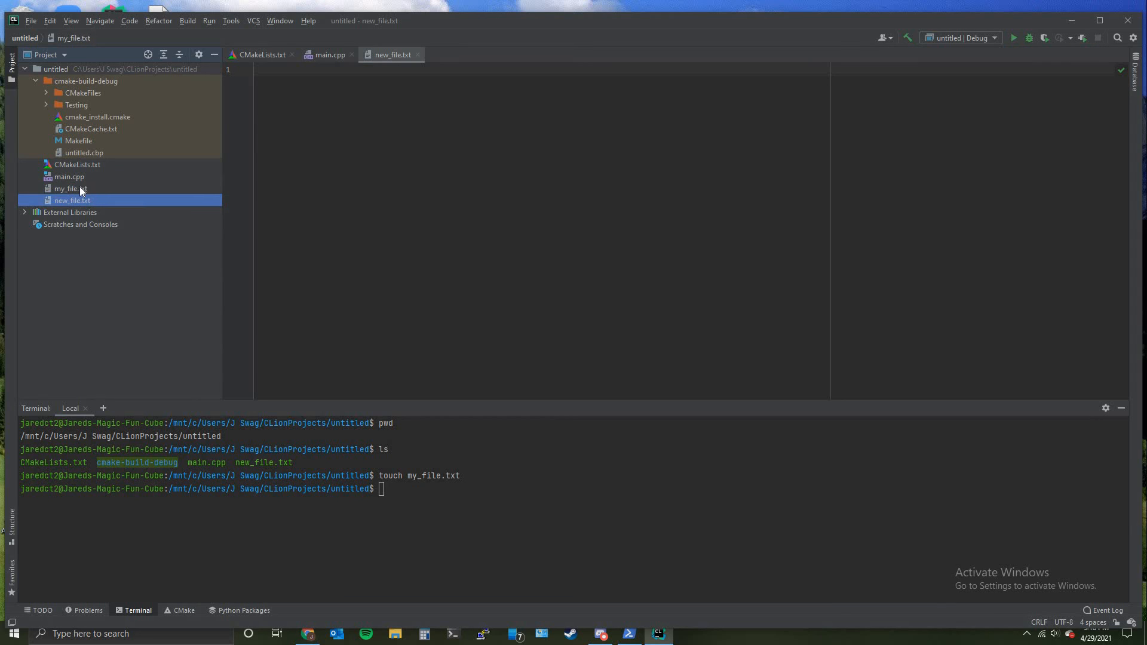
click(69, 188)
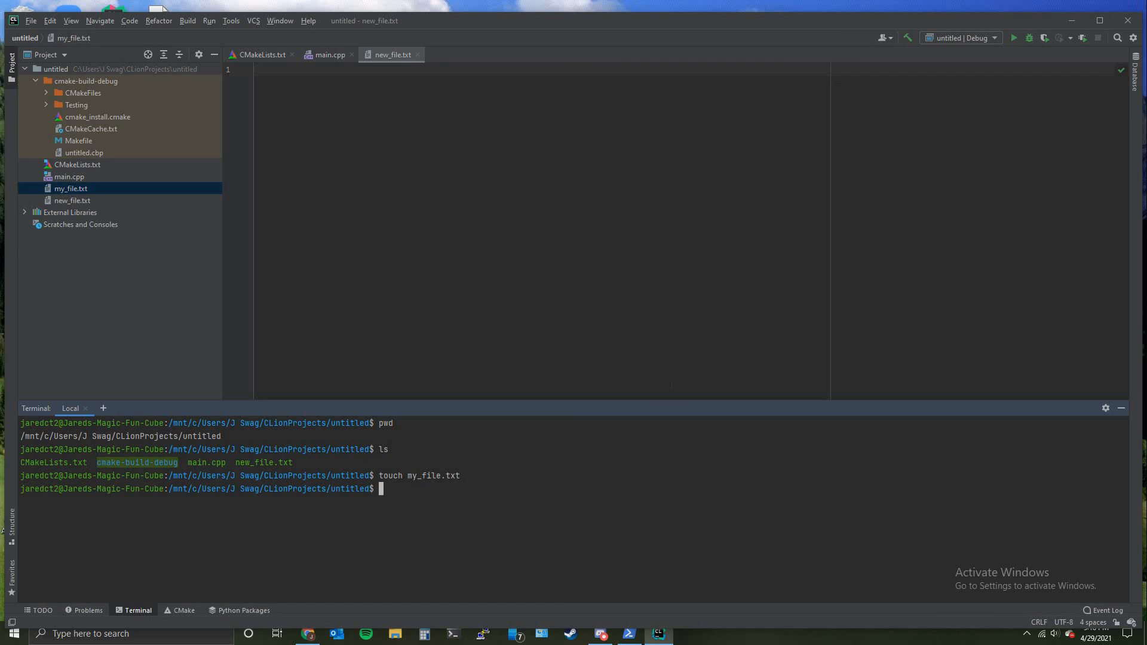
mouse_move(380, 492)
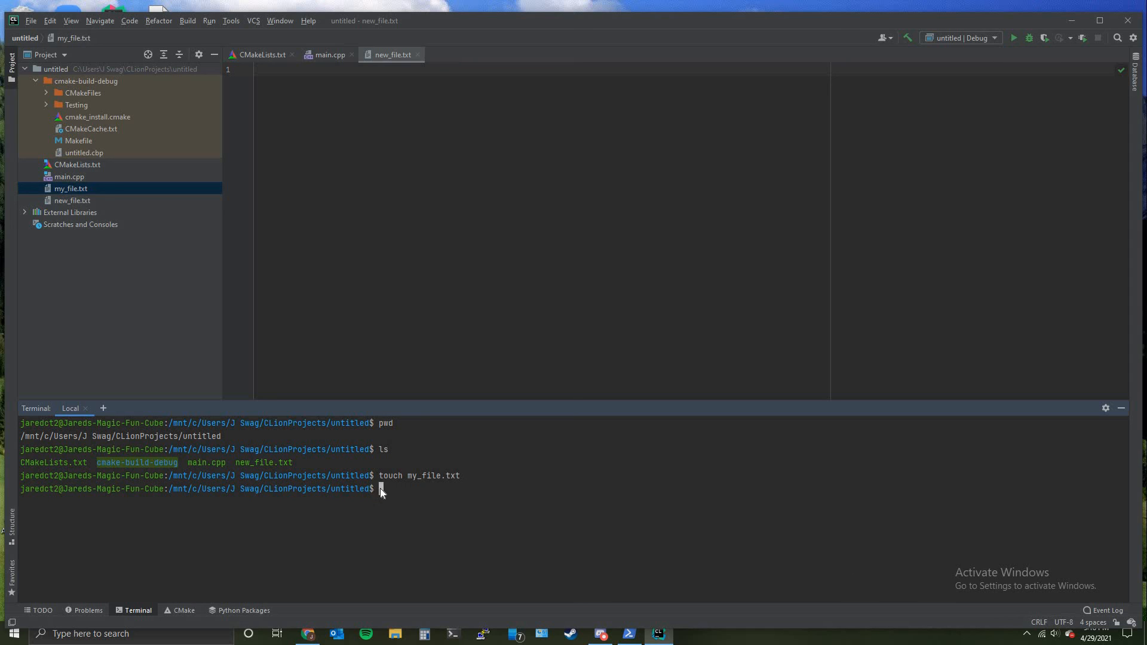
mouse_move(410, 469)
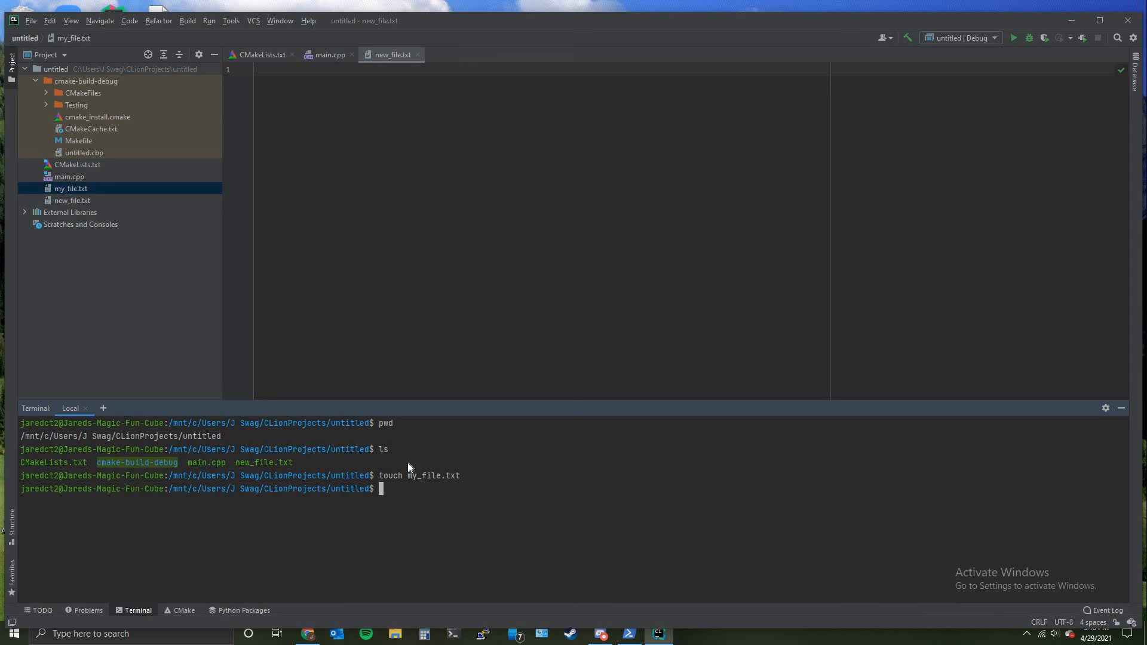
mouse_move(399, 497)
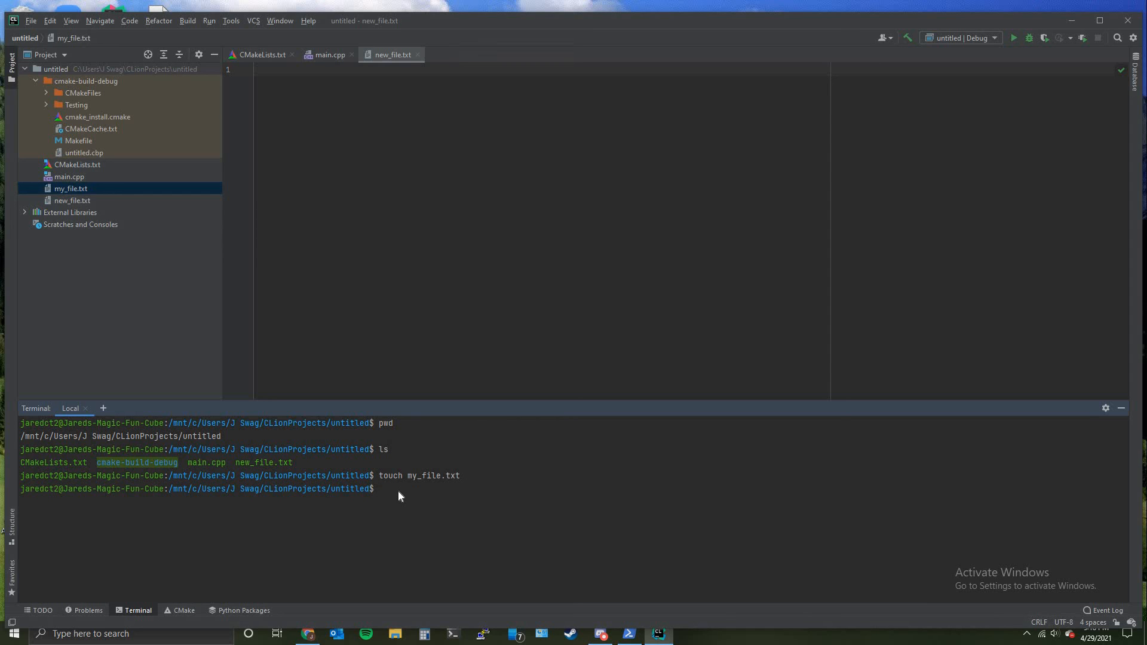
mouse_move(383, 498)
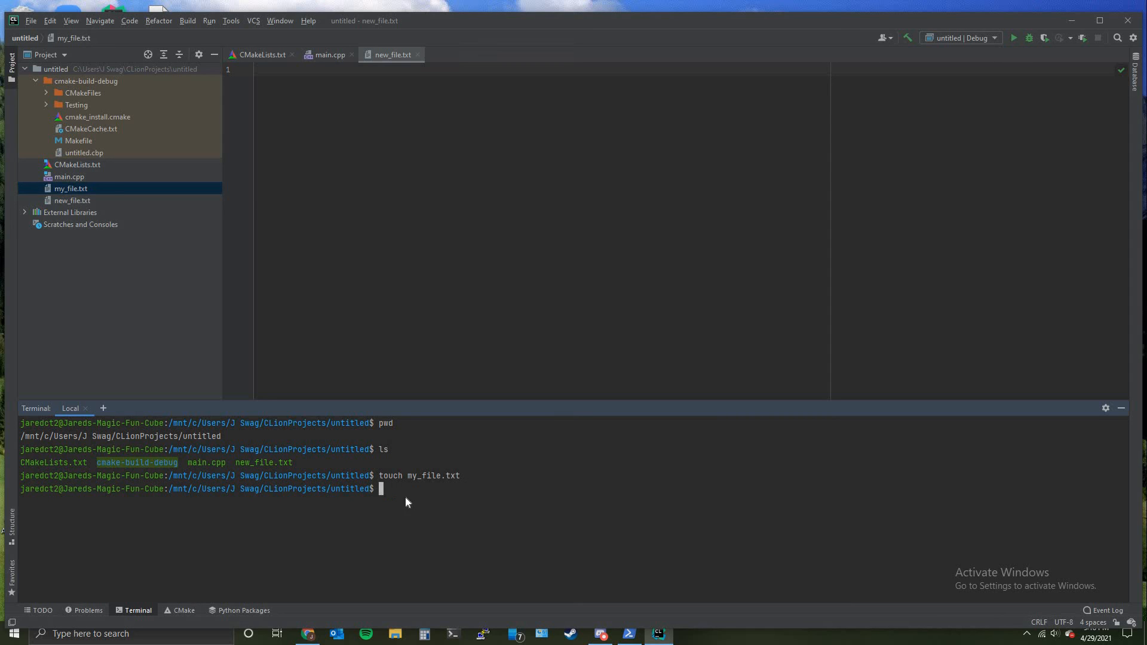
mouse_move(402, 495)
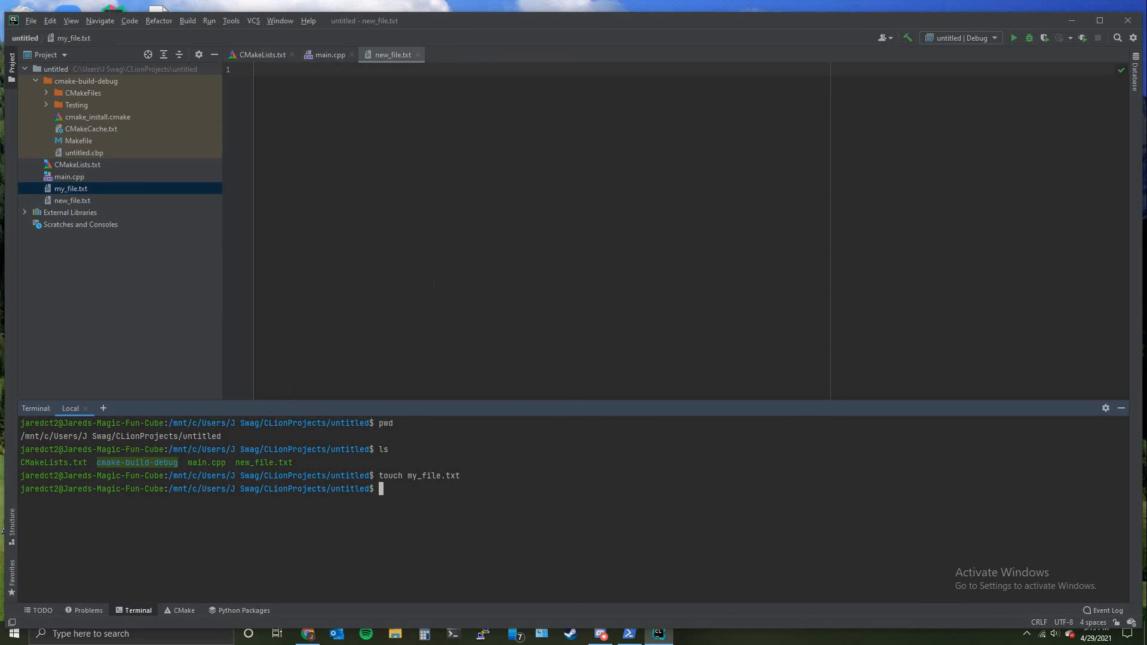
mouse_move(97, 165)
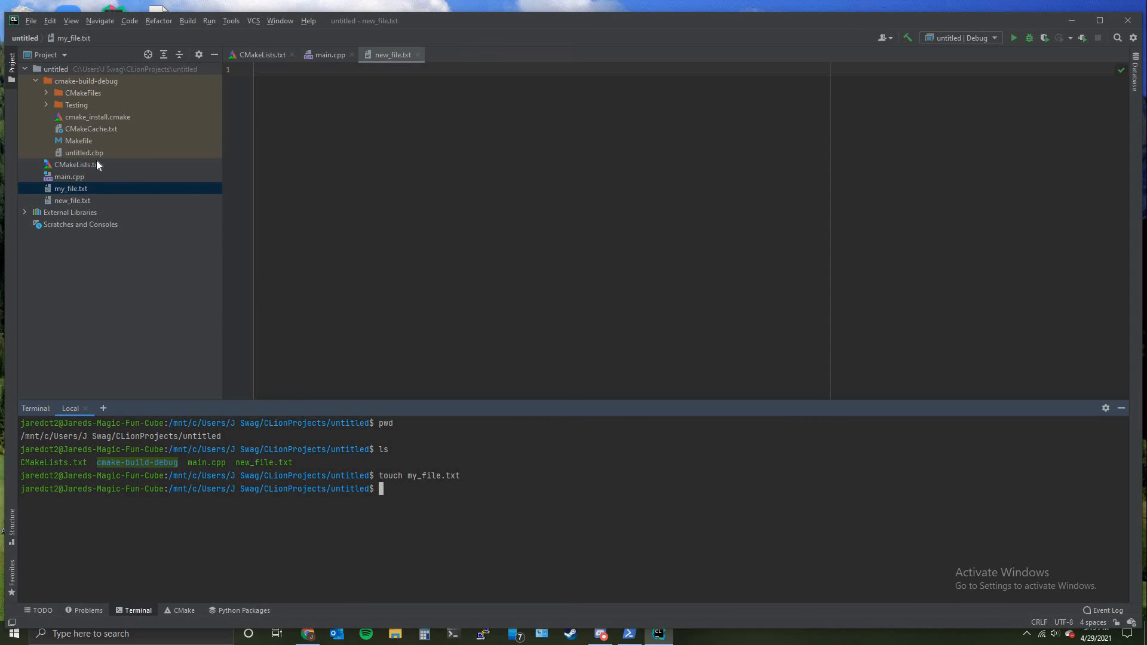